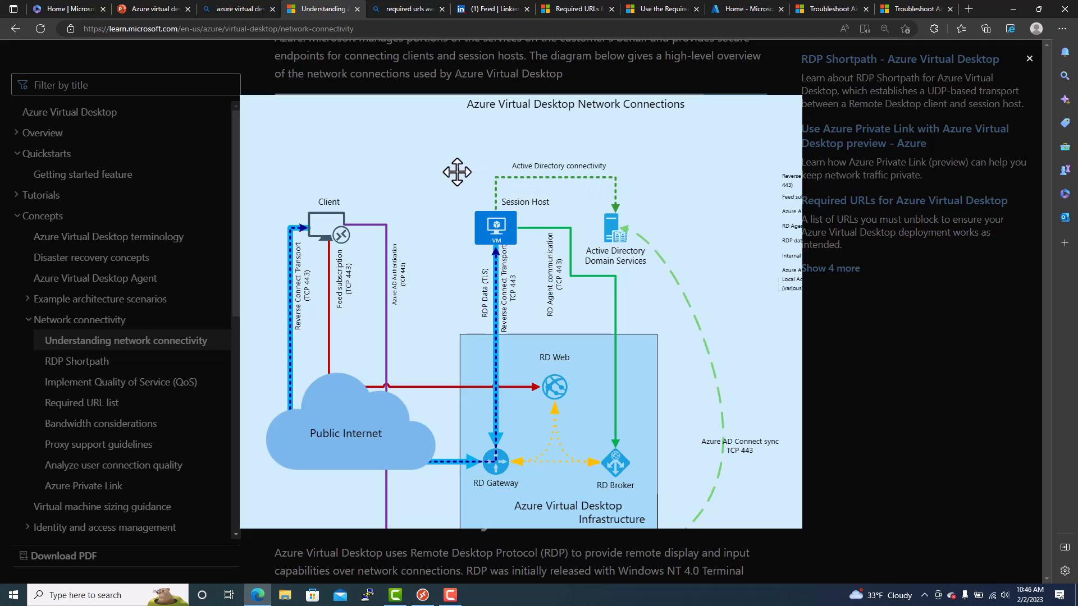
# Scroll down the Understanding network connectivity page to the network connections diagram.
pyautogui.scroll(-3)
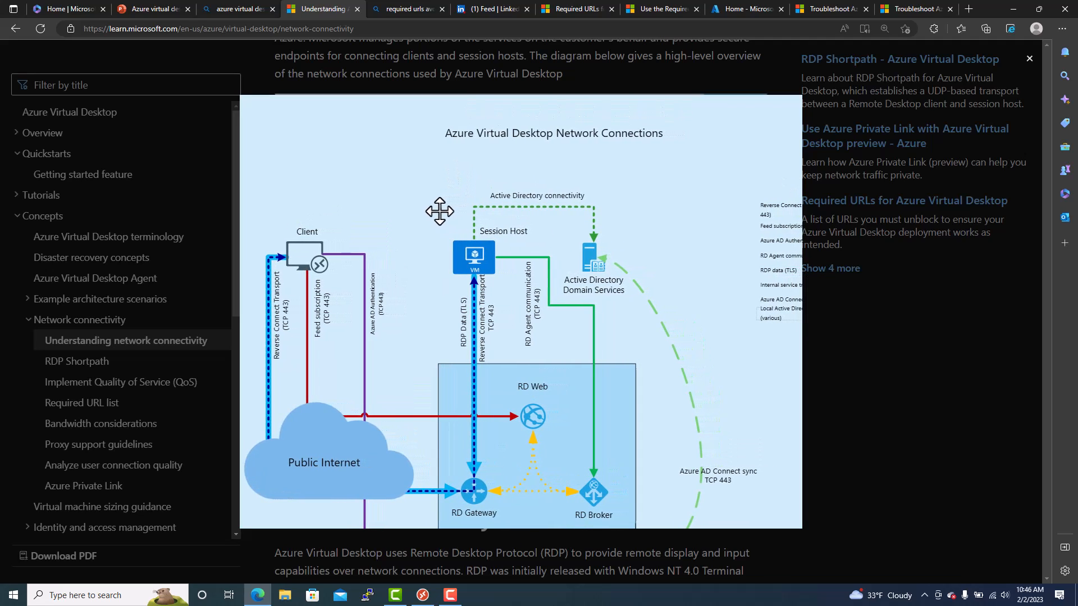
pyautogui.scroll(-3)
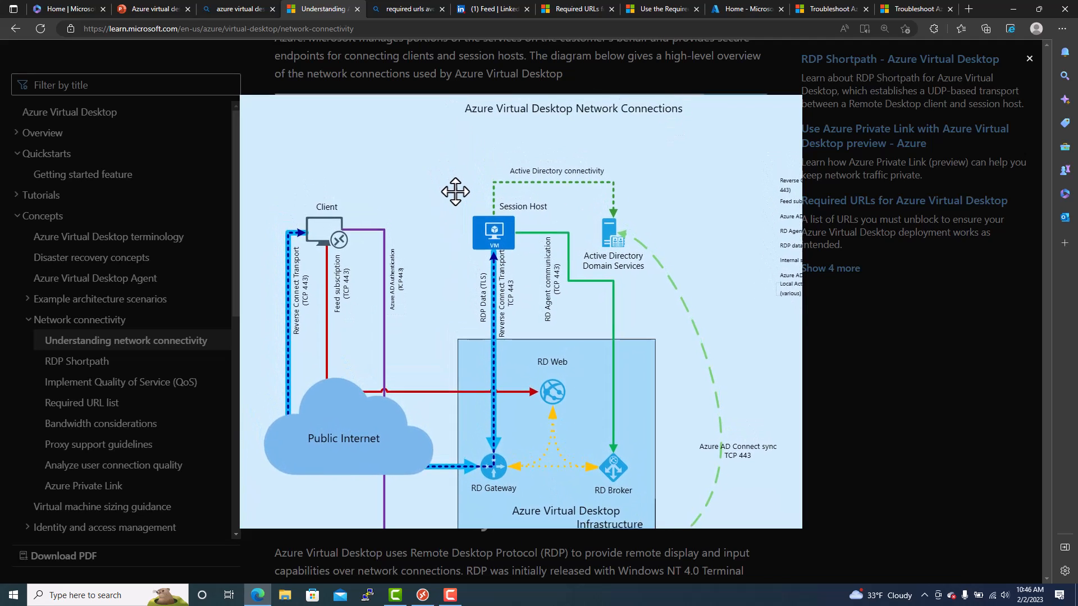
pyautogui.scroll(-3)
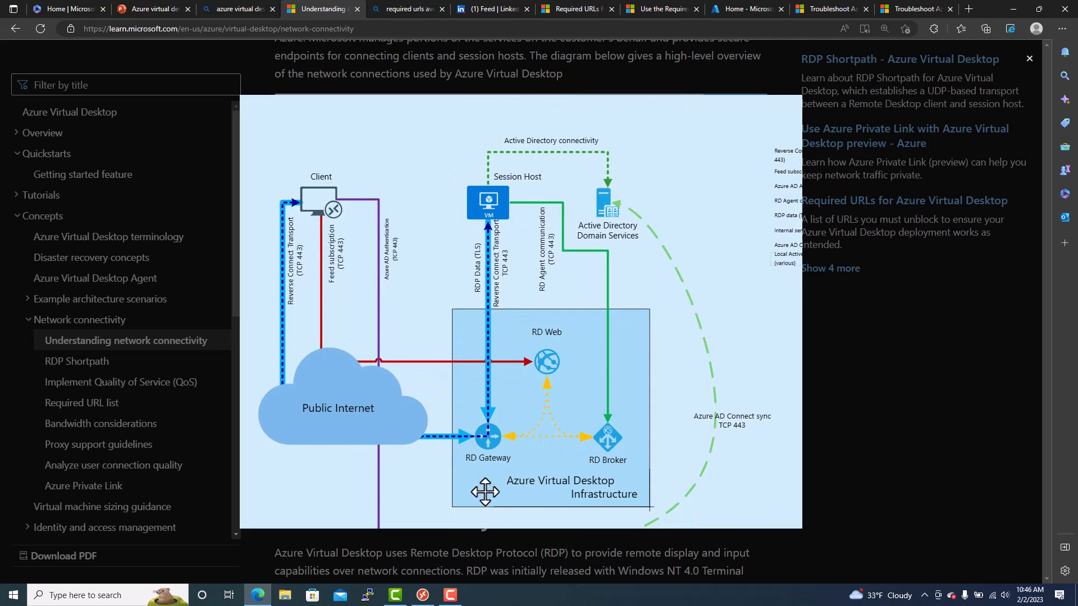
pyautogui.moveTo(587, 338)
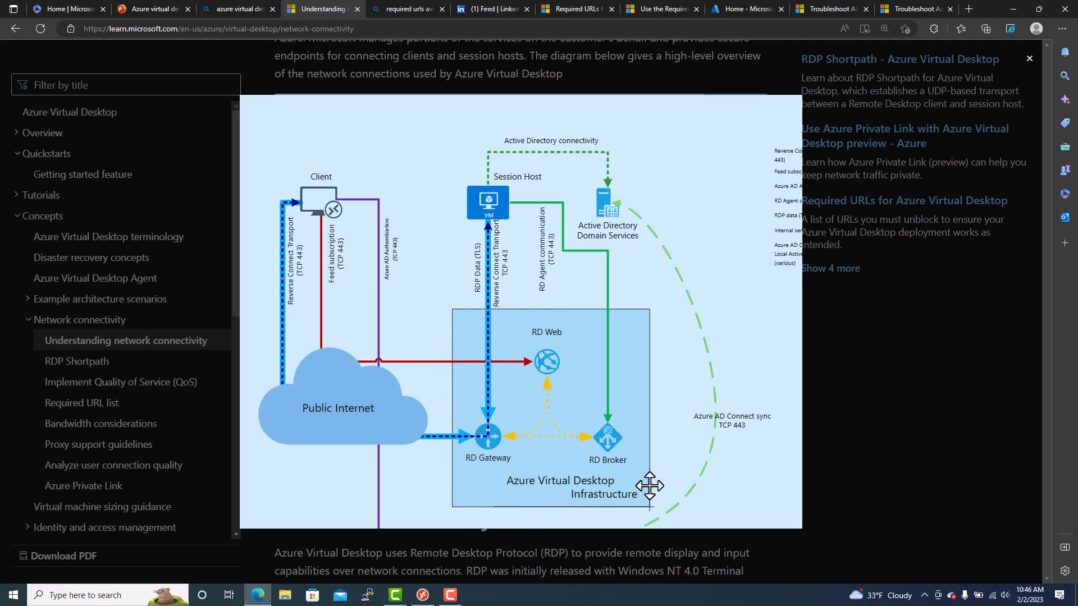
pyautogui.moveTo(546, 337)
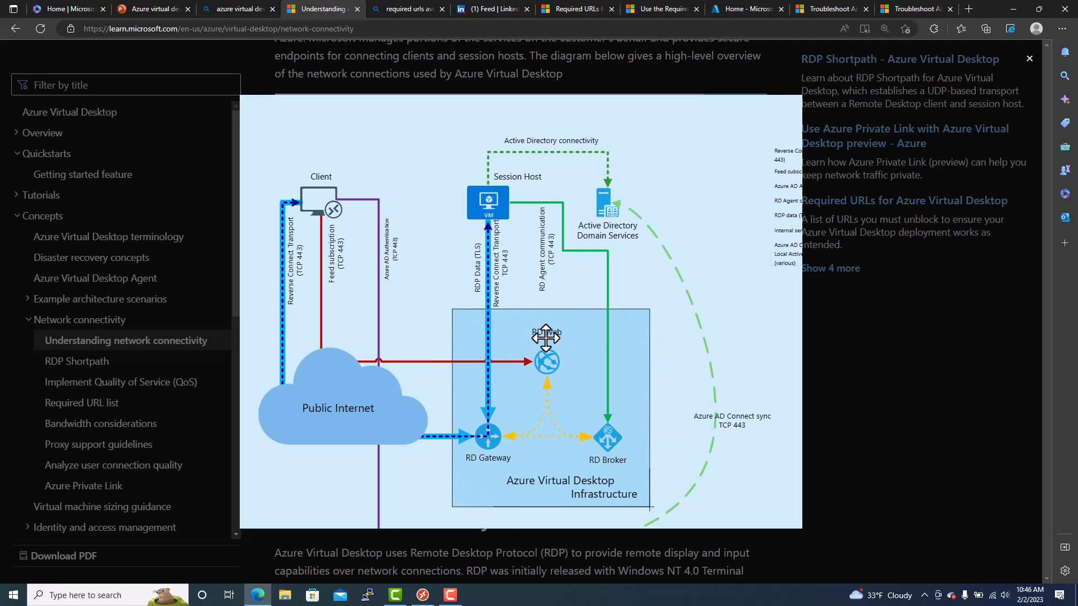
pyautogui.moveTo(488, 472)
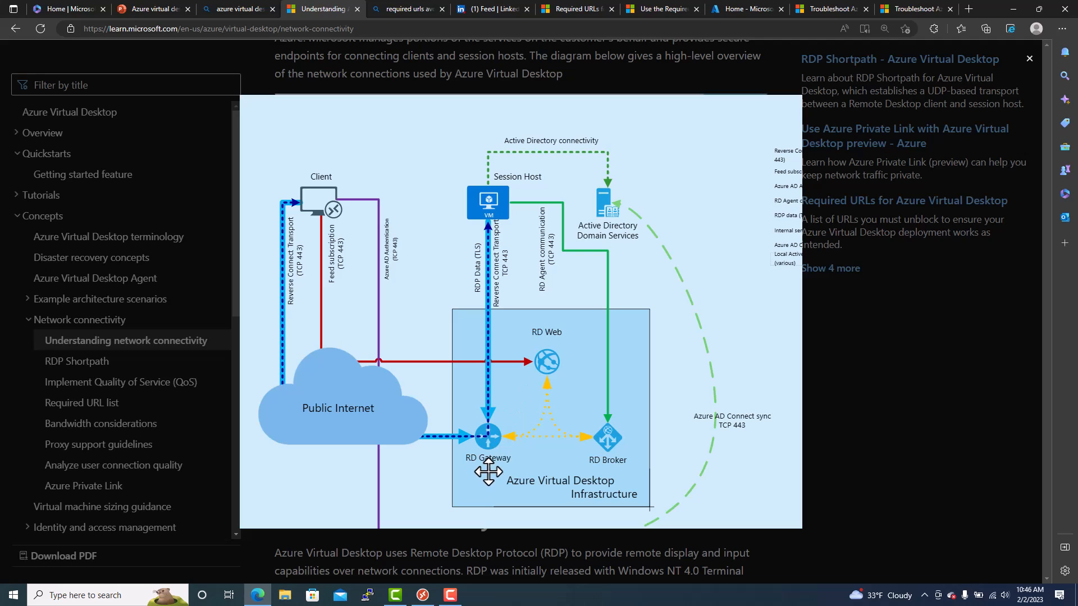
pyautogui.moveTo(512, 469)
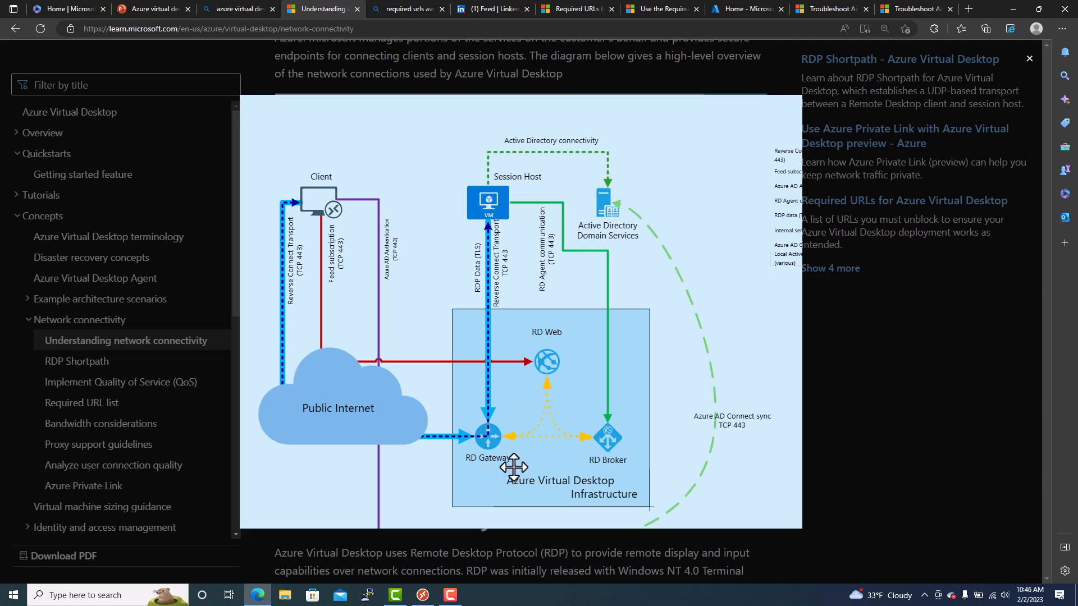
pyautogui.moveTo(585, 341)
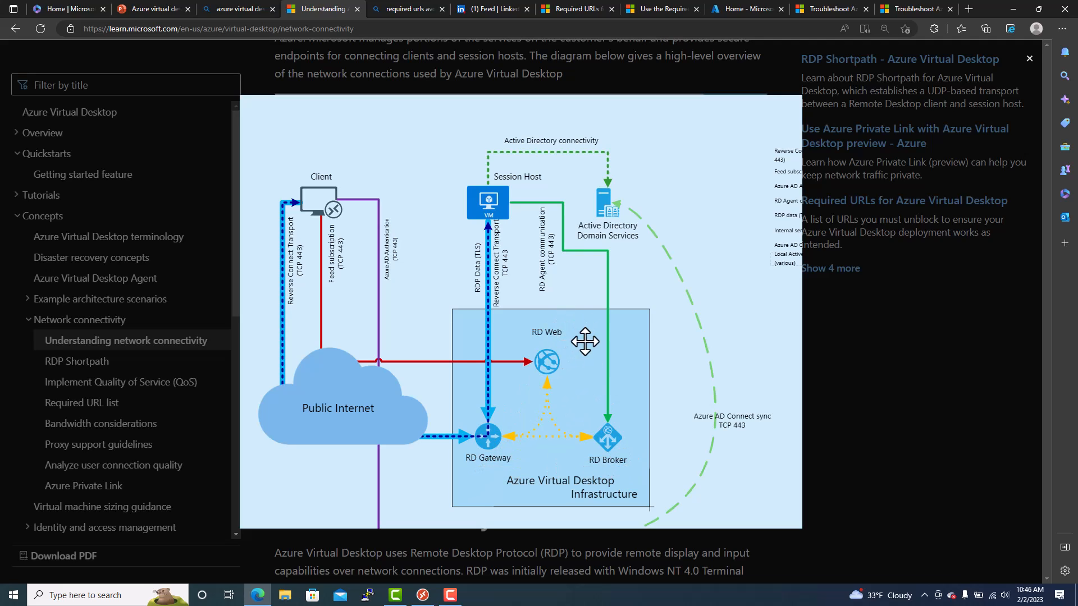
pyautogui.moveTo(513, 472)
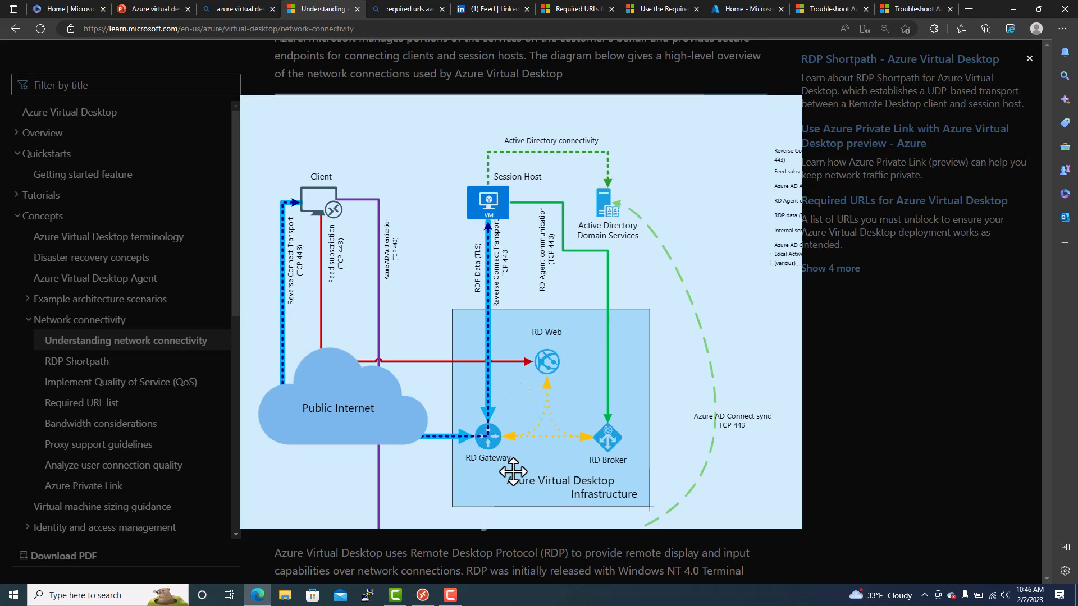
pyautogui.moveTo(511, 471)
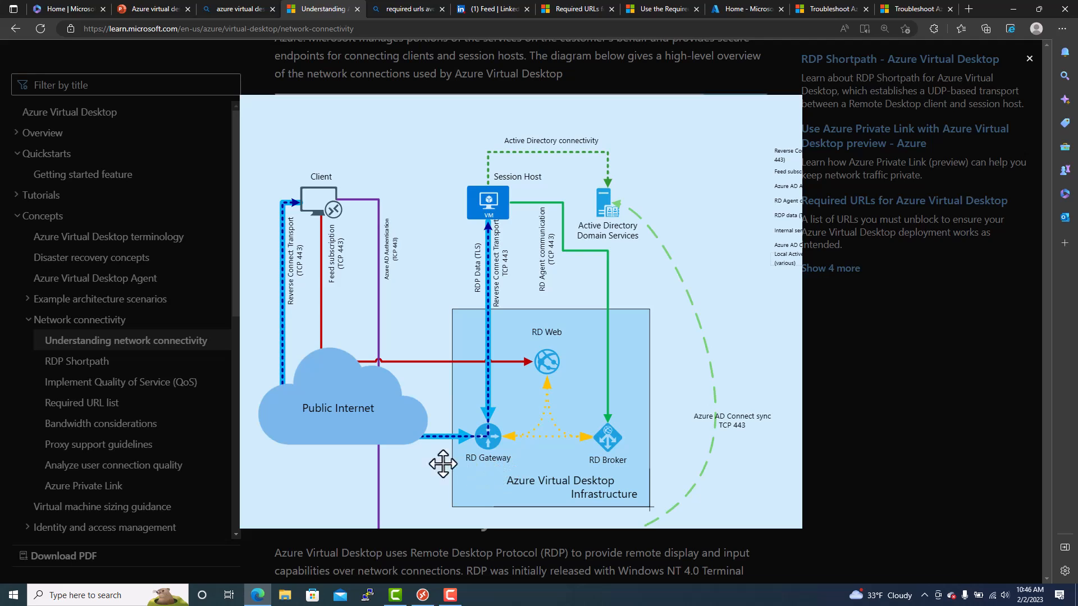
pyautogui.moveTo(525, 197)
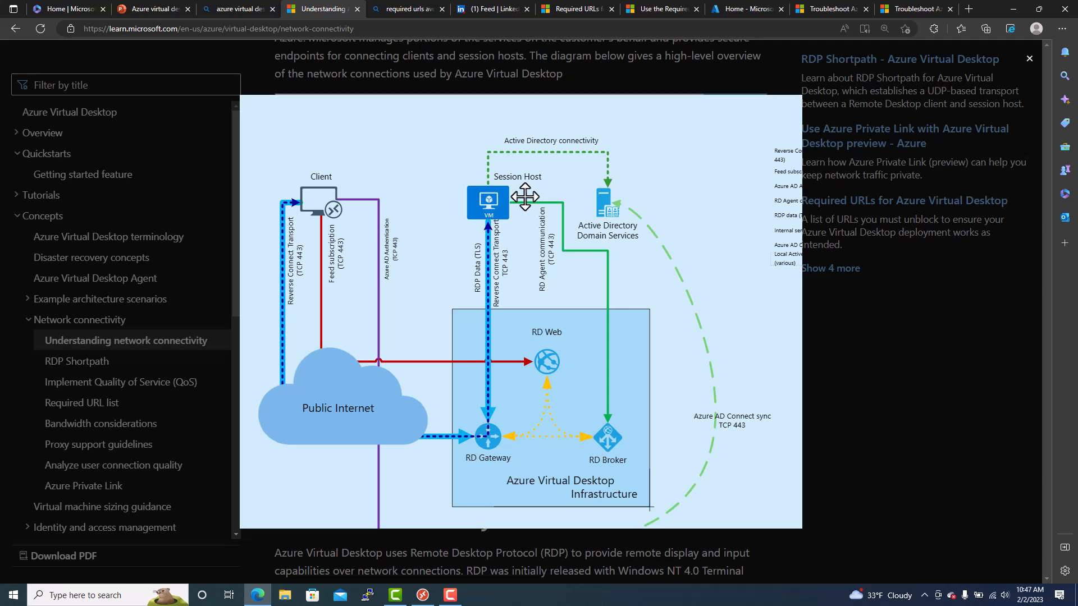
pyautogui.moveTo(568, 288)
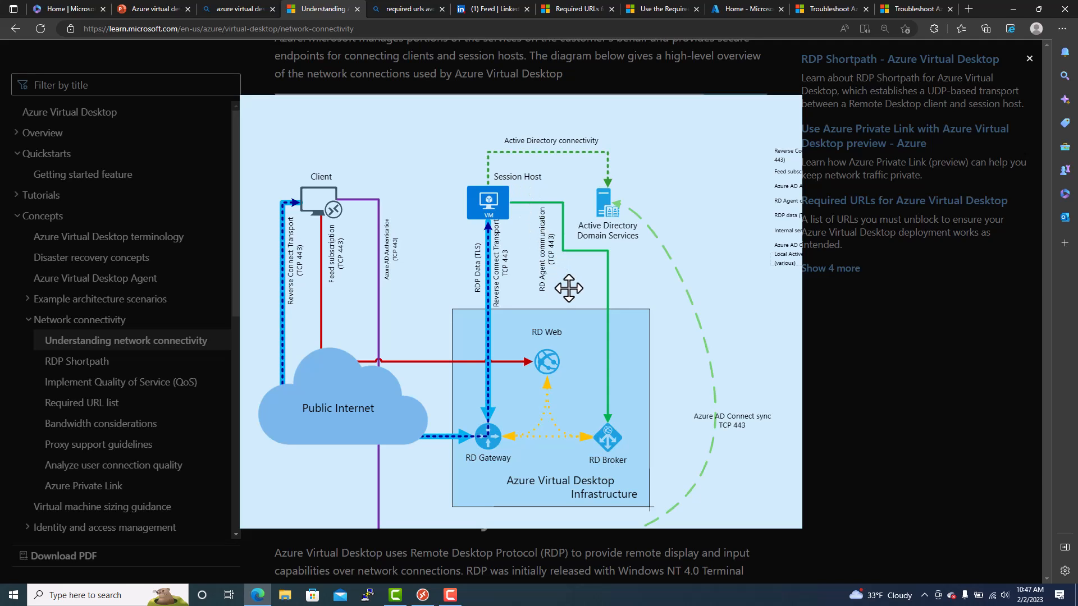
pyautogui.moveTo(576, 342)
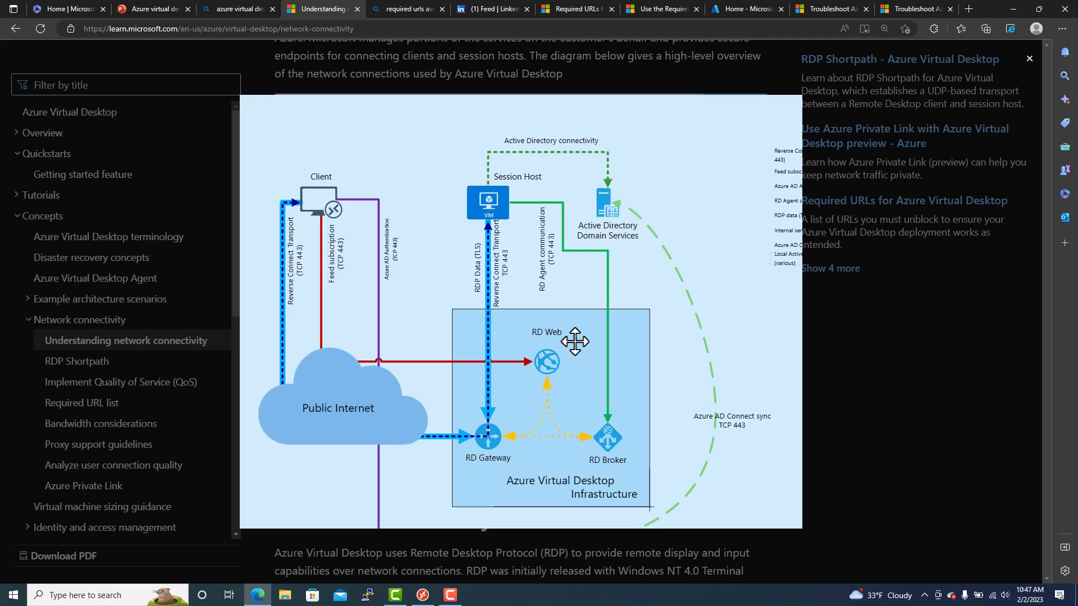
pyautogui.moveTo(496, 205)
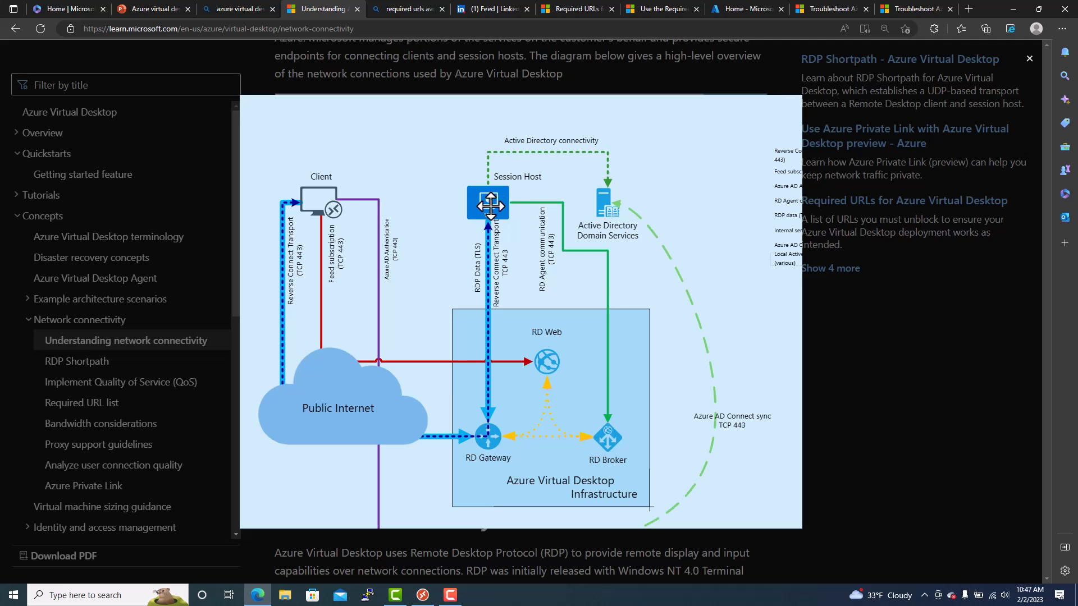
pyautogui.moveTo(486, 249)
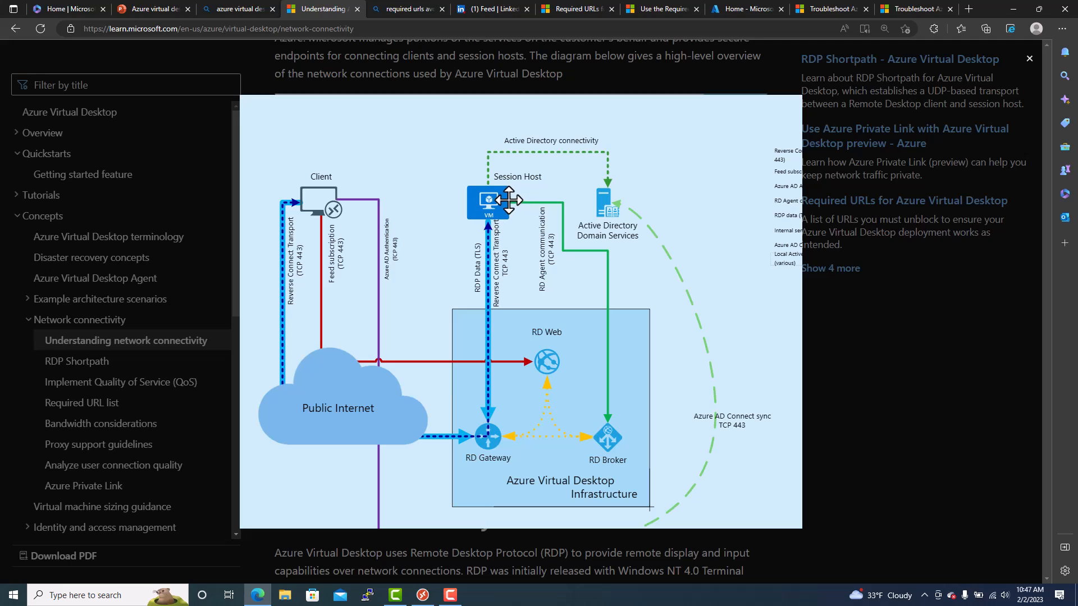
pyautogui.moveTo(508, 209)
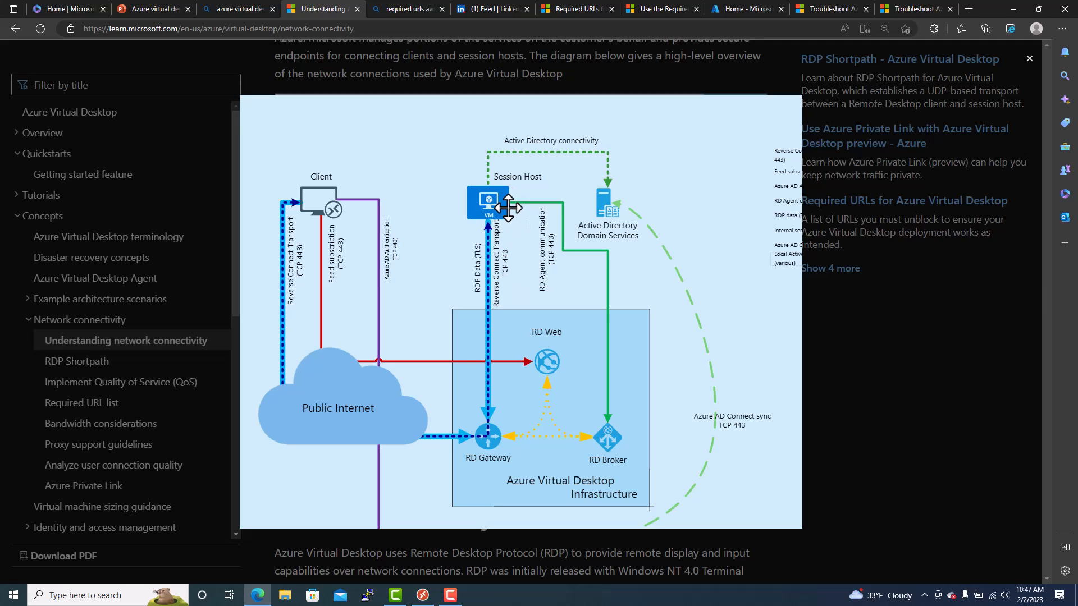
pyautogui.moveTo(508, 208)
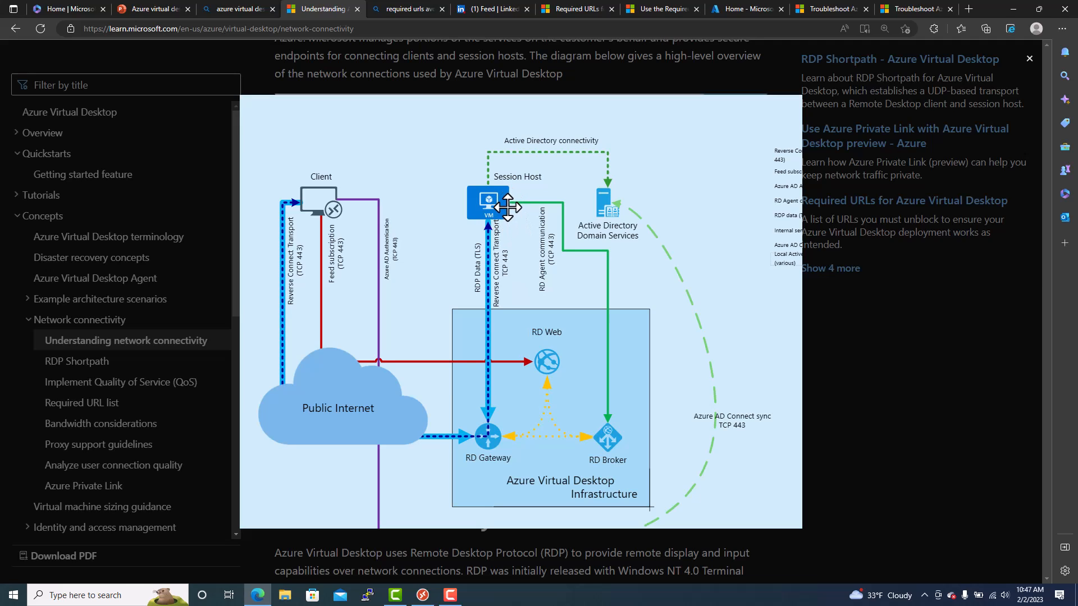
pyautogui.moveTo(612, 232)
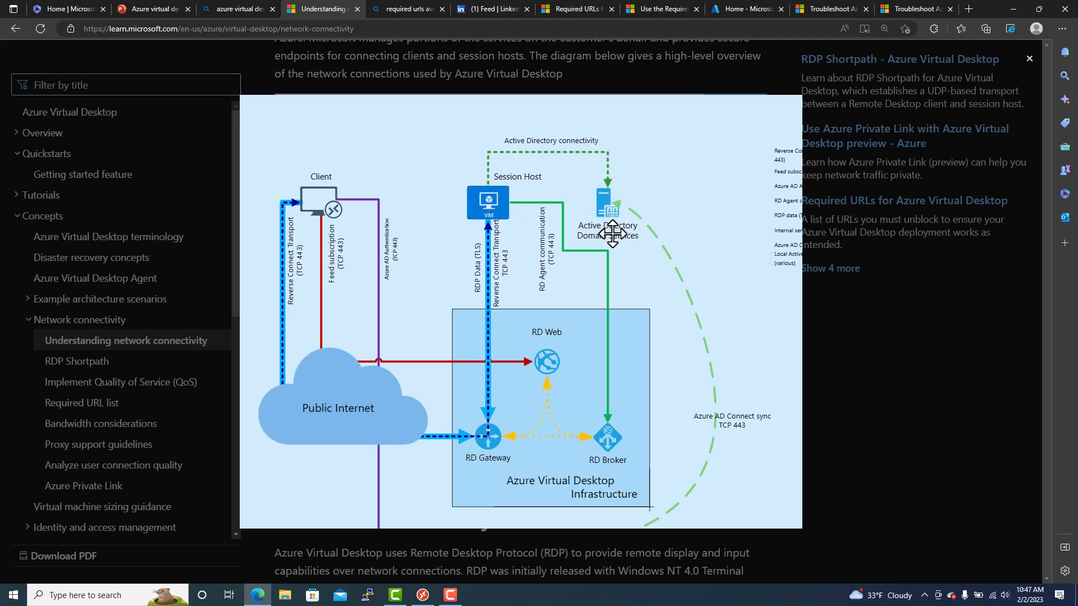
pyautogui.moveTo(612, 219)
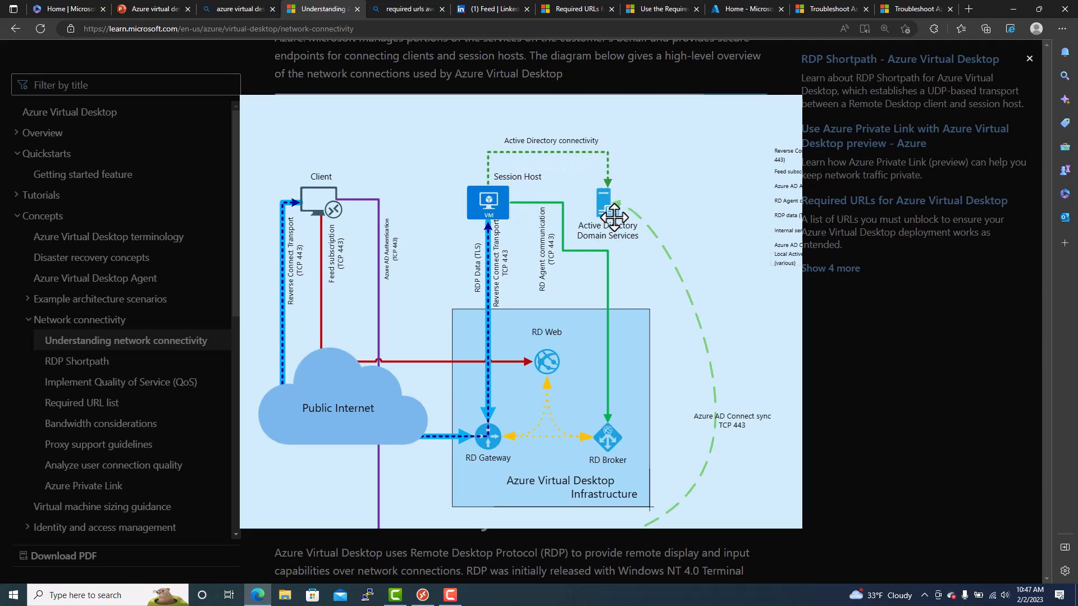
pyautogui.moveTo(592, 180)
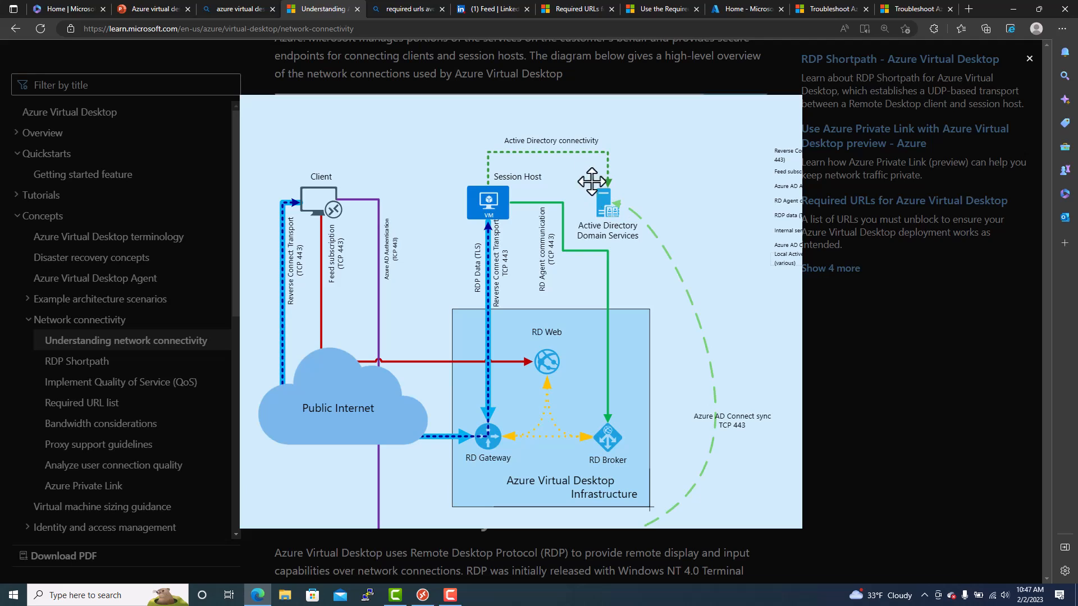
pyautogui.moveTo(495, 200)
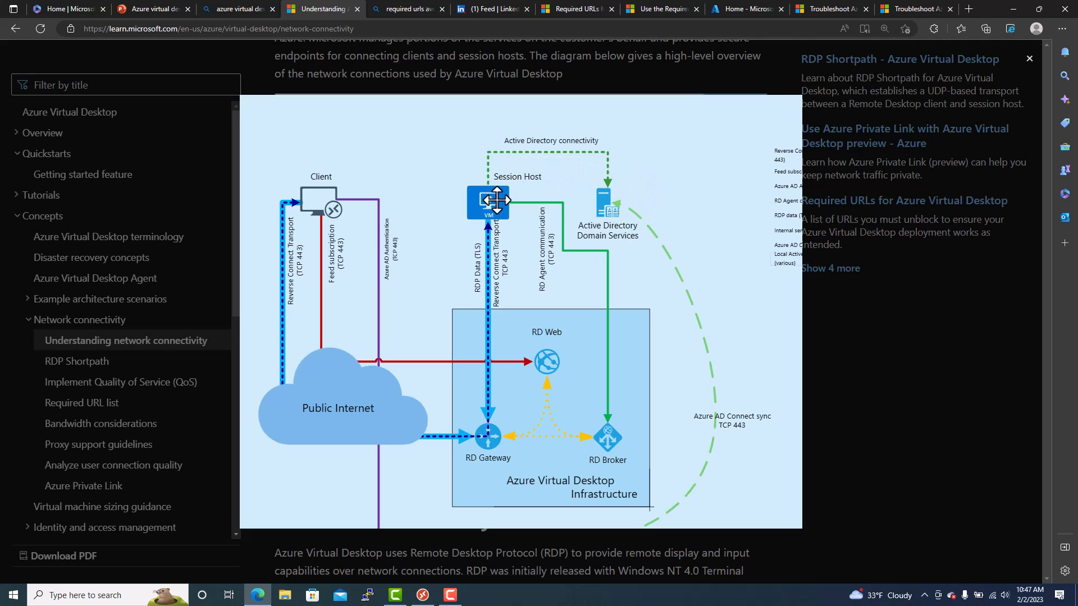
pyautogui.moveTo(494, 206)
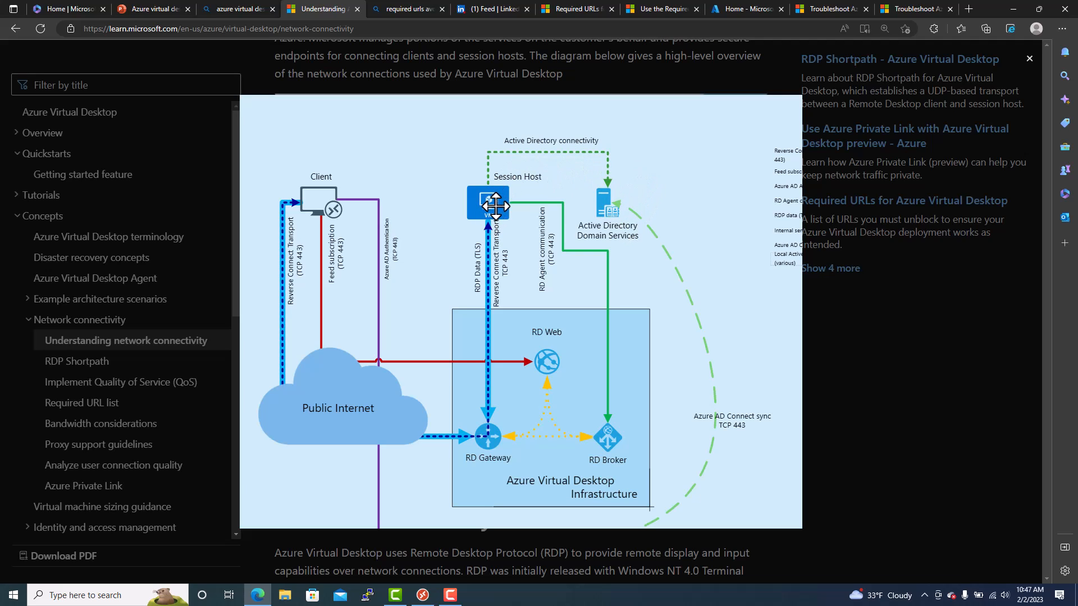
pyautogui.moveTo(615, 226)
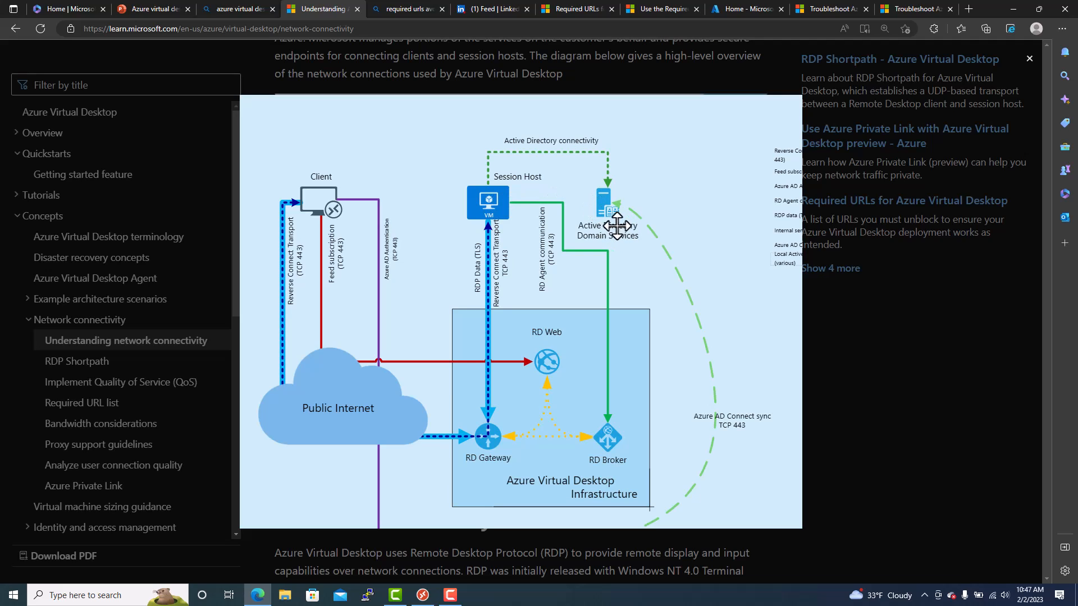
pyautogui.moveTo(619, 226)
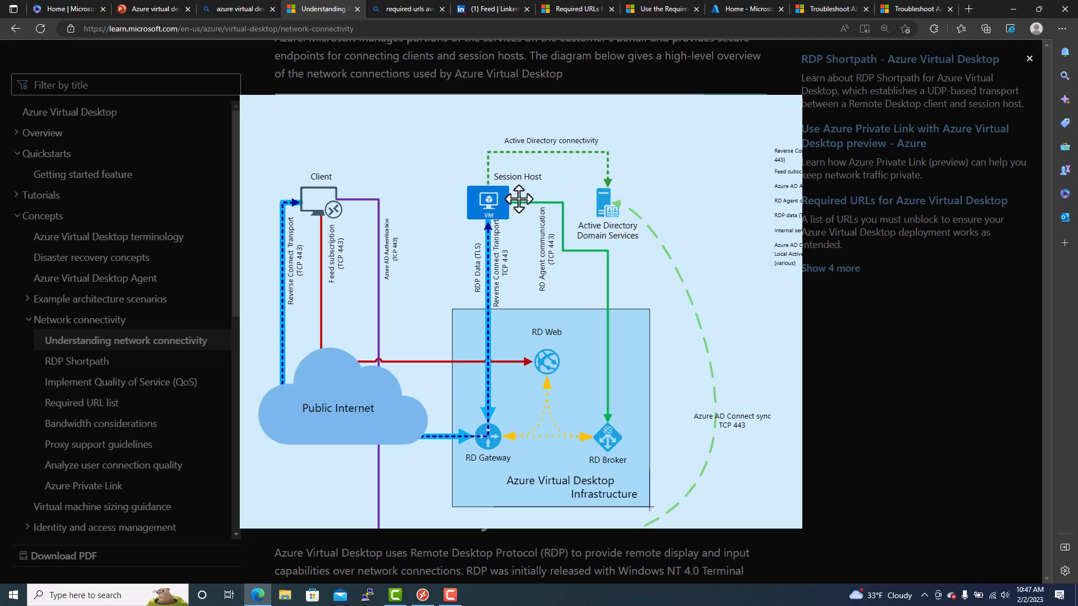
pyautogui.moveTo(492, 224)
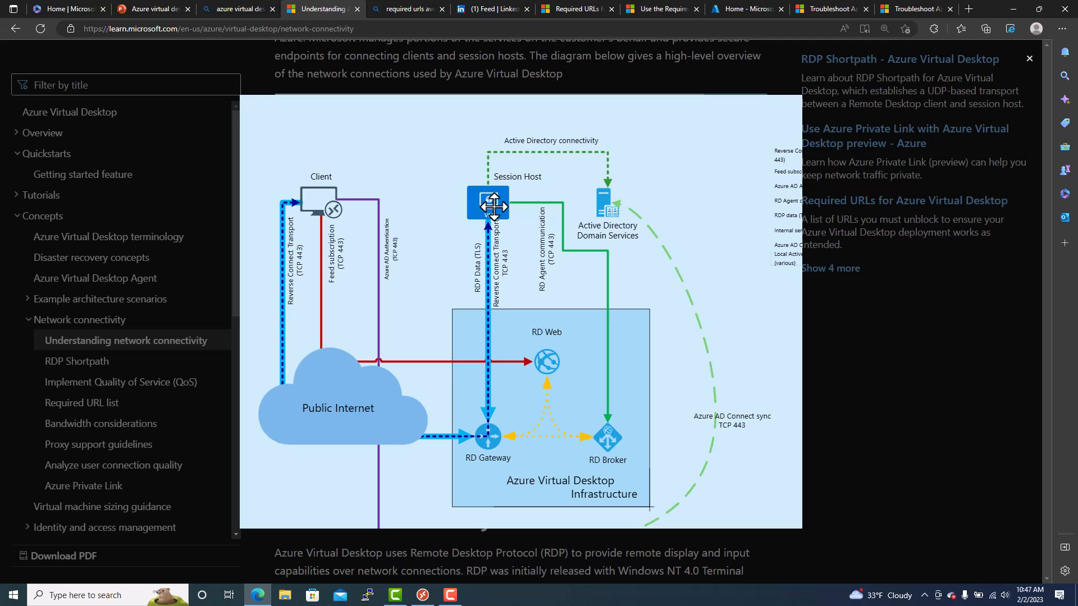
pyautogui.moveTo(616, 236)
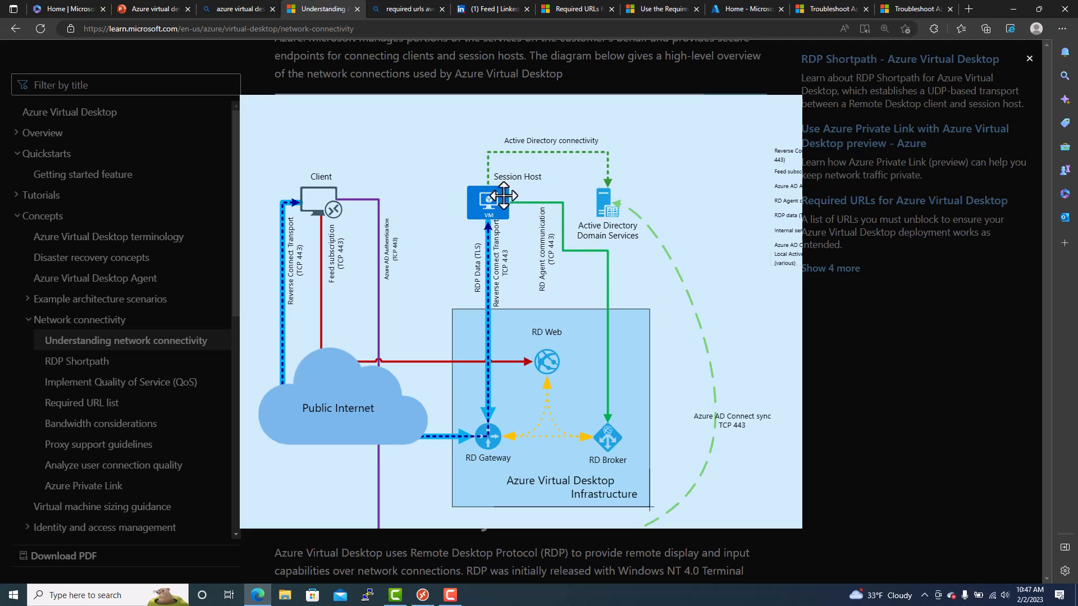
pyautogui.moveTo(604, 223)
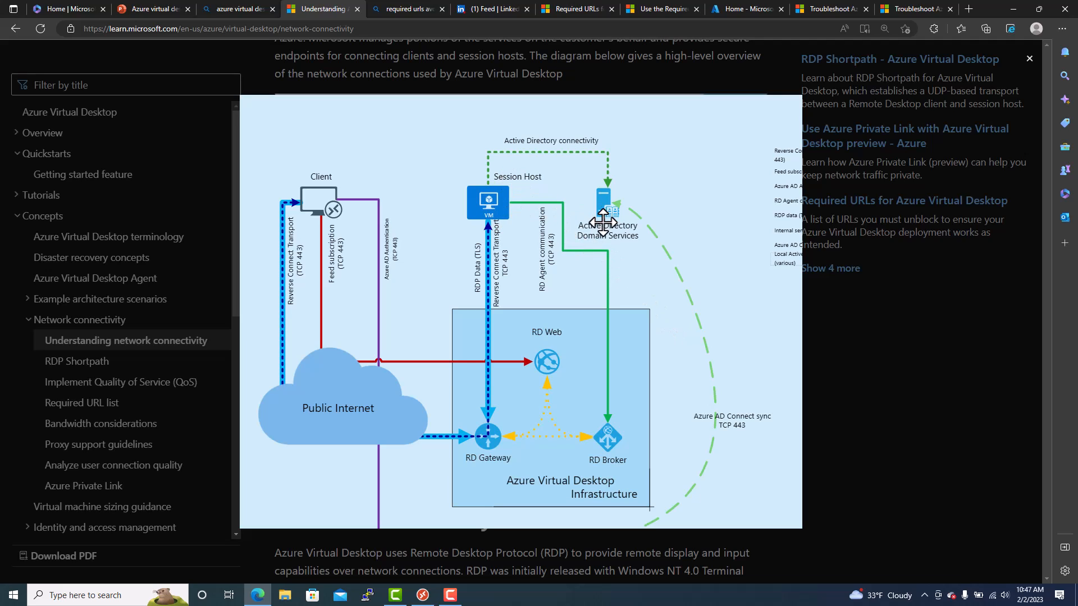
pyautogui.moveTo(615, 222)
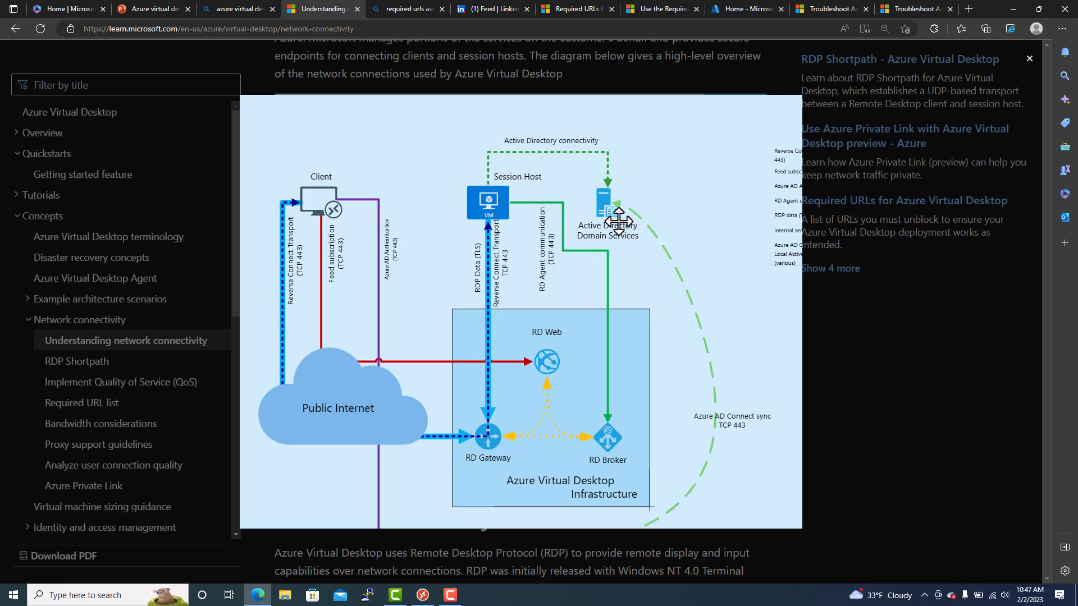
pyautogui.moveTo(618, 227)
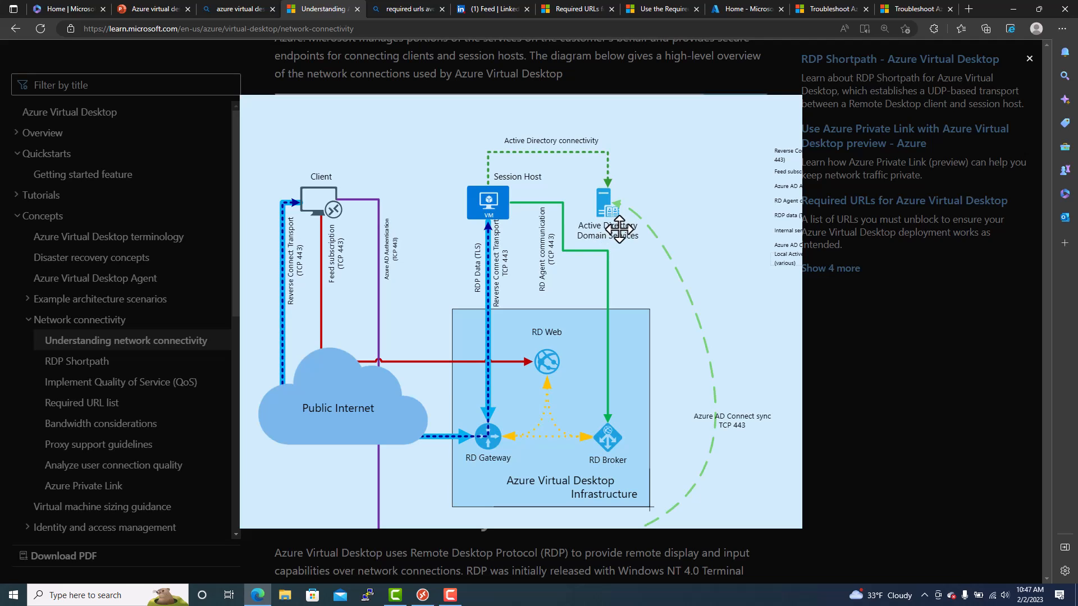
pyautogui.moveTo(615, 216)
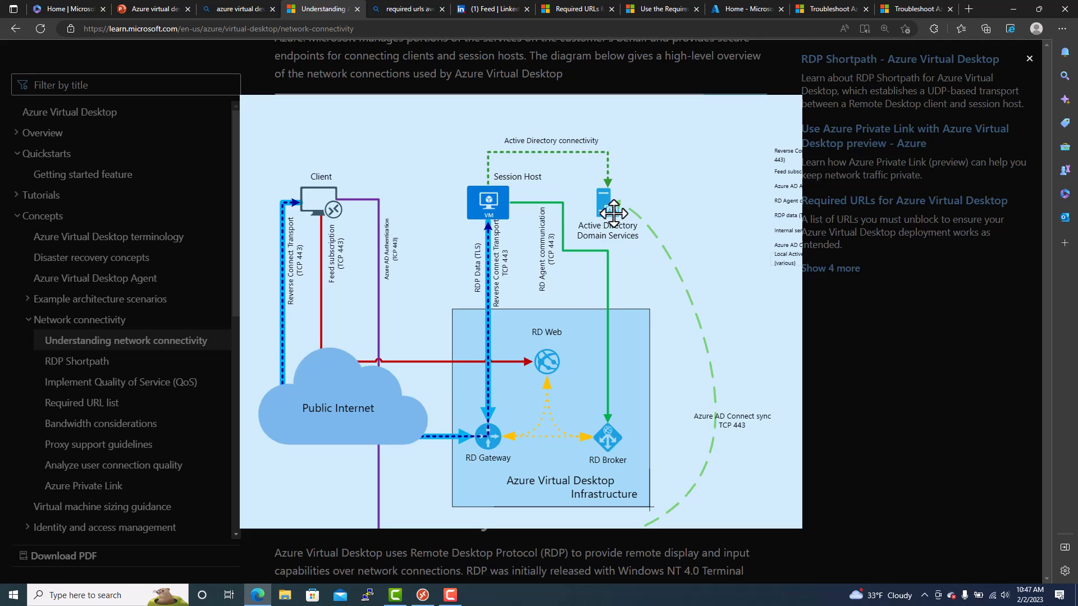
pyautogui.moveTo(658, 262)
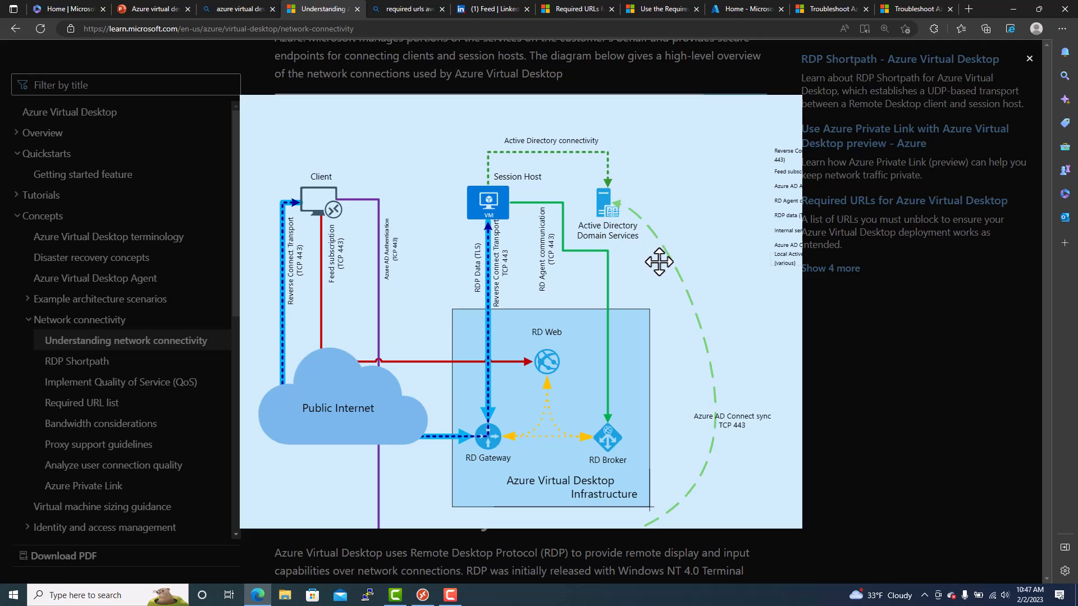
pyautogui.moveTo(738, 435)
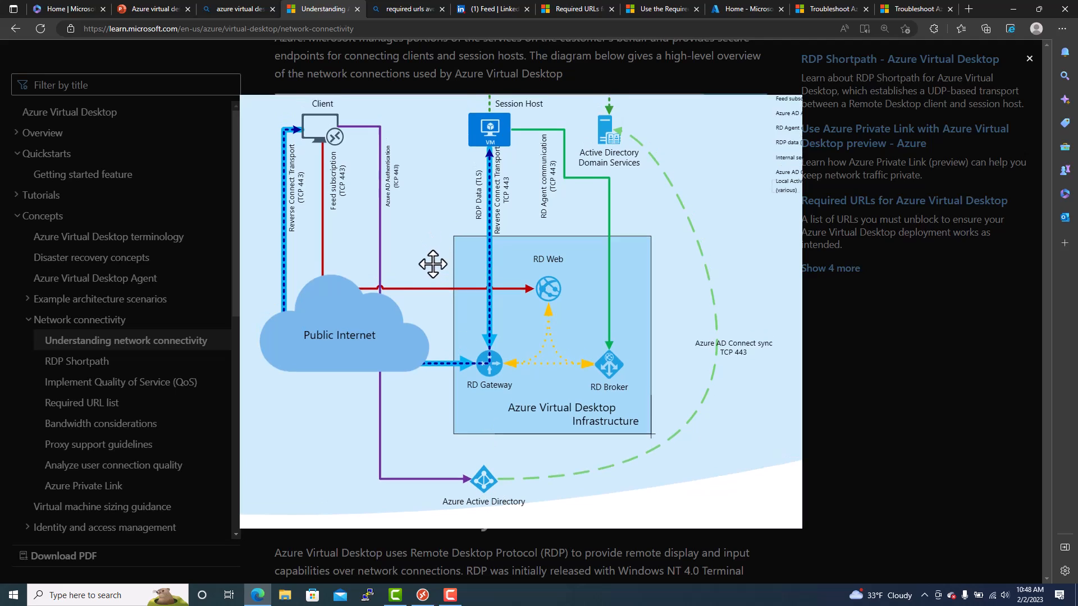
pyautogui.scroll(-3)
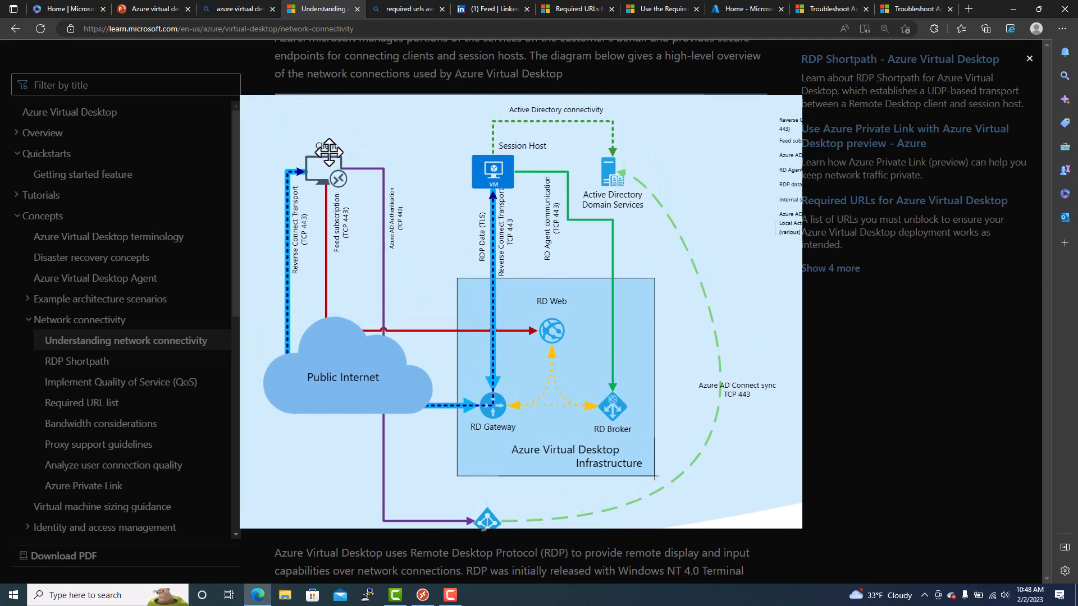
pyautogui.moveTo(336, 161)
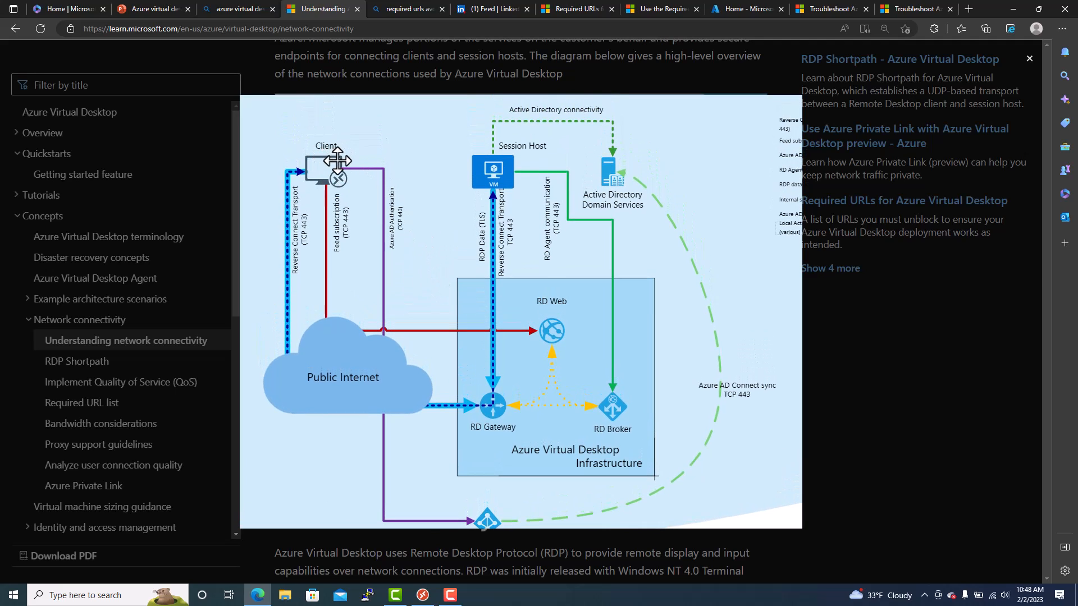
pyautogui.moveTo(325, 164)
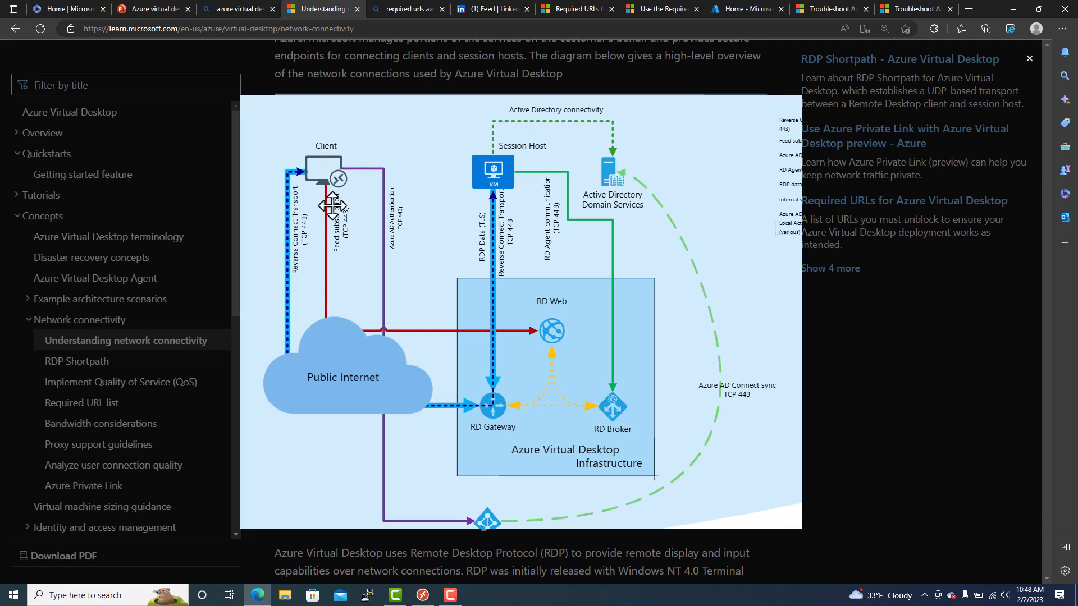
pyautogui.moveTo(339, 186)
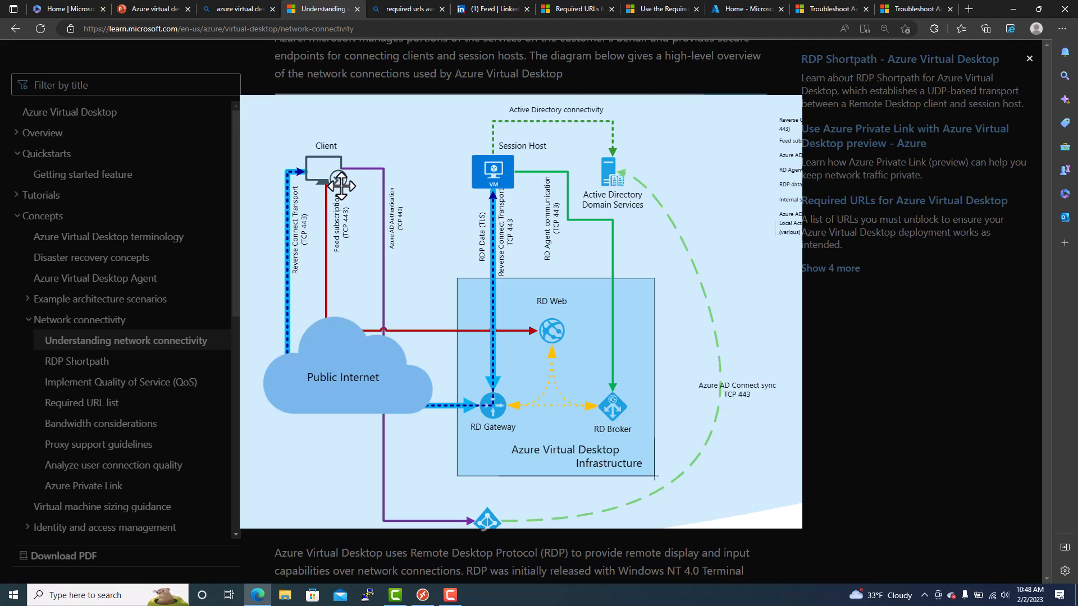
pyautogui.moveTo(337, 186)
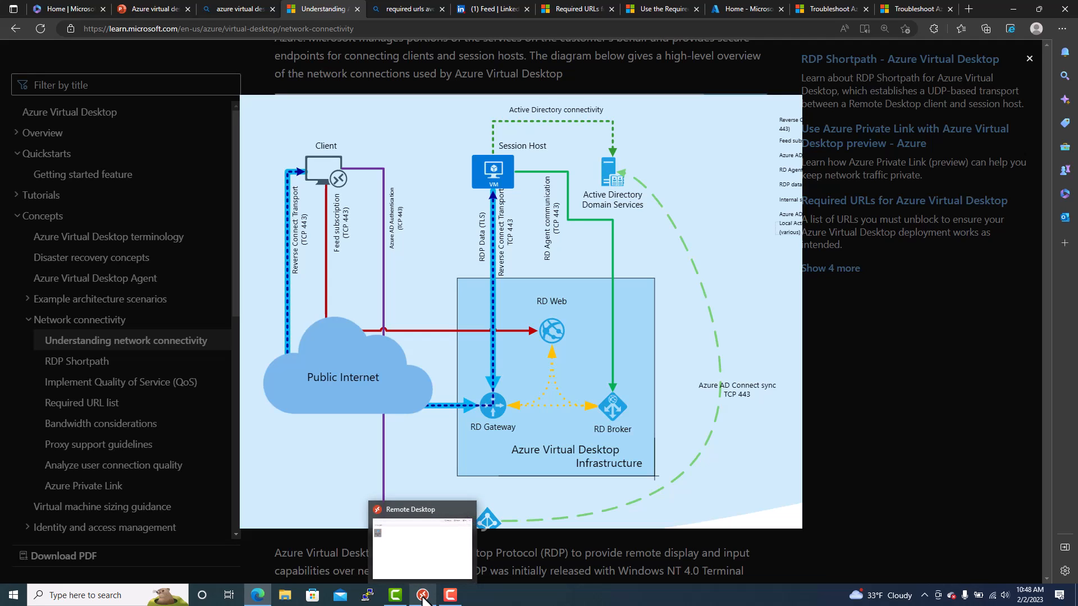
# Bring up the Remote Desktop client and show the hostpool1 workspace's options menu.
pyautogui.click(423, 595)
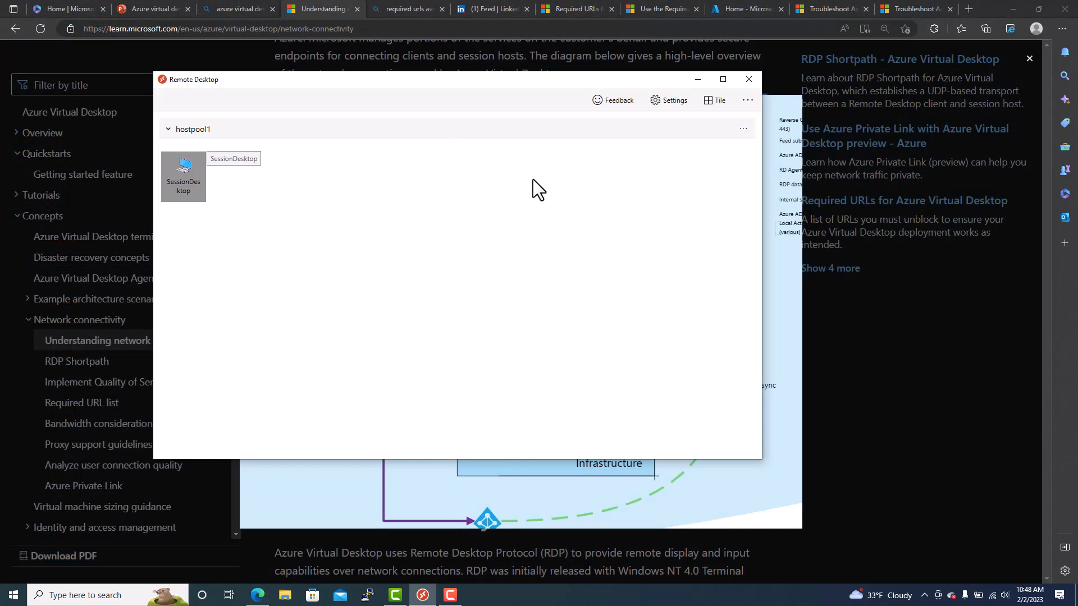
pyautogui.moveTo(480, 163)
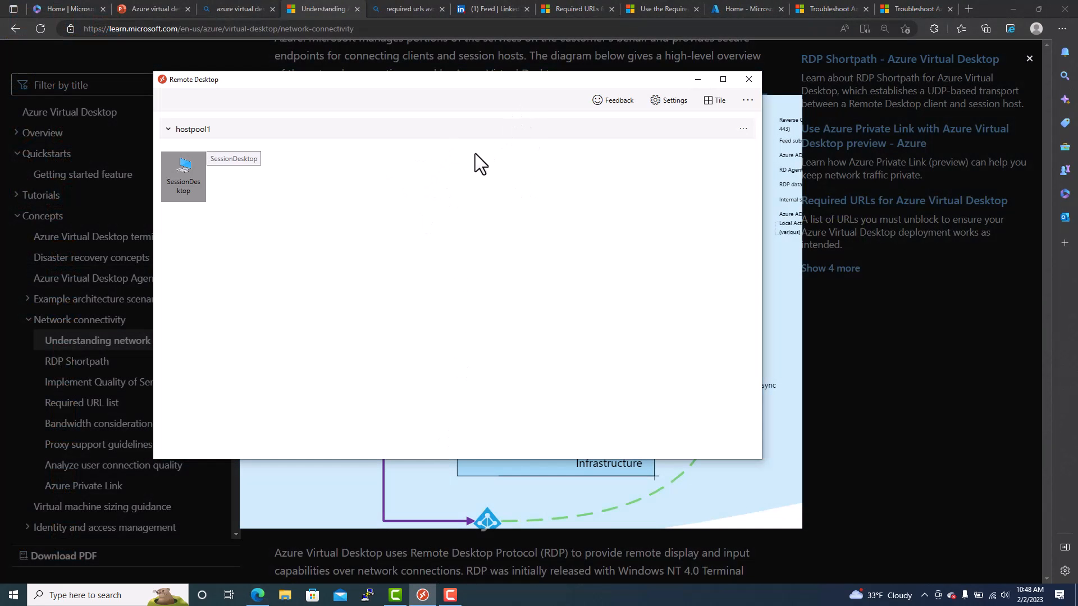
pyautogui.moveTo(684, 155)
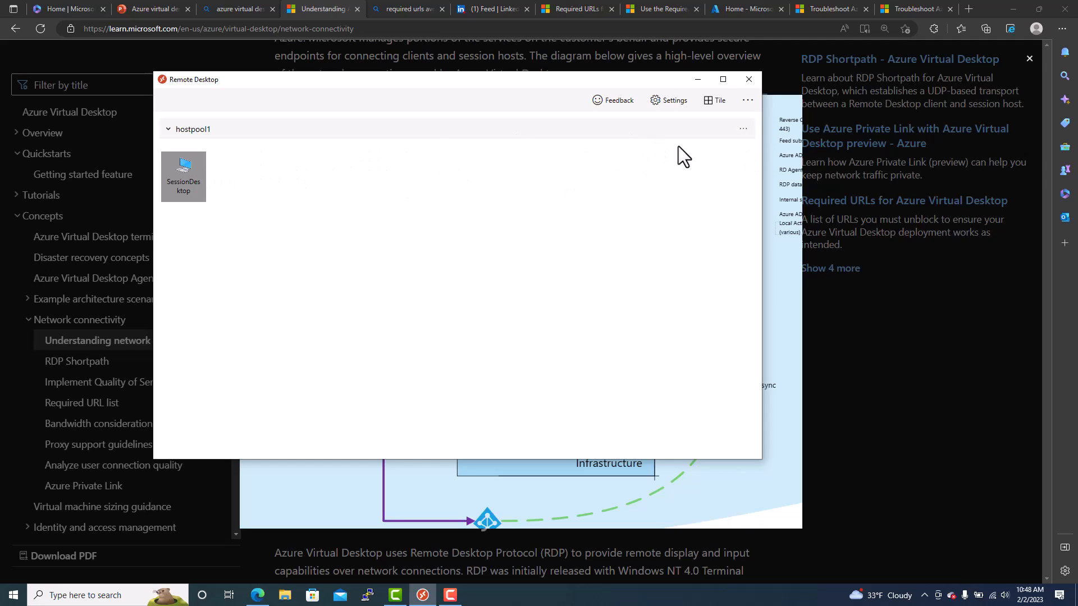
pyautogui.click(742, 129)
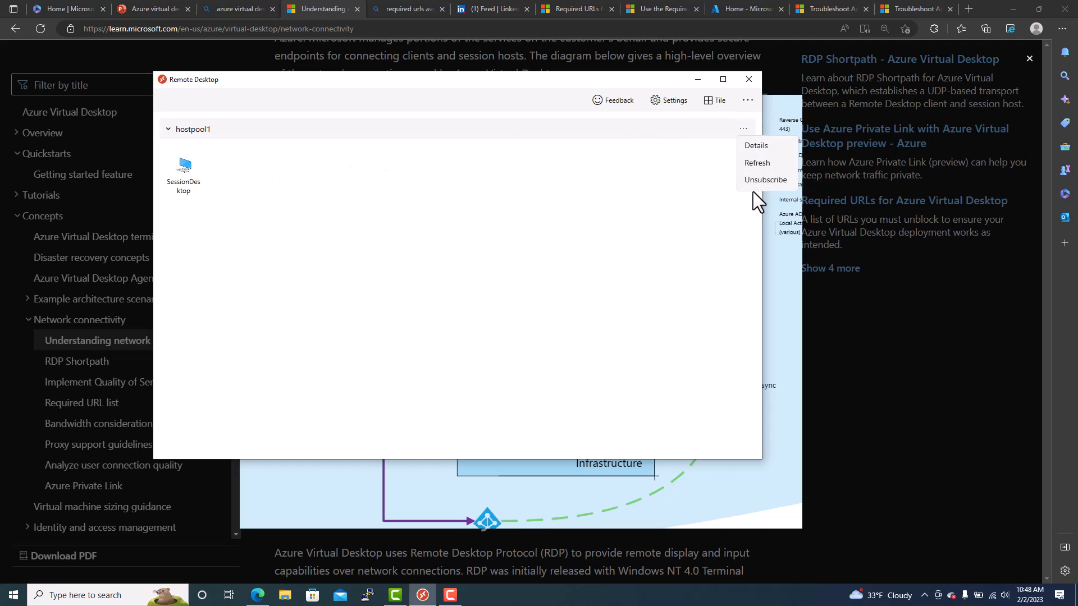
pyautogui.moveTo(765, 180)
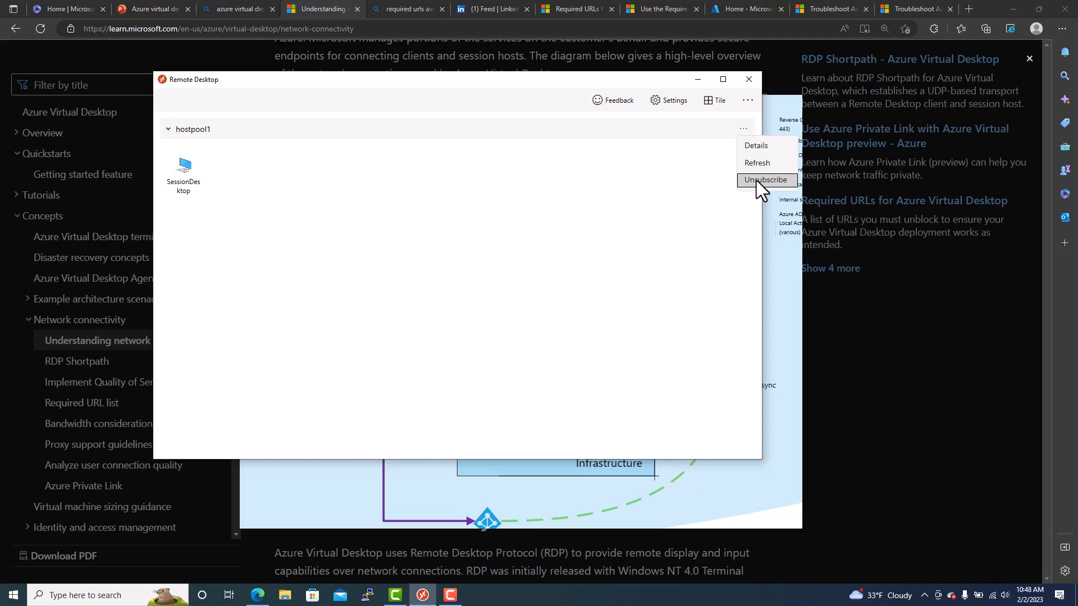
# Choose Unsubscribe for hostpool1 to bring up its confirmation prompt.
pyautogui.click(766, 179)
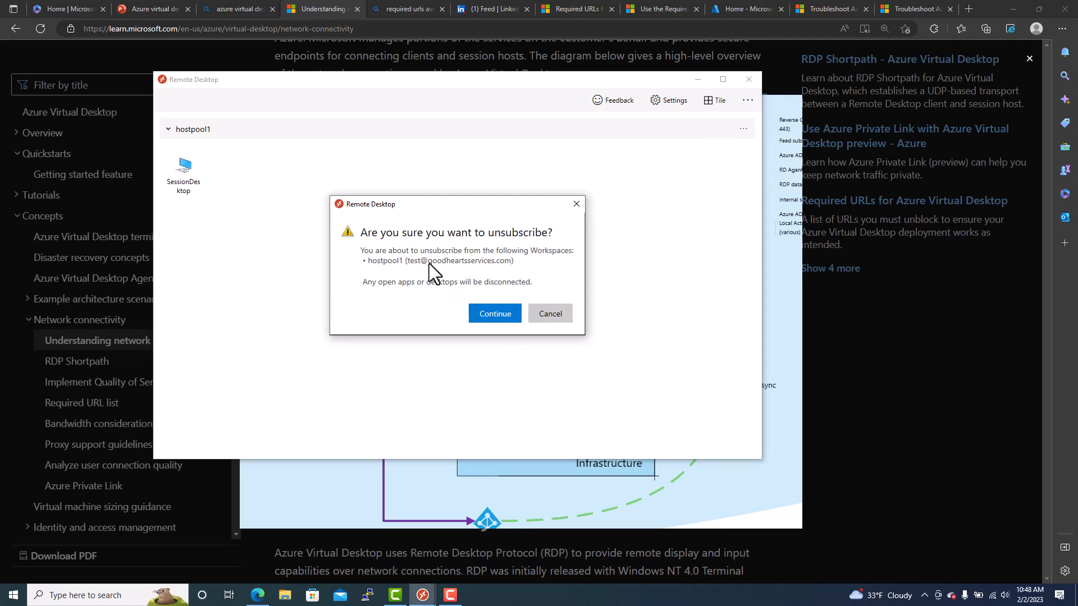
pyautogui.moveTo(473, 269)
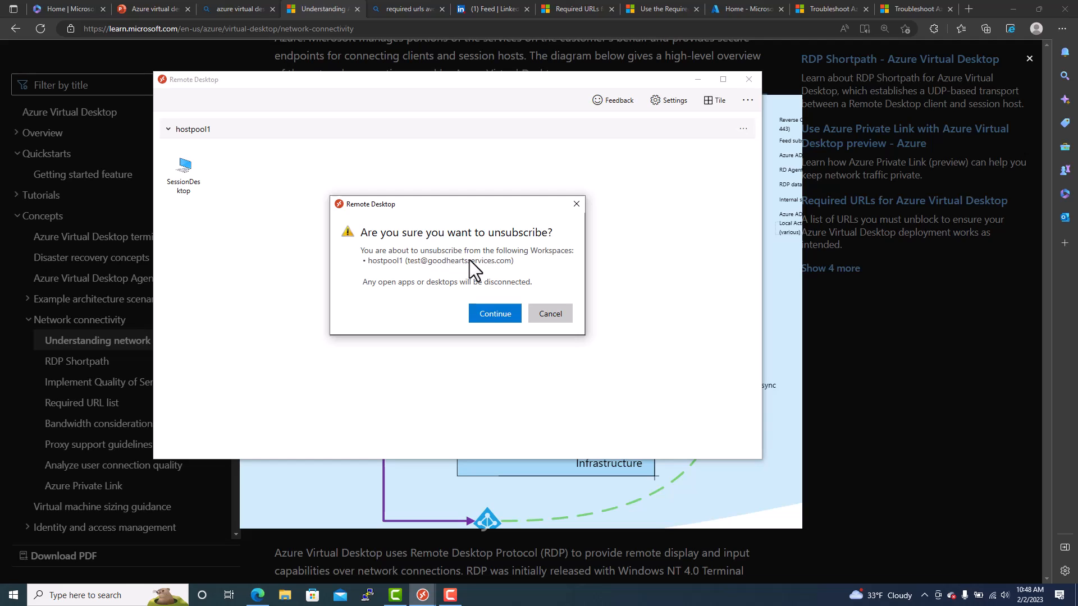
pyautogui.moveTo(464, 272)
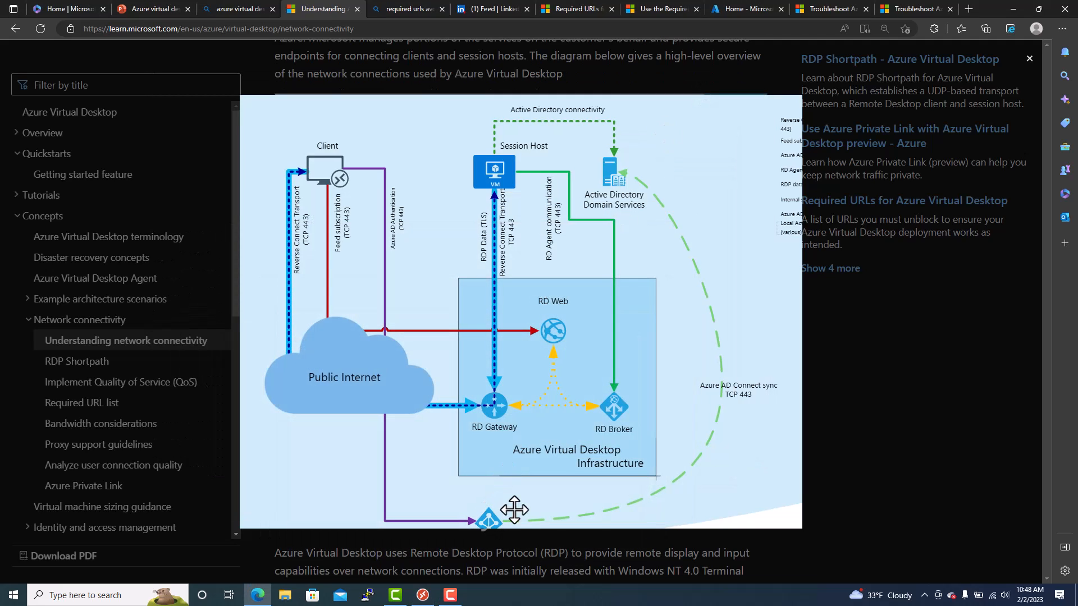
# Scroll the network connectivity article back to the enlarged network connections diagram.
pyautogui.scroll(-3)
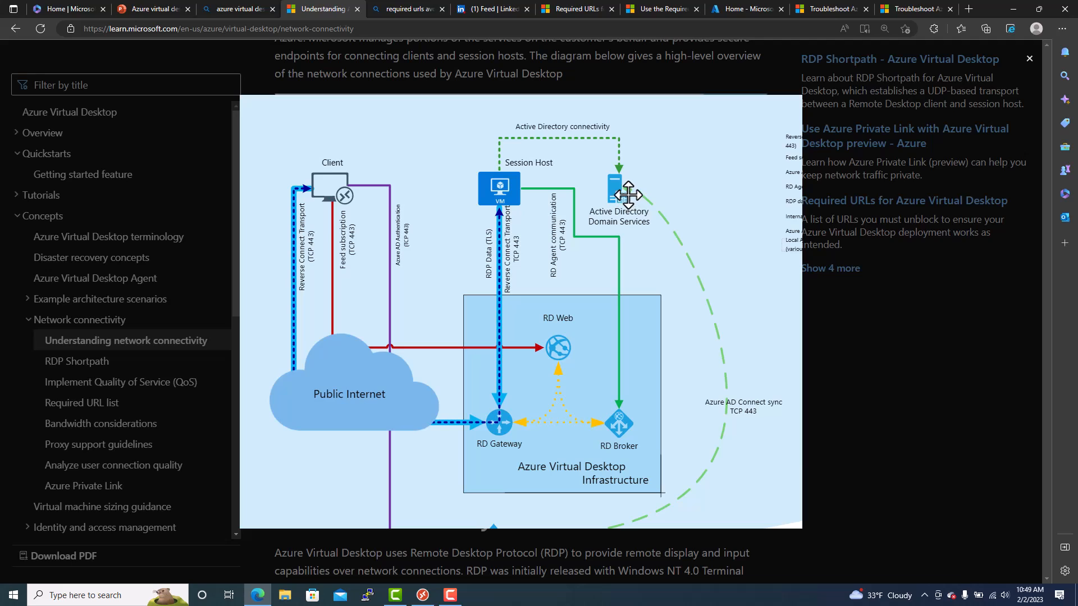
pyautogui.moveTo(527, 228)
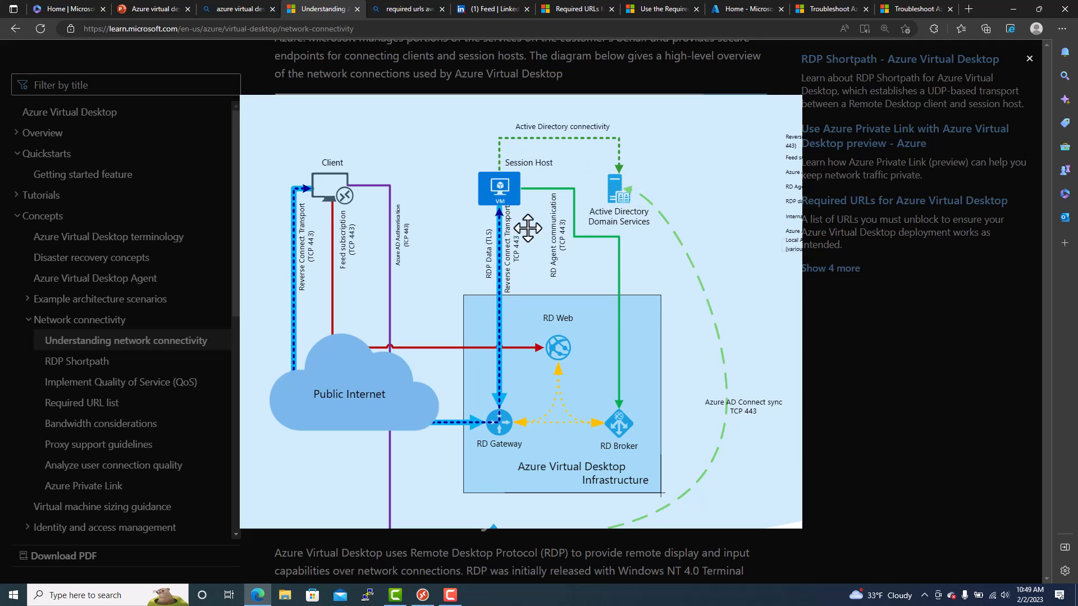
pyautogui.moveTo(332, 191)
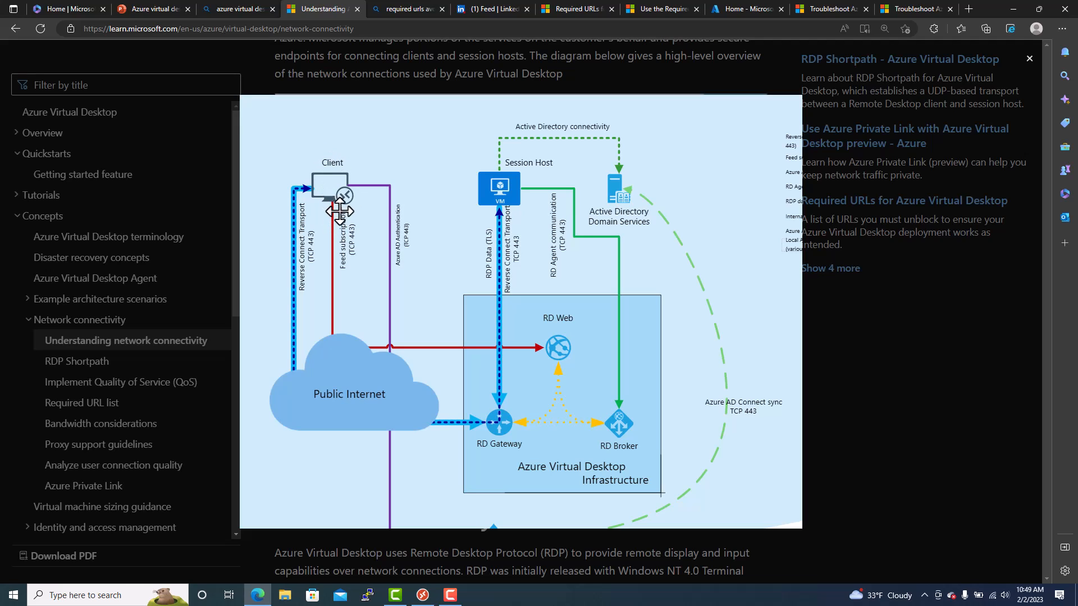
pyautogui.moveTo(354, 155)
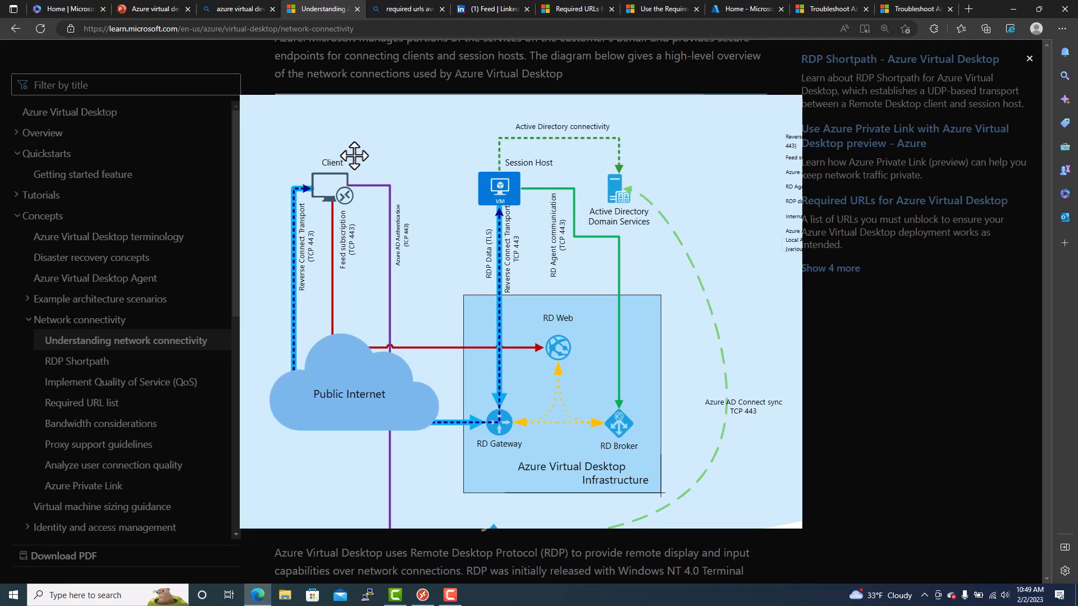
pyautogui.moveTo(505, 163)
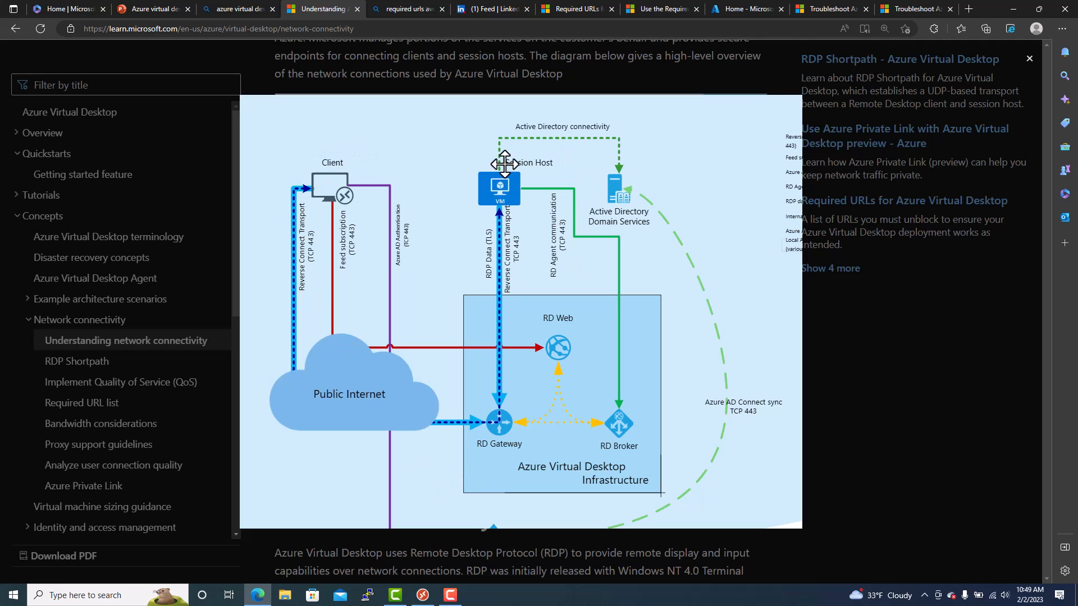
pyautogui.moveTo(524, 206)
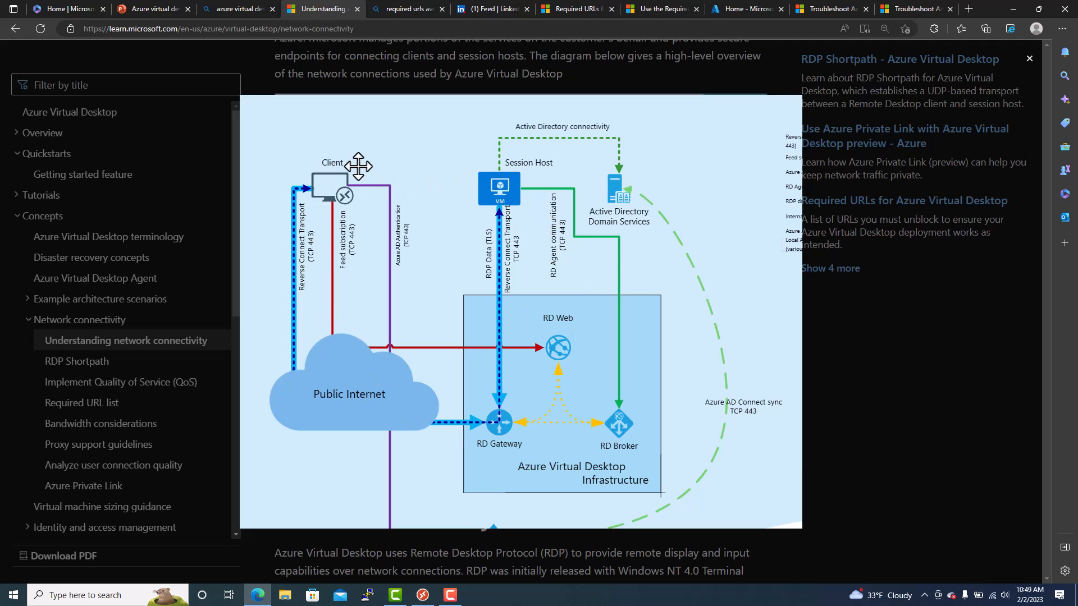
pyautogui.moveTo(472, 288)
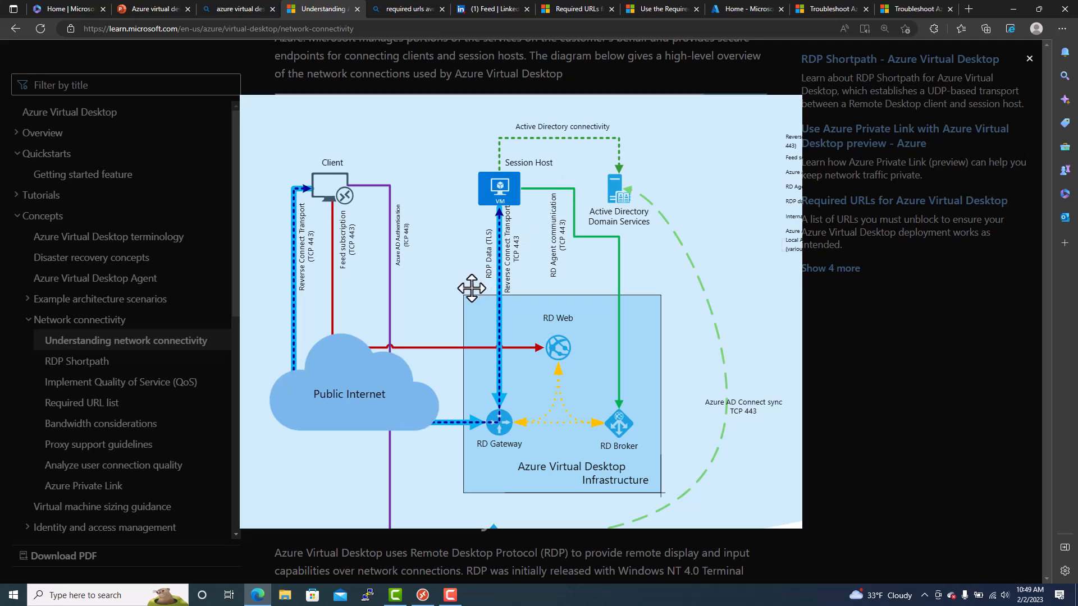
pyautogui.moveTo(356, 179)
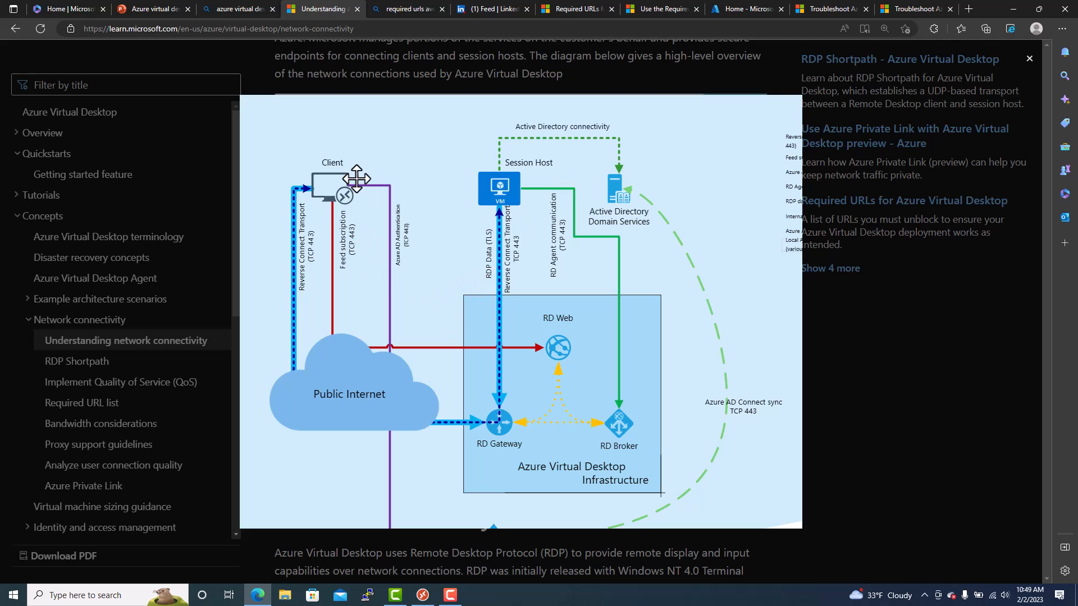
pyautogui.moveTo(469, 441)
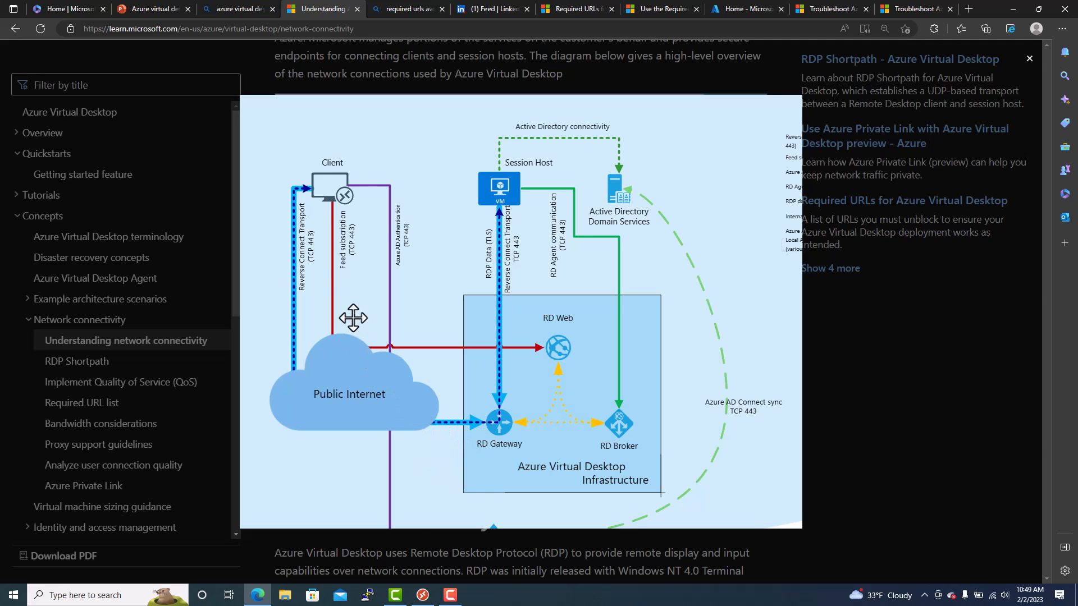
pyautogui.moveTo(357, 346)
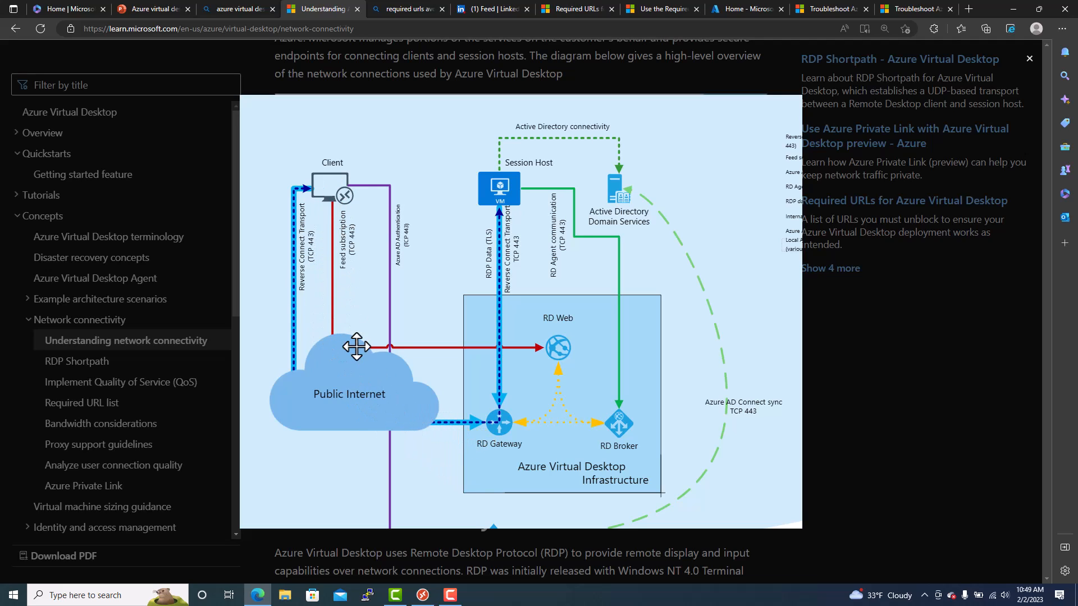
pyautogui.moveTo(360, 385)
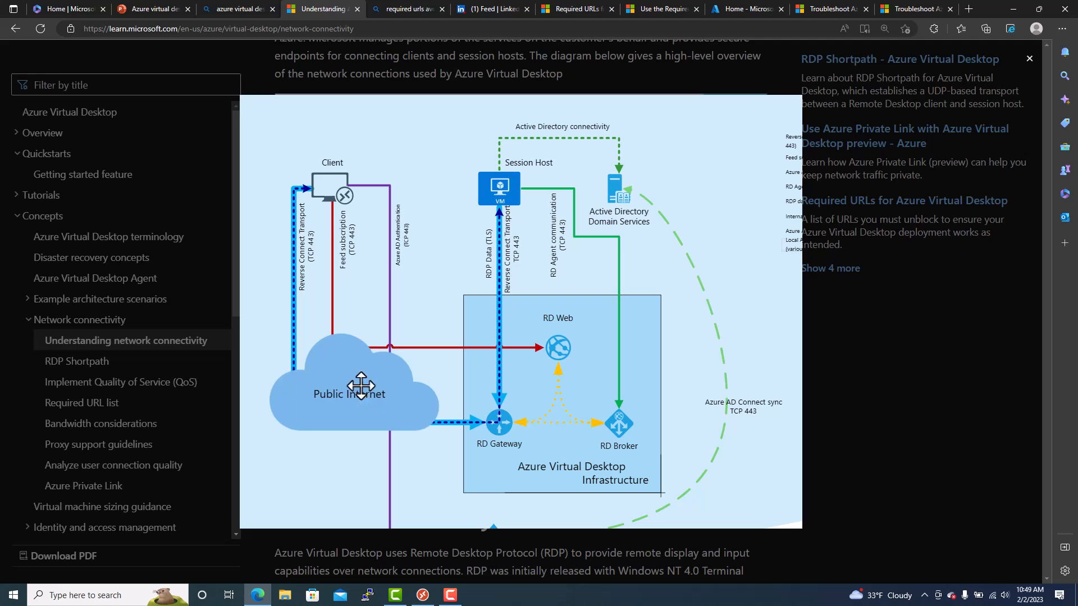
pyautogui.moveTo(463, 433)
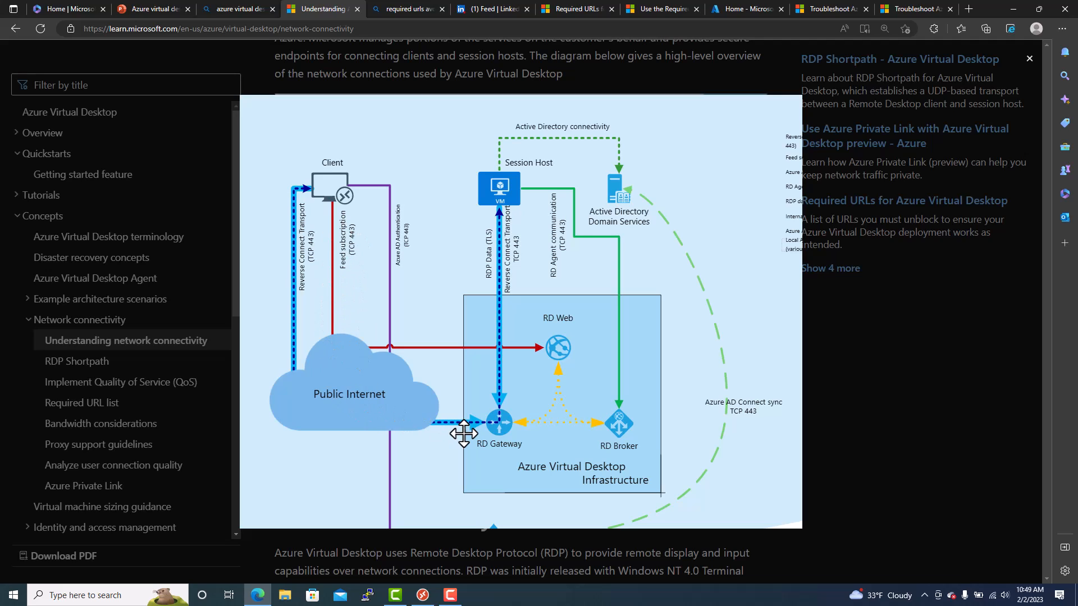
pyautogui.moveTo(332, 196)
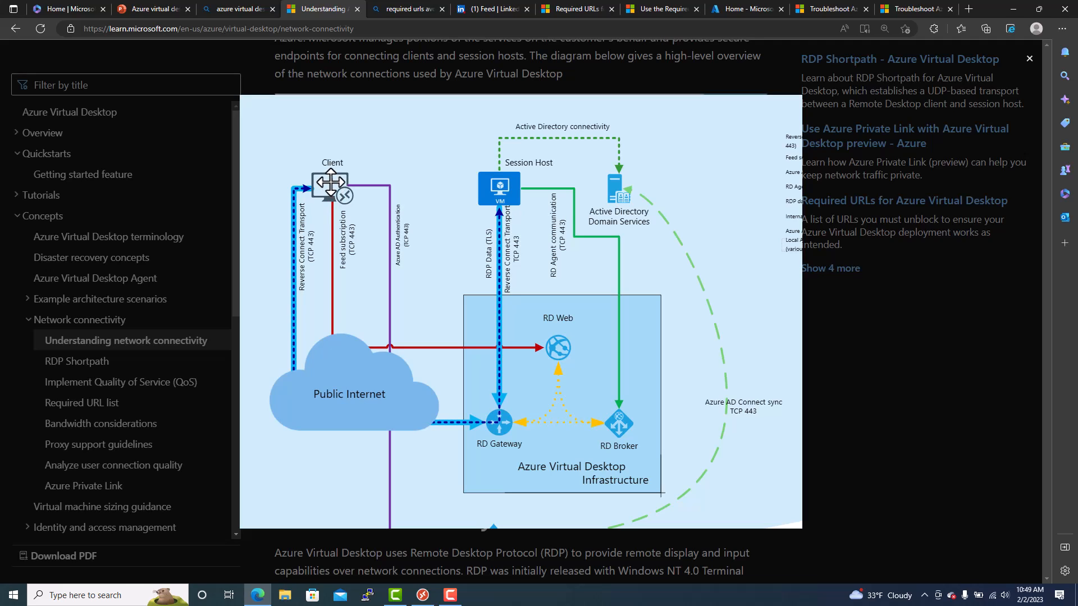
pyautogui.moveTo(331, 270)
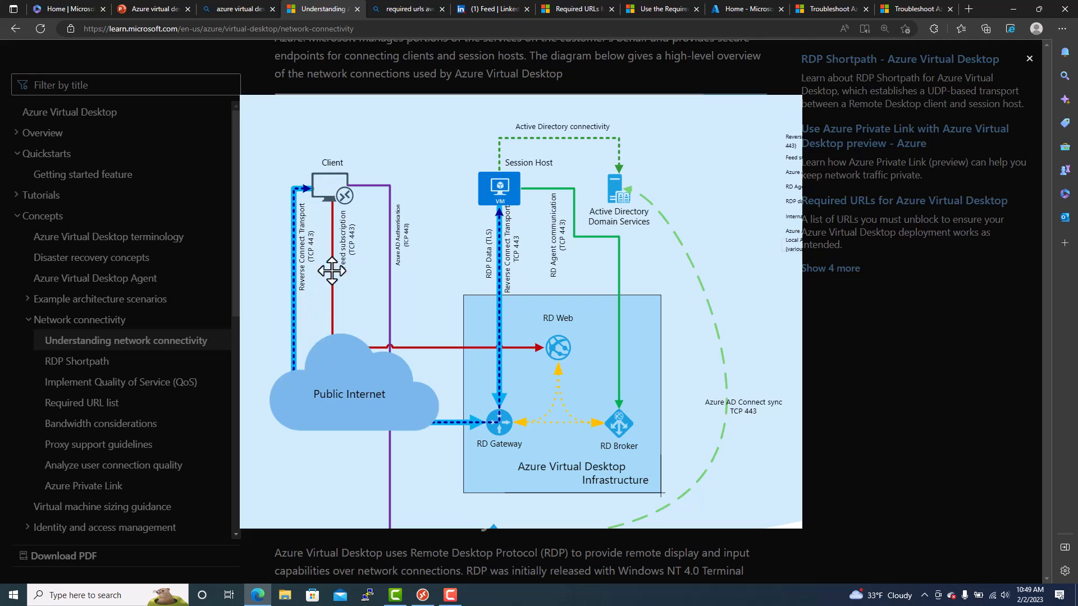
pyautogui.moveTo(313, 246)
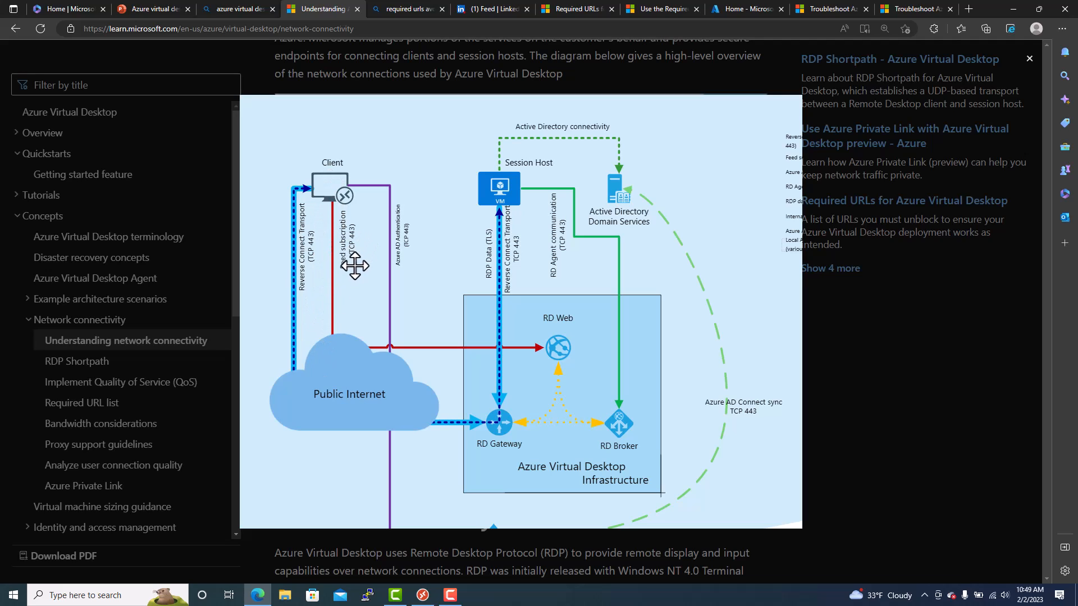
pyautogui.moveTo(354, 254)
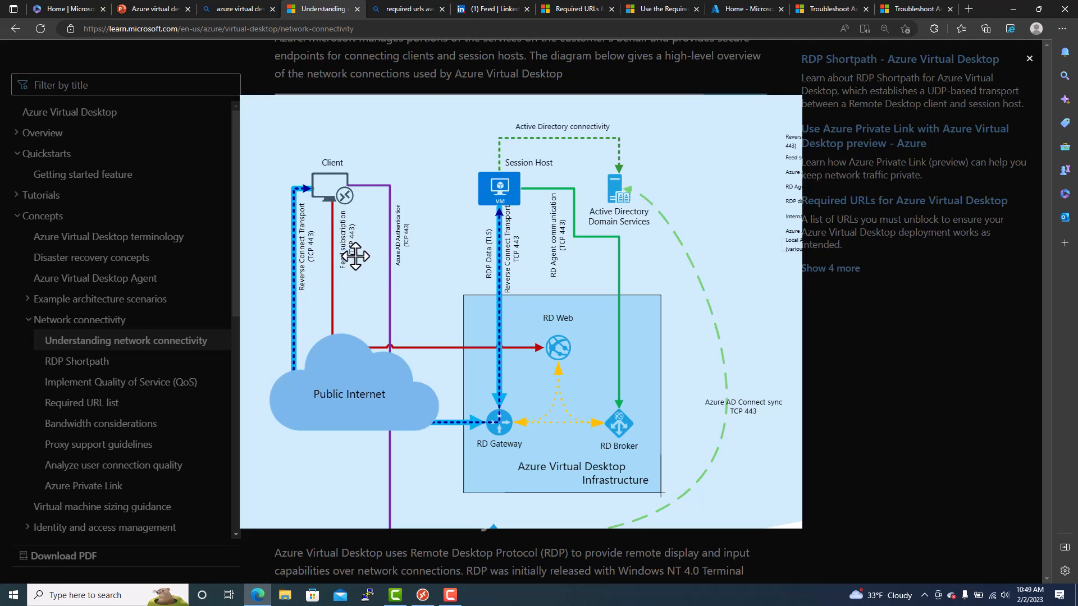
pyautogui.moveTo(344, 282)
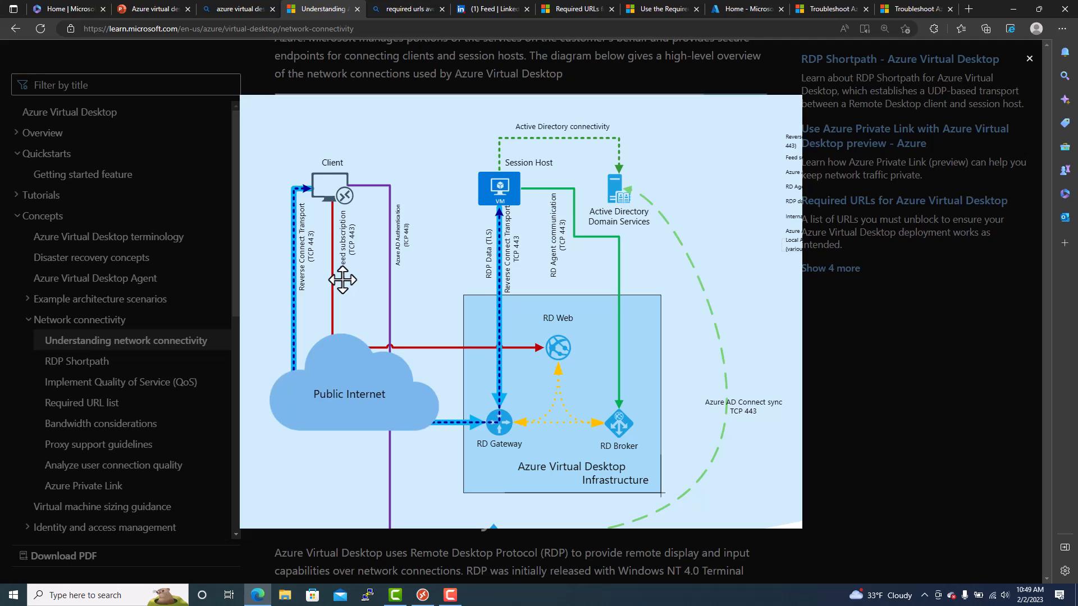
pyautogui.moveTo(365, 371)
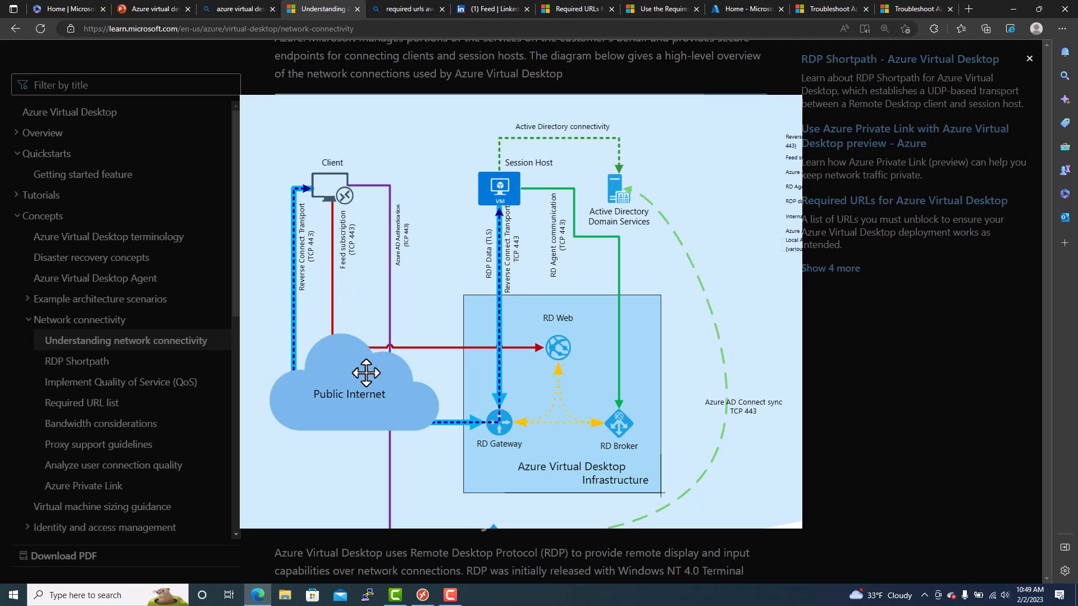
pyautogui.moveTo(347, 309)
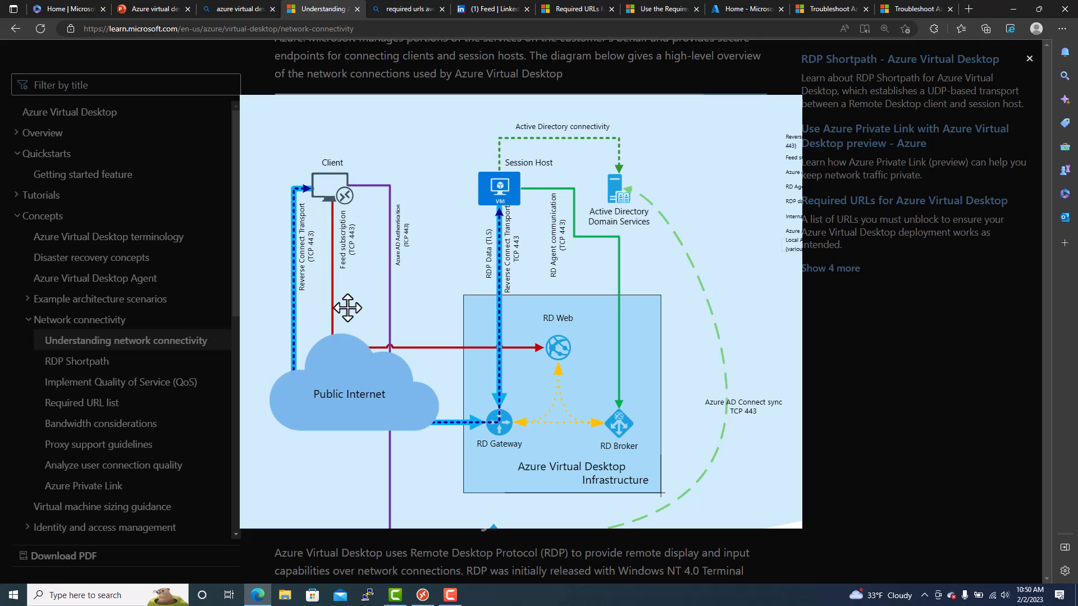
pyautogui.moveTo(407, 406)
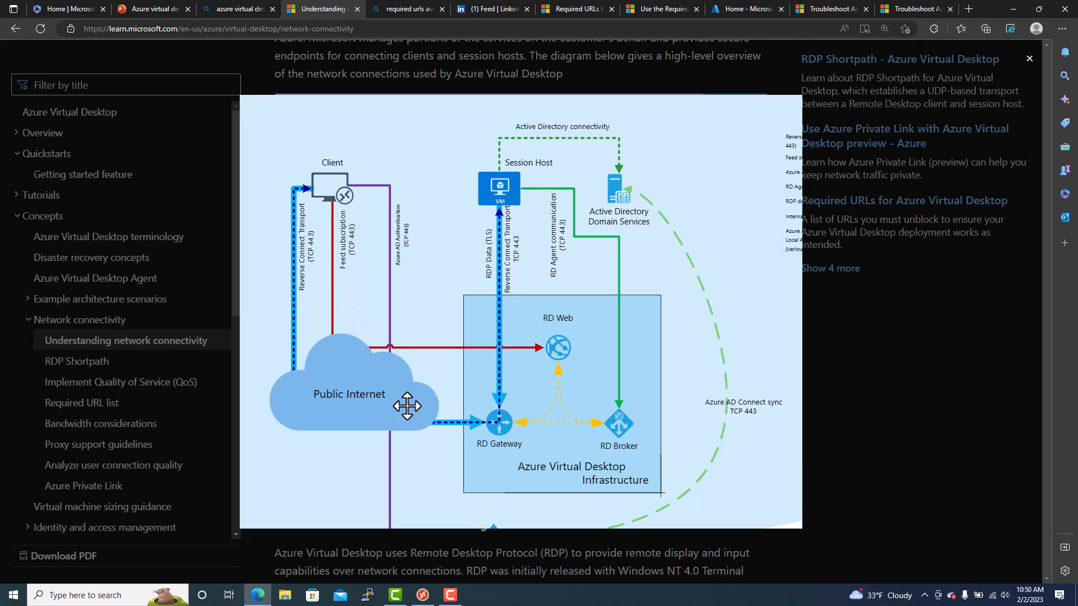
pyautogui.moveTo(309, 190)
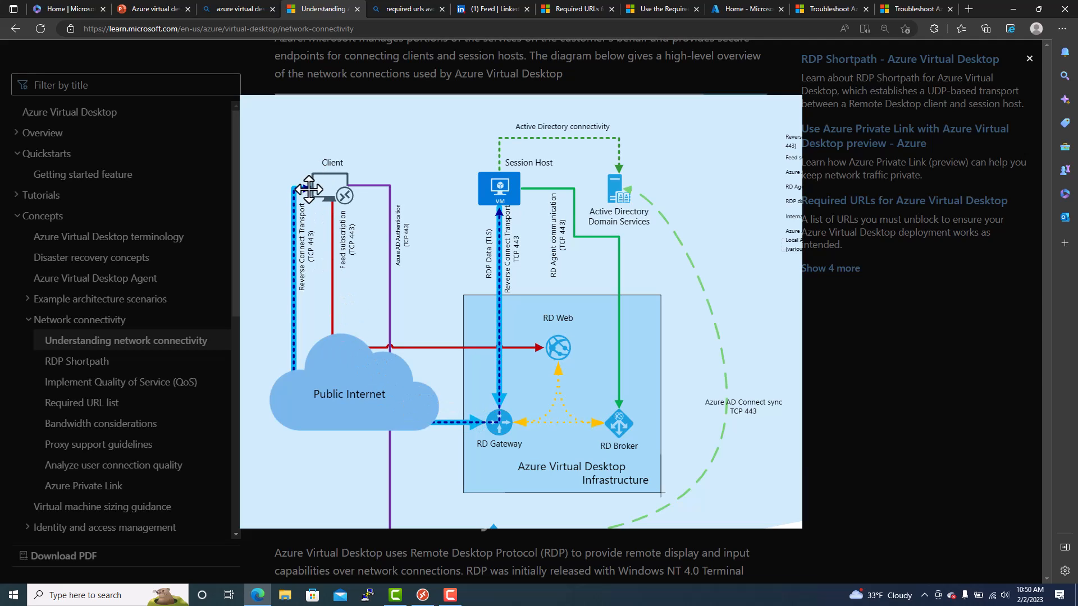
pyautogui.moveTo(456, 404)
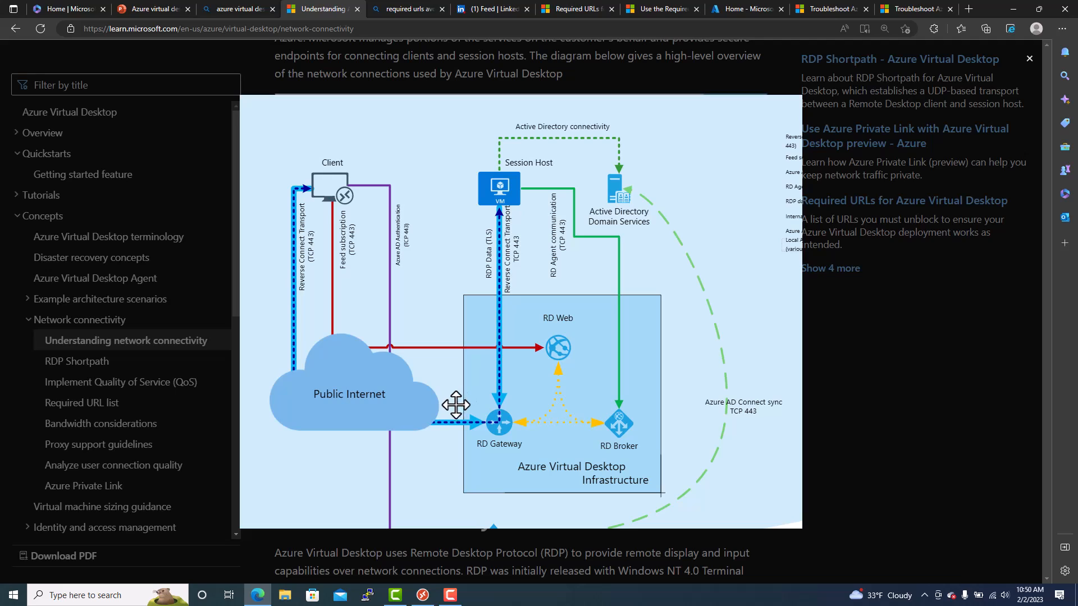
pyautogui.moveTo(317, 310)
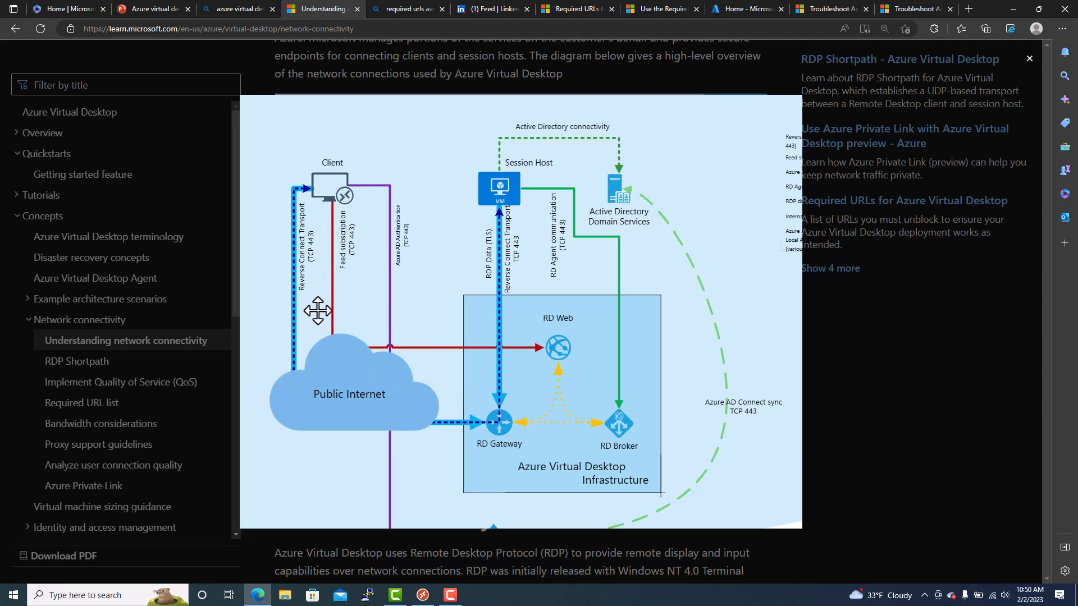
pyautogui.moveTo(483, 436)
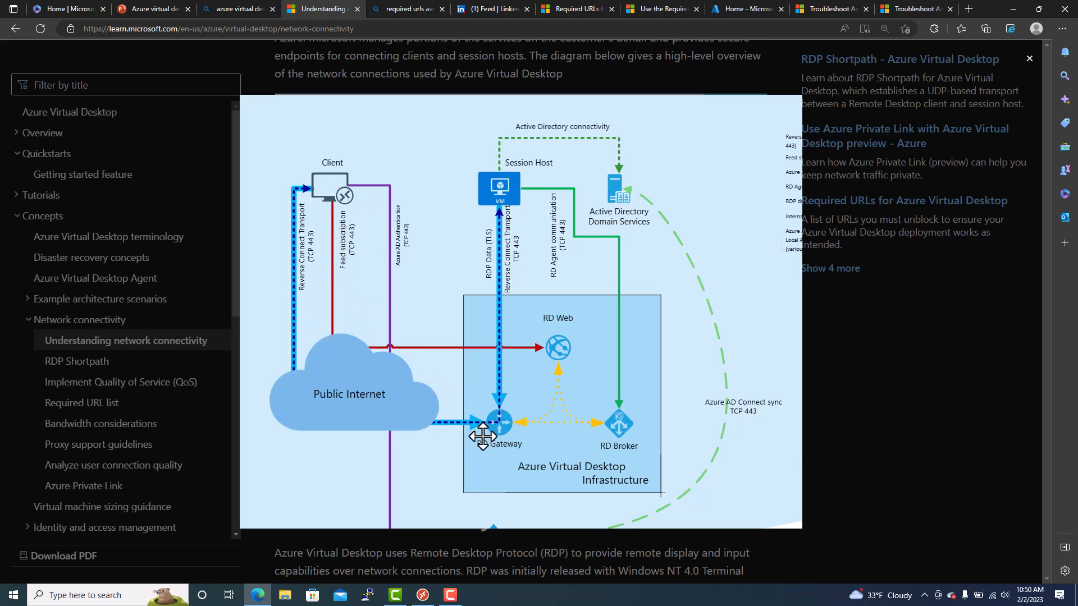
pyautogui.moveTo(336, 340)
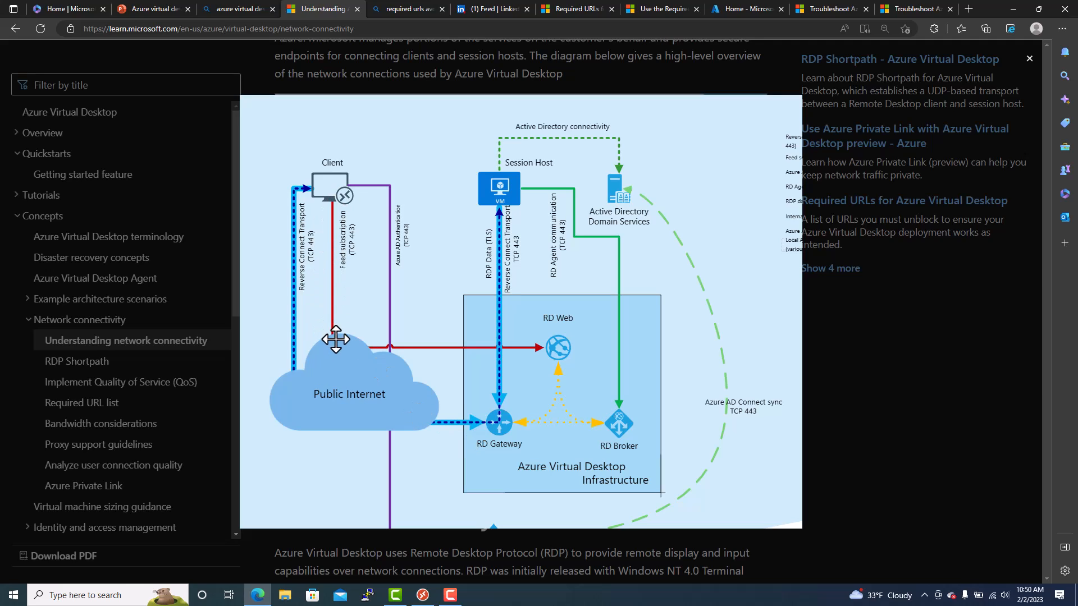
pyautogui.moveTo(520, 191)
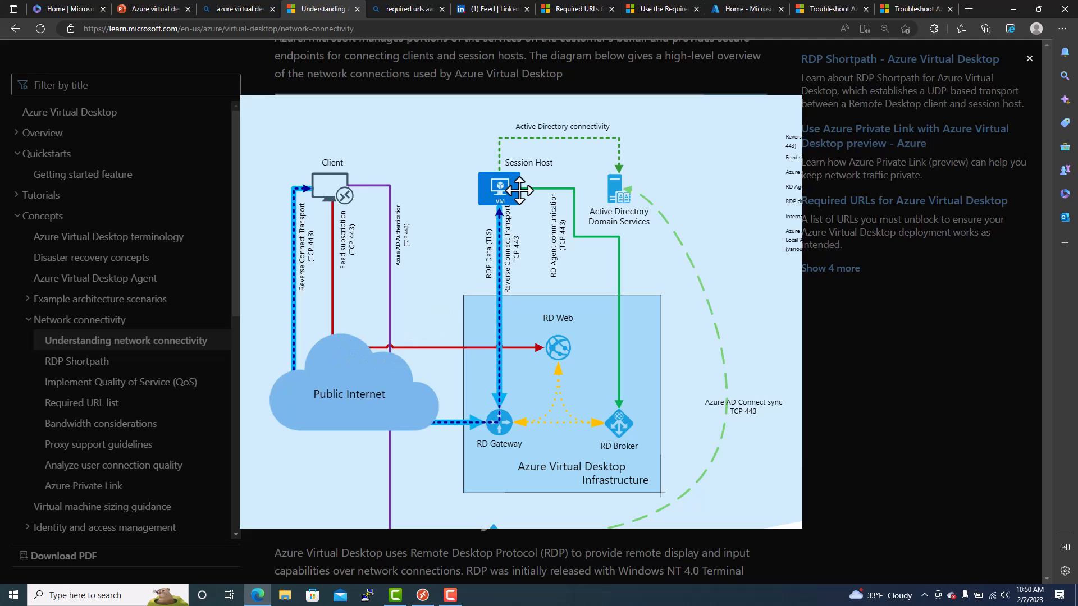
pyautogui.moveTo(521, 182)
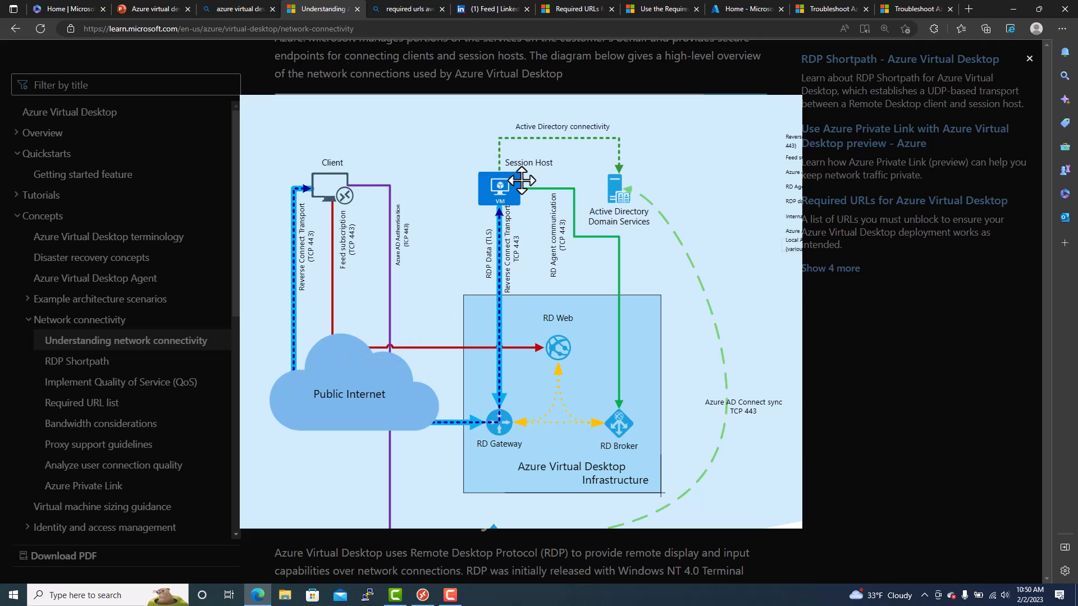
pyautogui.moveTo(497, 438)
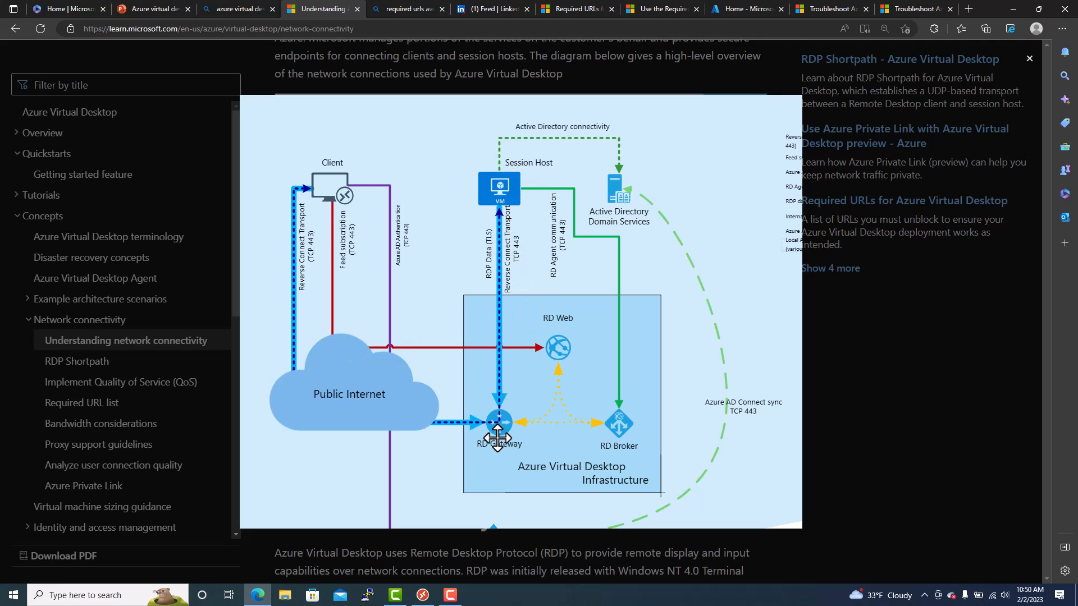
pyautogui.moveTo(567, 479)
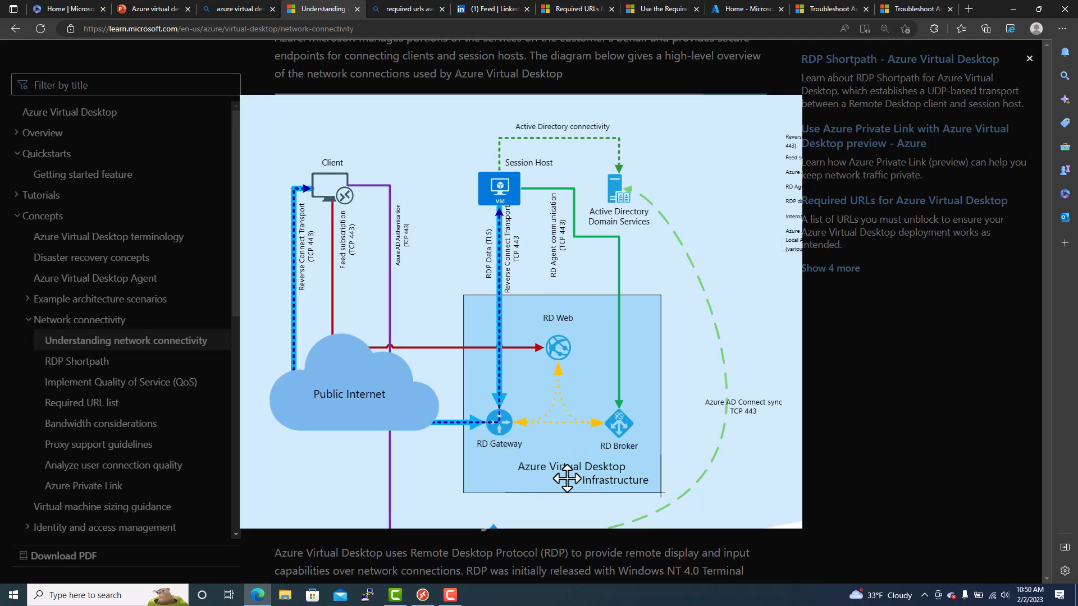
pyautogui.moveTo(532, 171)
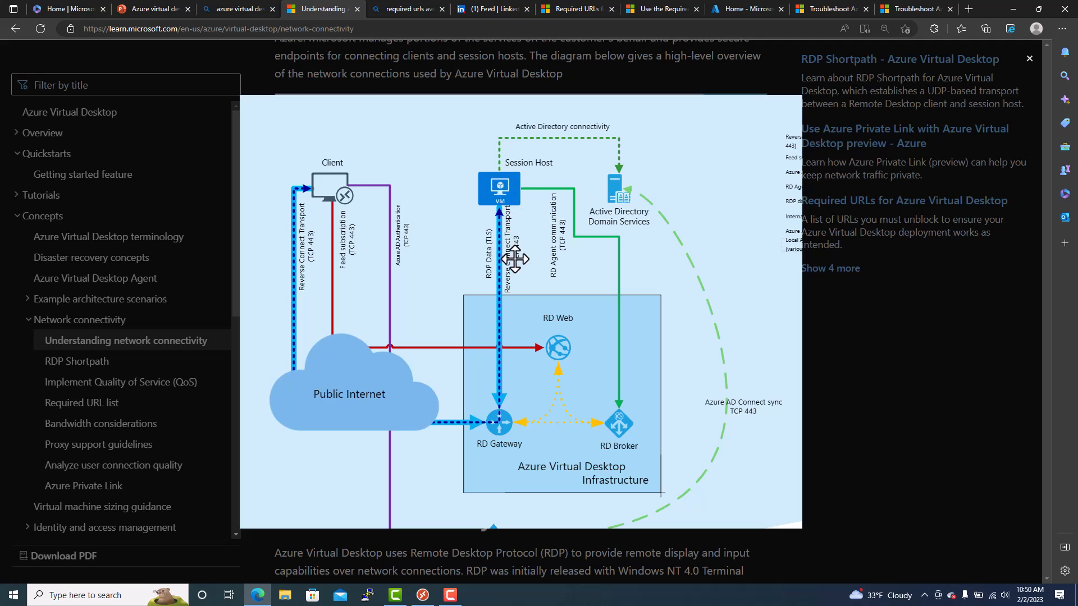
pyautogui.moveTo(524, 261)
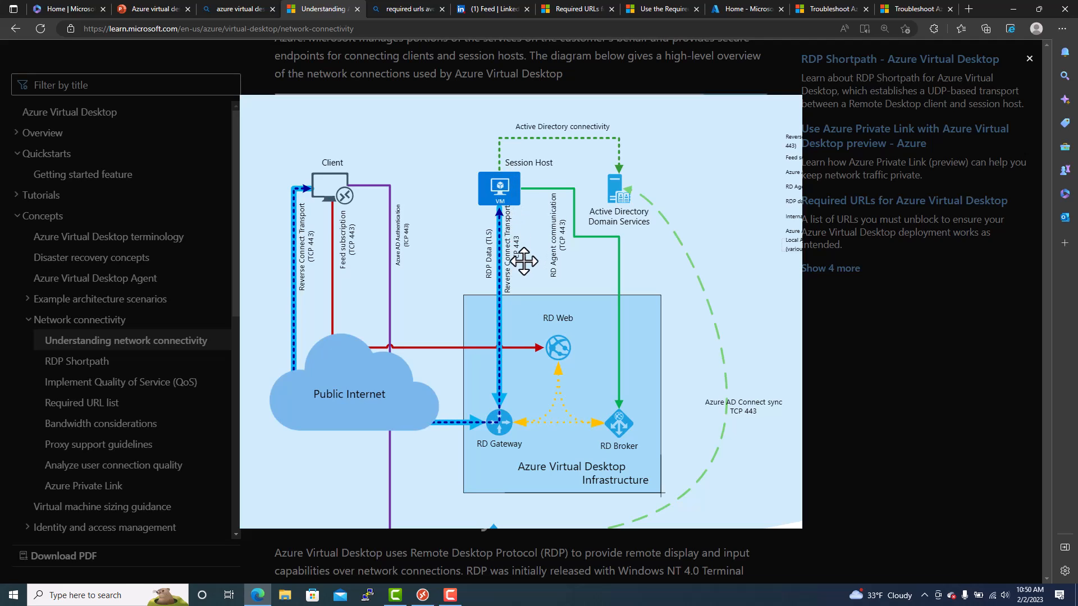
pyautogui.moveTo(487, 245)
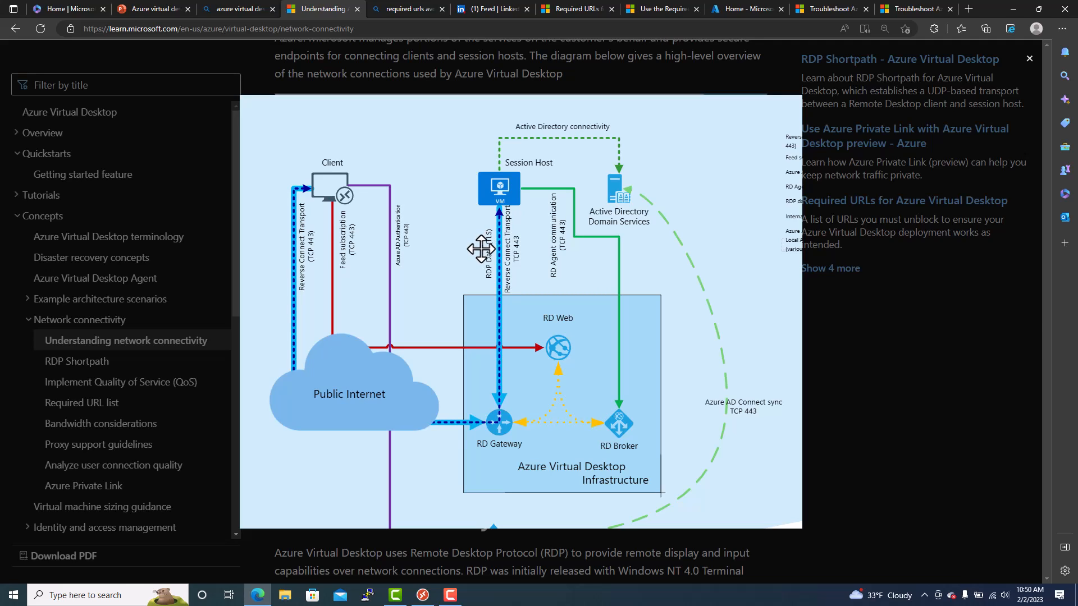
pyautogui.moveTo(527, 294)
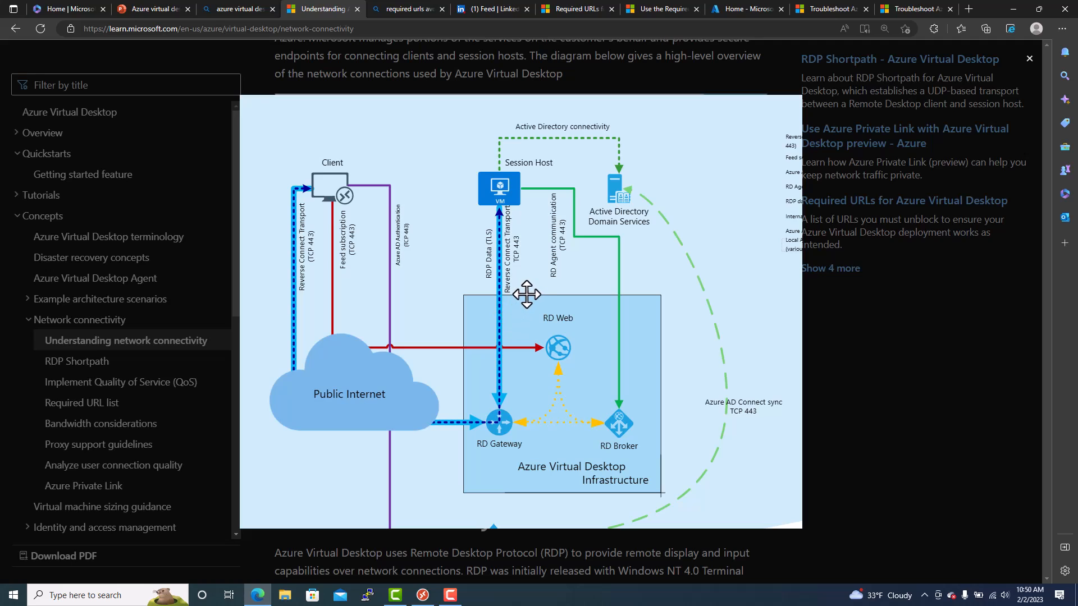
pyautogui.moveTo(519, 183)
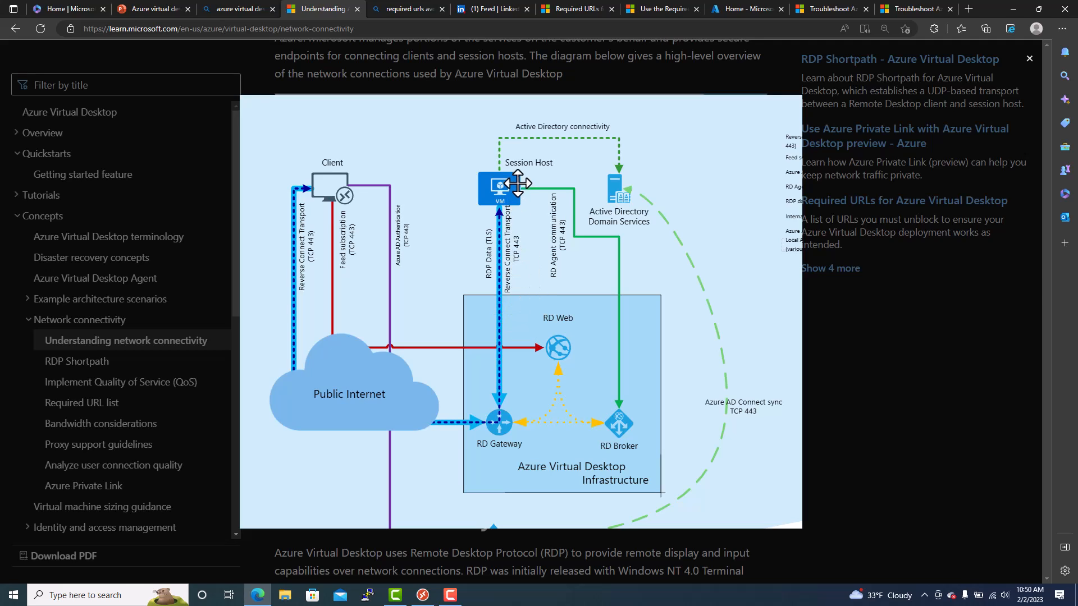
pyautogui.moveTo(515, 183)
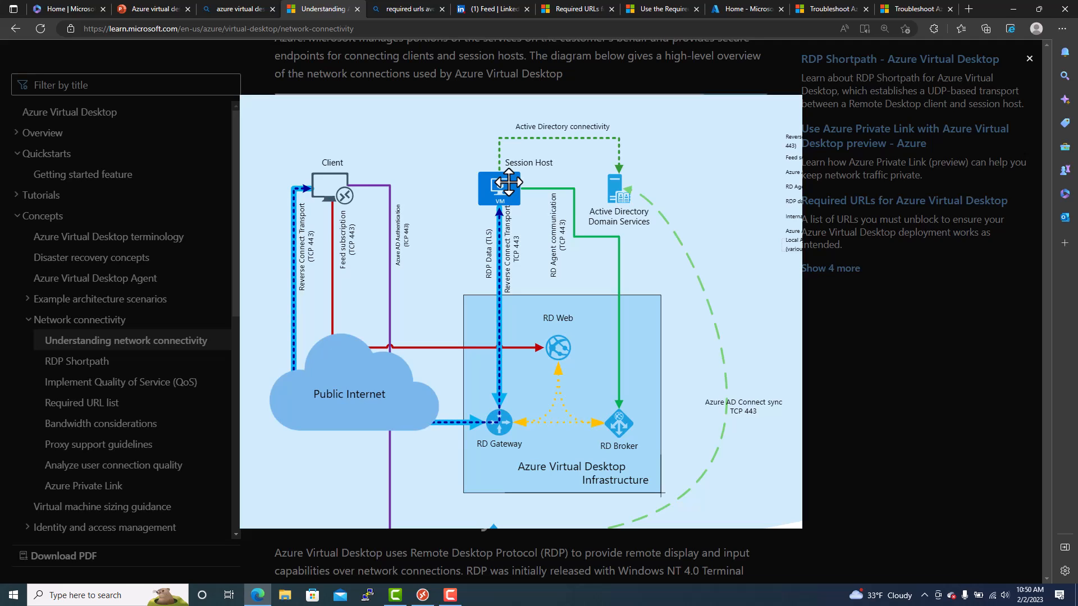
pyautogui.moveTo(515, 300)
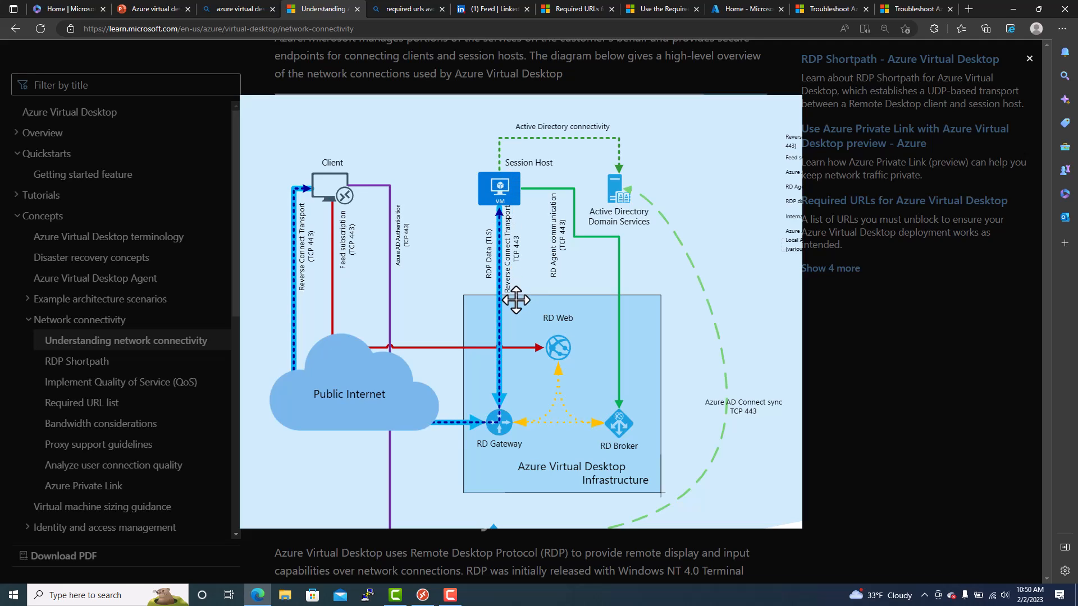
pyautogui.moveTo(527, 283)
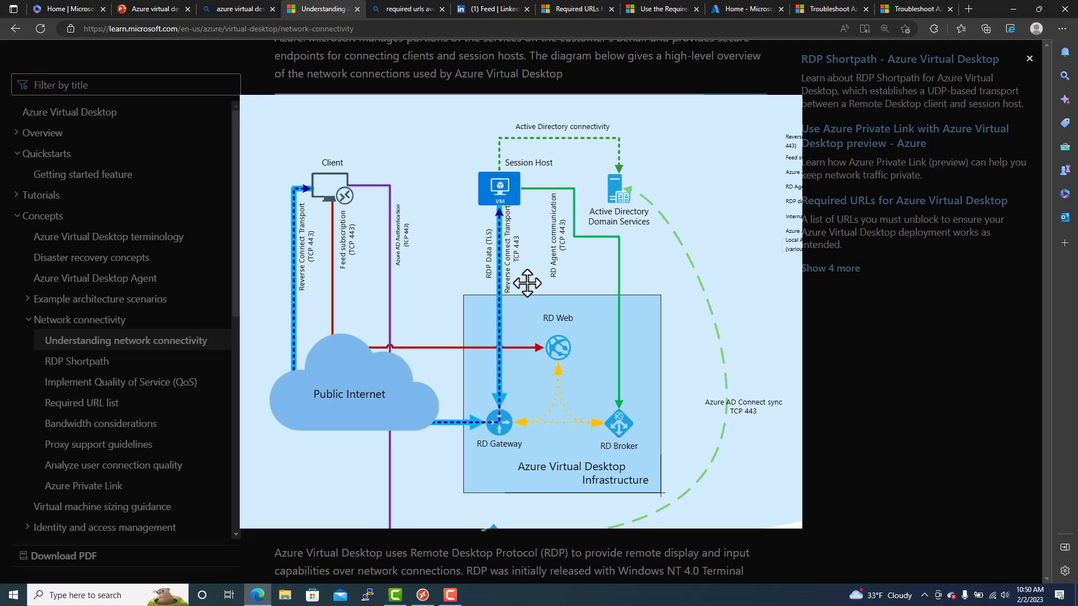
pyautogui.moveTo(525, 256)
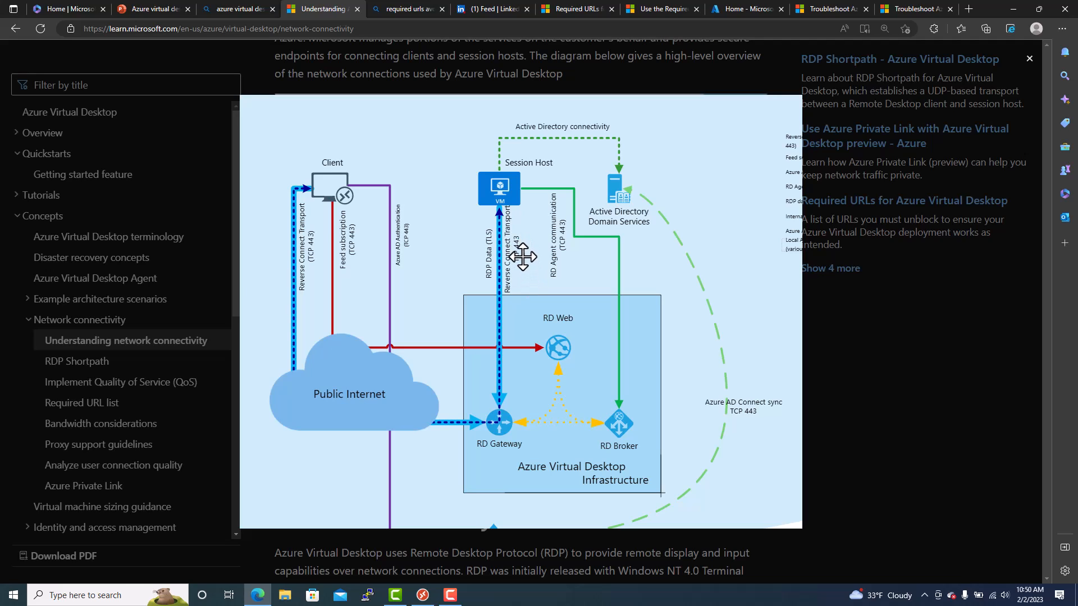
pyautogui.moveTo(650, 204)
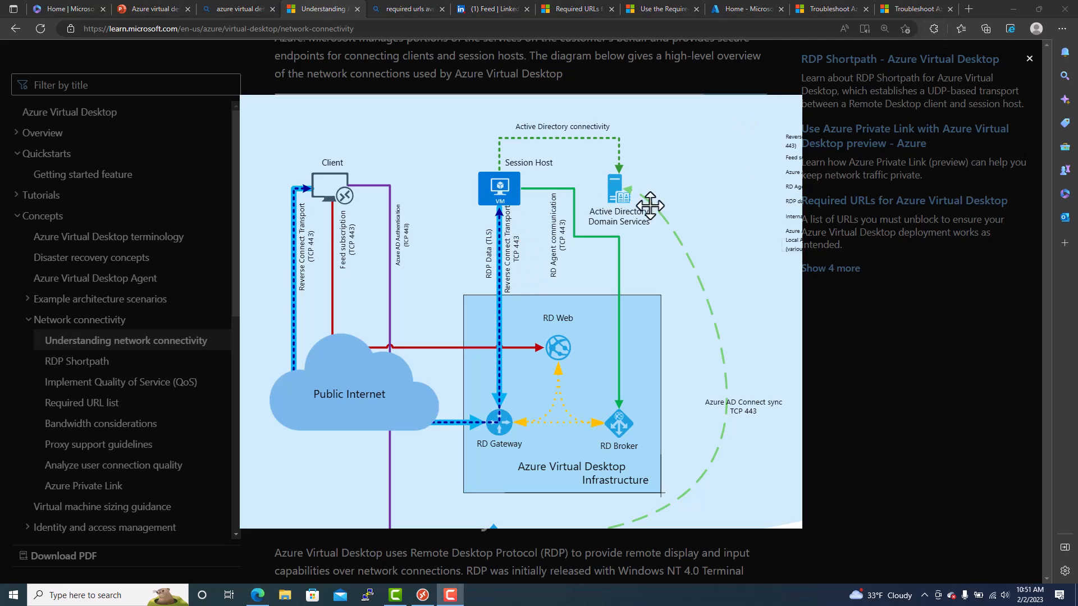
pyautogui.moveTo(505, 450)
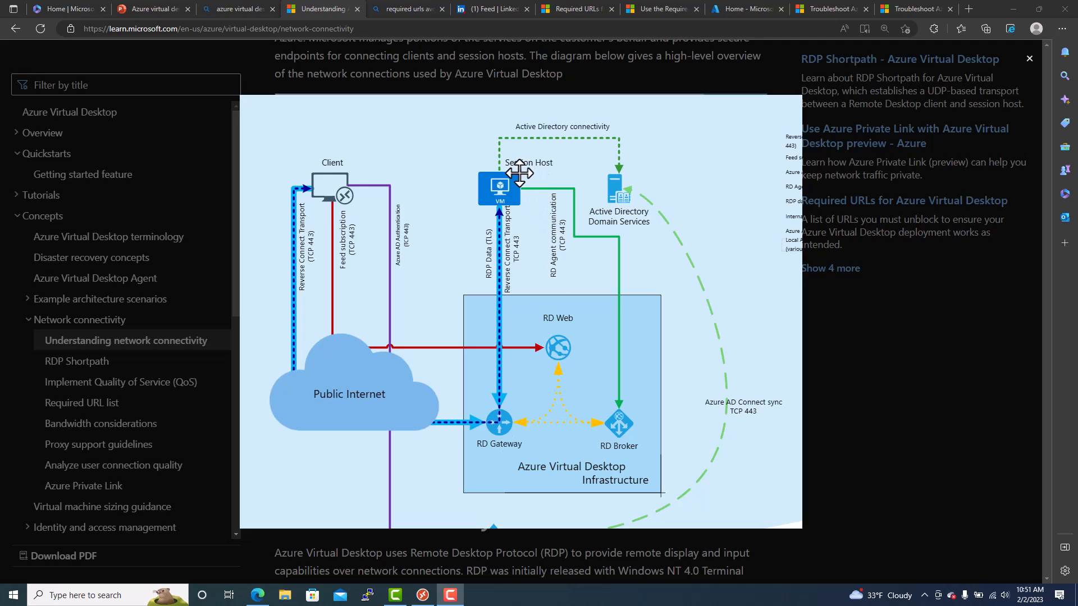
pyautogui.moveTo(509, 428)
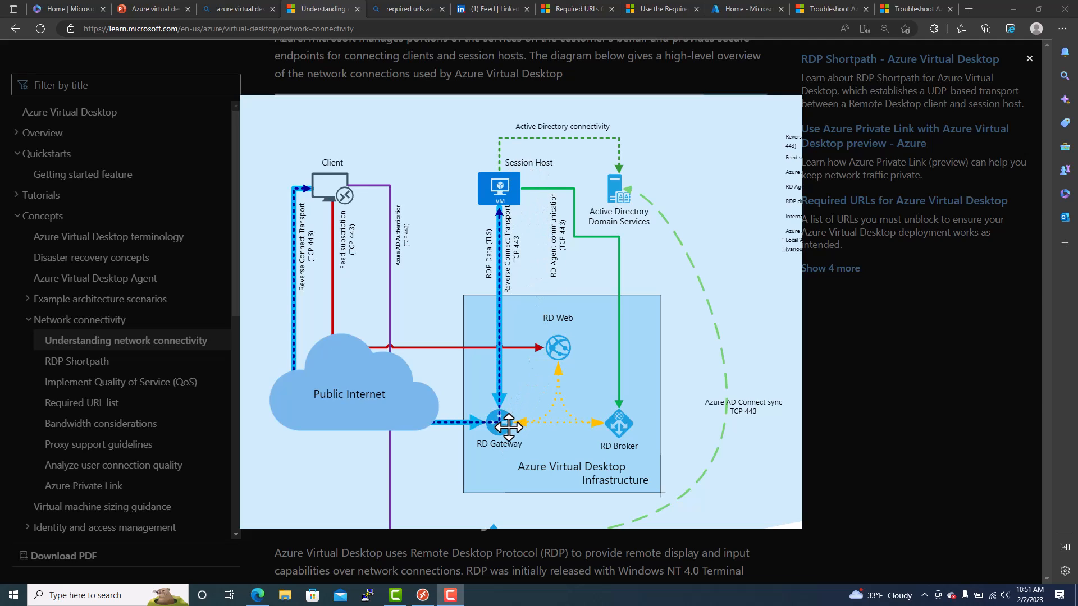
pyautogui.moveTo(508, 452)
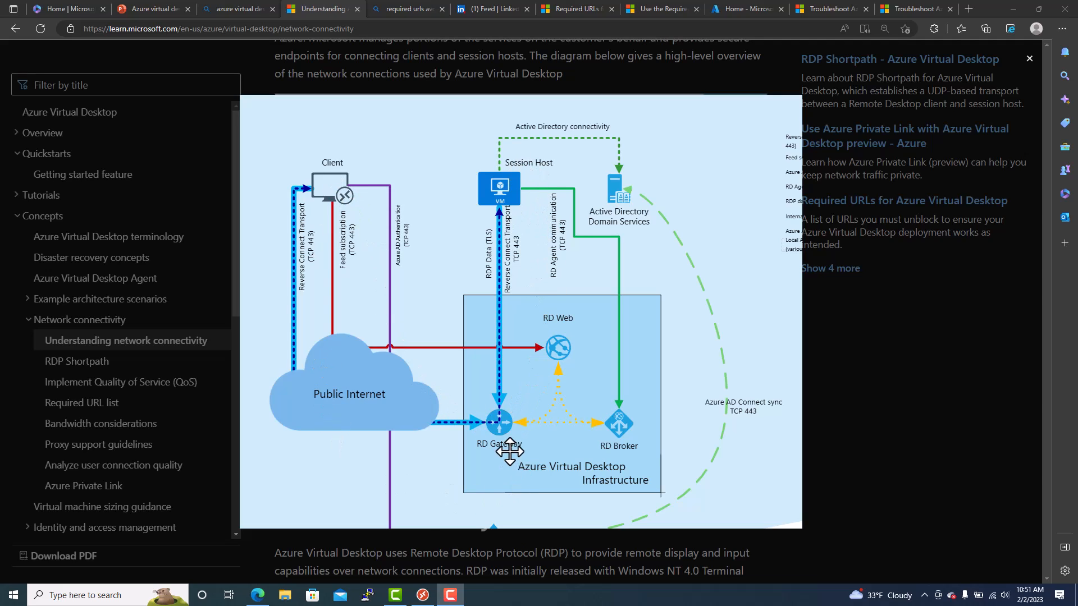
pyautogui.moveTo(501, 451)
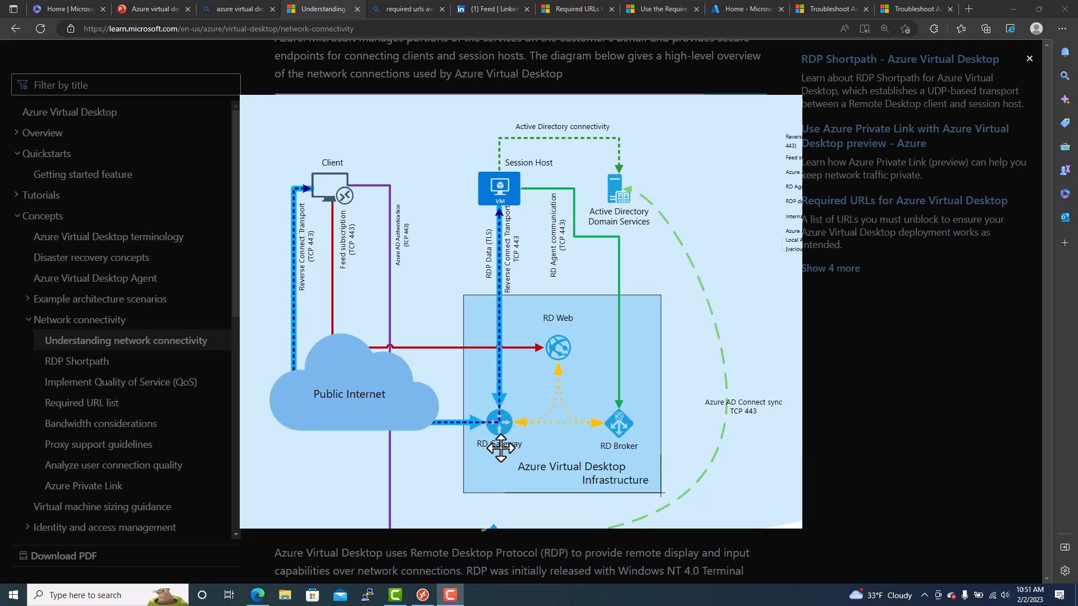
pyautogui.moveTo(490, 433)
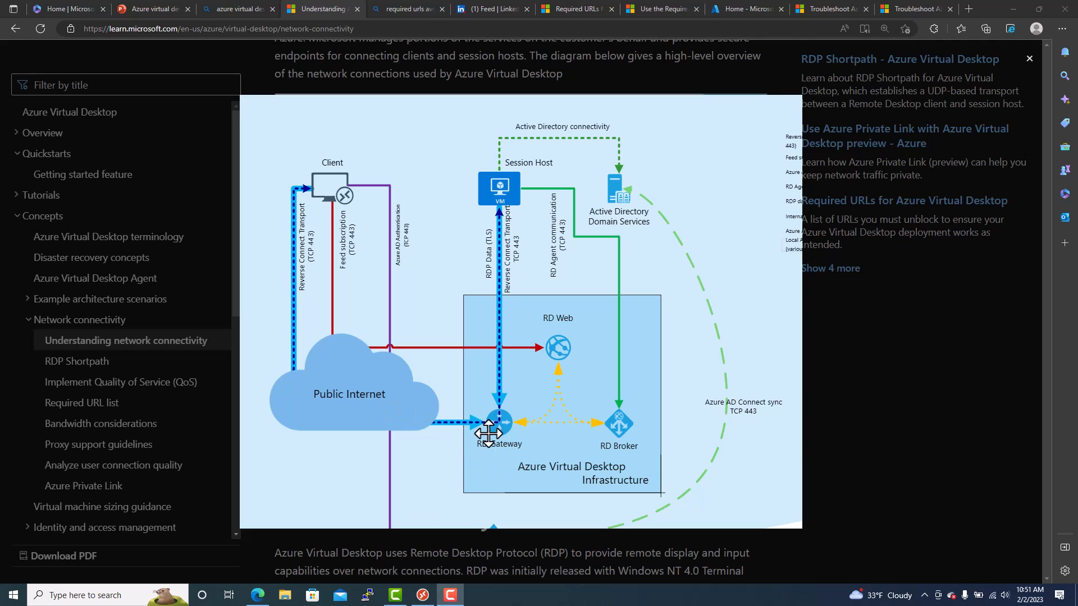
pyautogui.moveTo(502, 445)
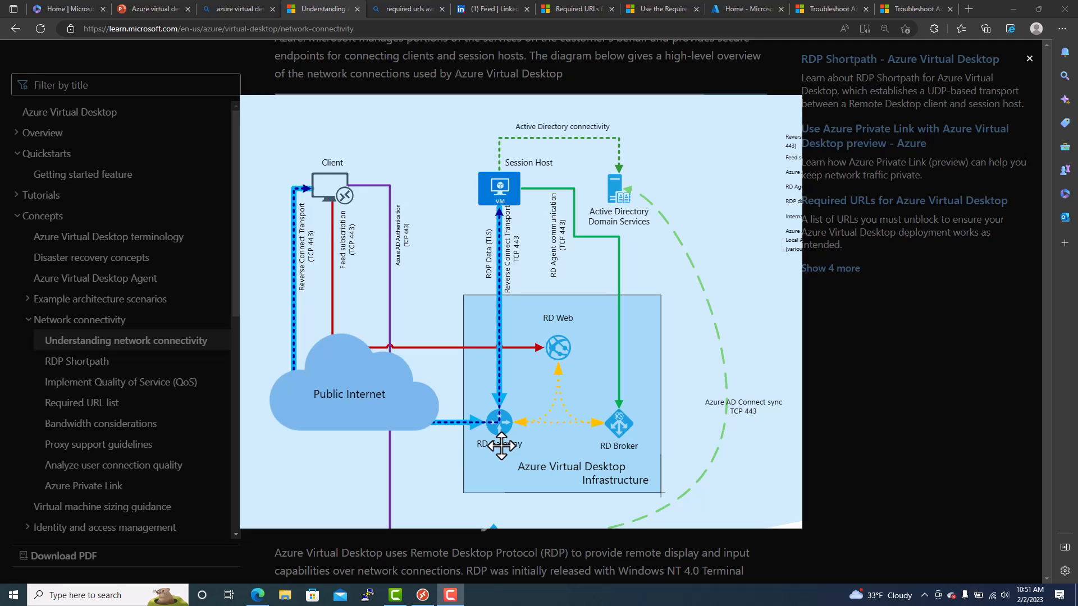
pyautogui.moveTo(495, 475)
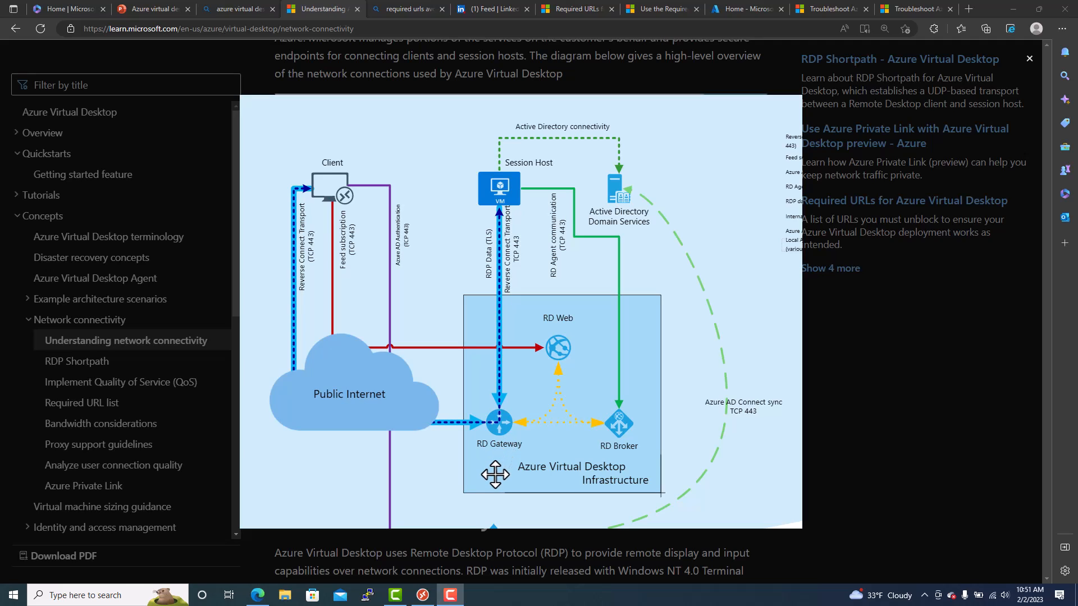
pyautogui.moveTo(528, 399)
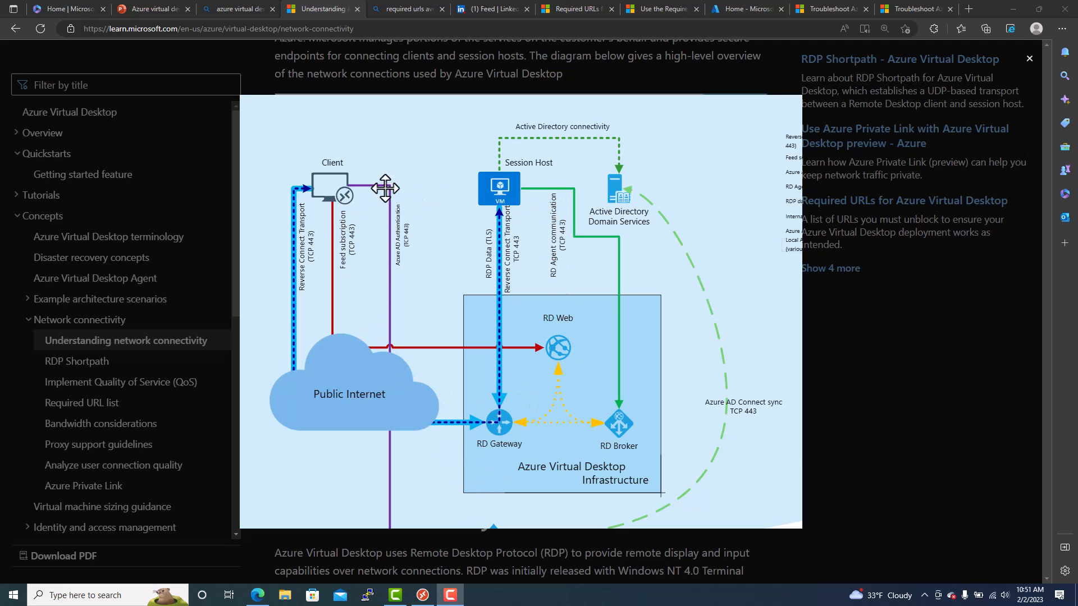
pyautogui.moveTo(526, 435)
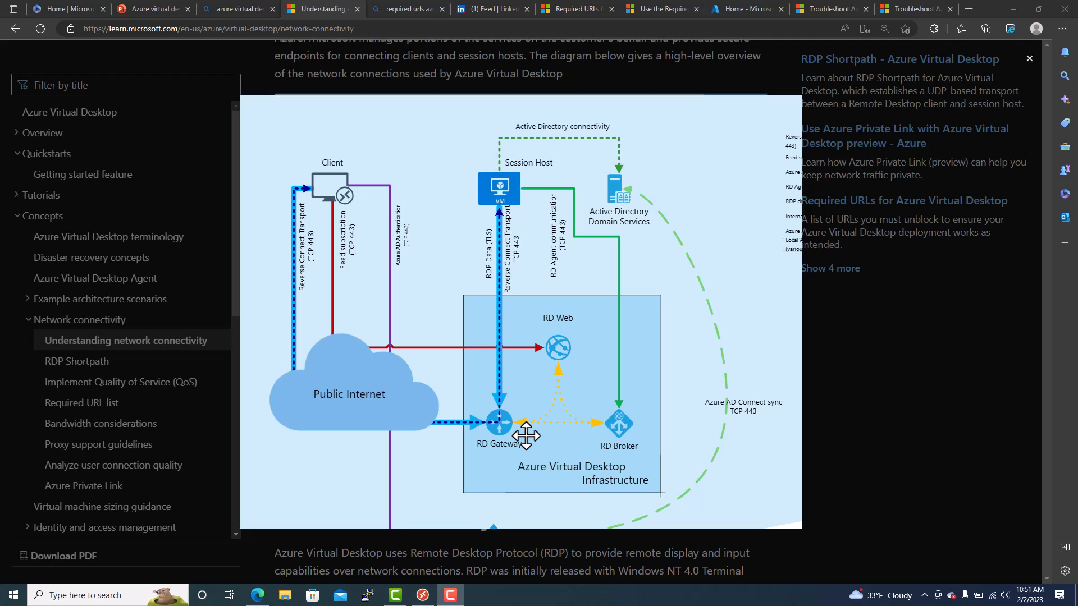
# Scroll past the diagram to Reverse connect transport and session host communication channel.
pyautogui.scroll(-3)
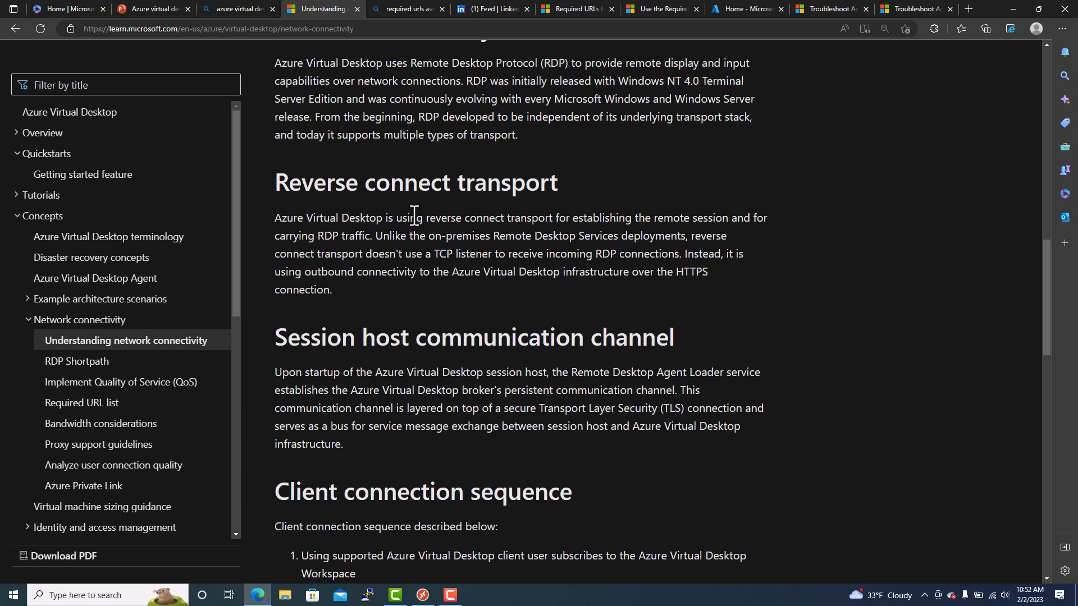
pyautogui.moveTo(443, 227)
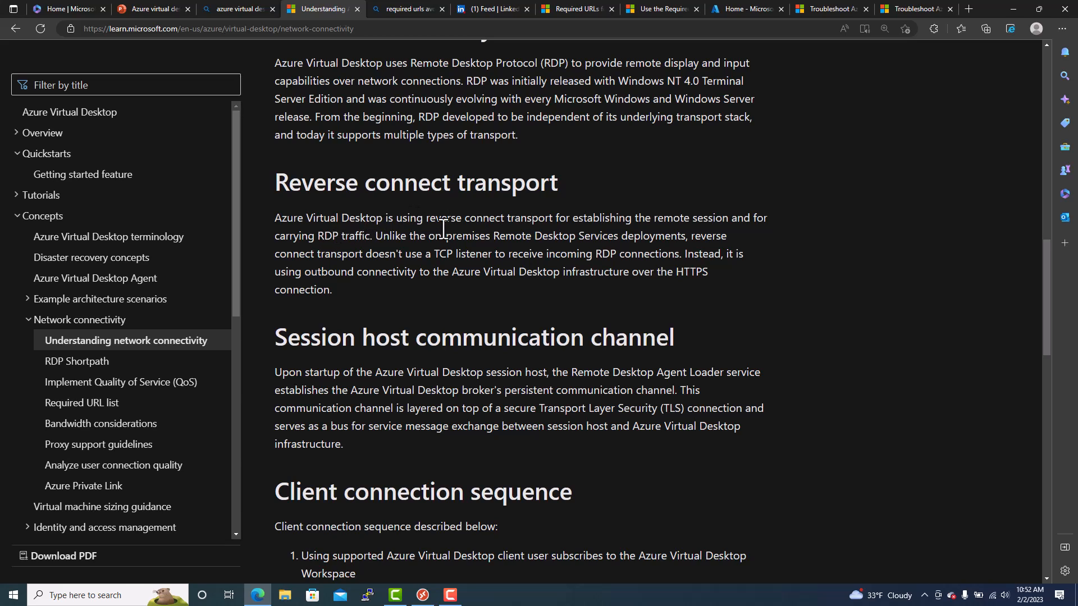
pyautogui.moveTo(655, 229)
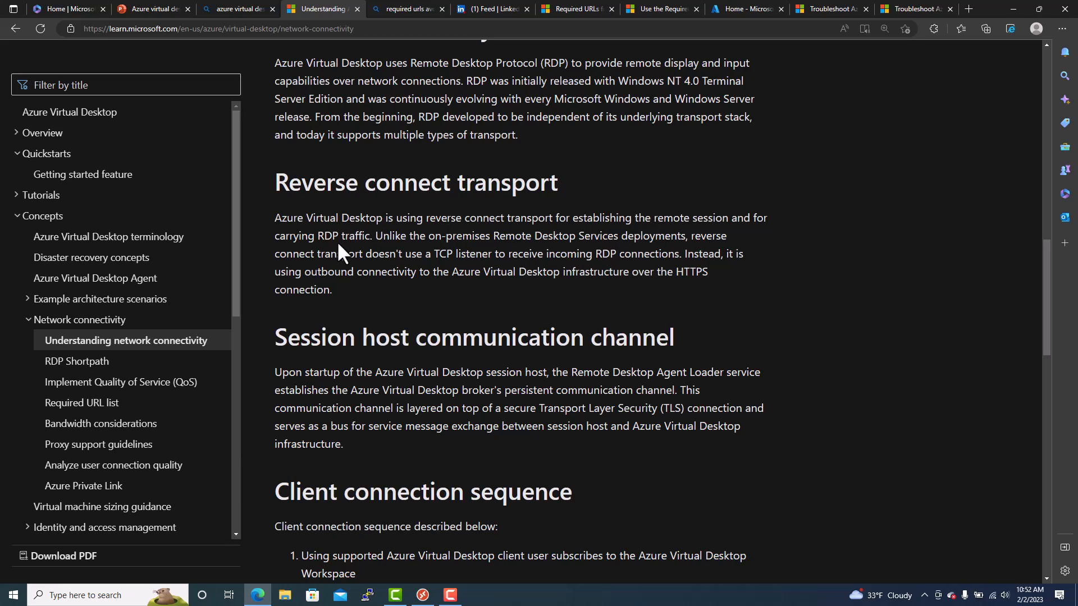
pyautogui.moveTo(482, 254)
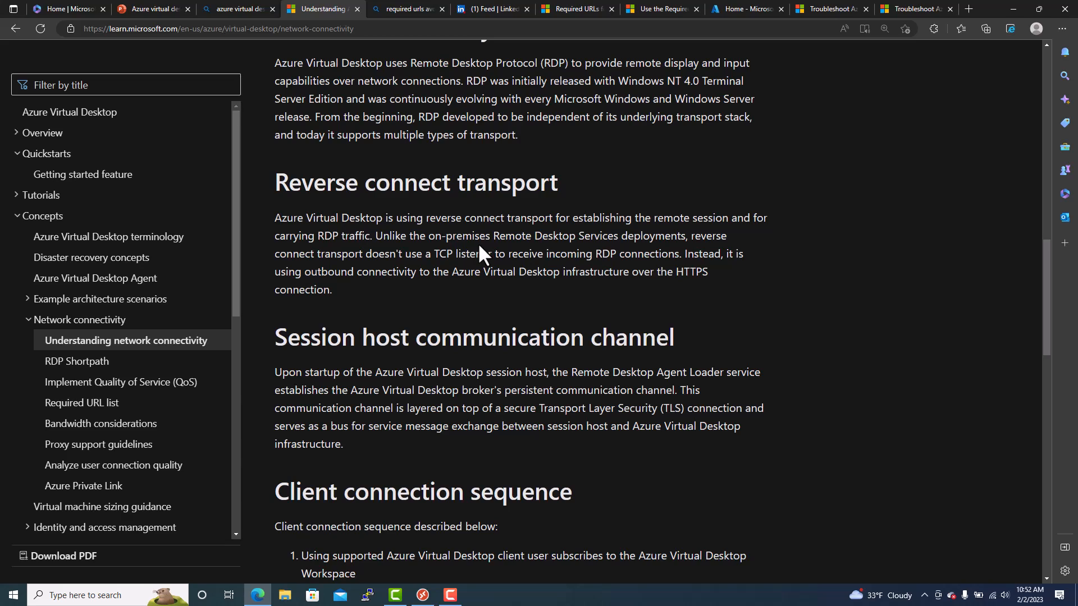
pyautogui.moveTo(658, 254)
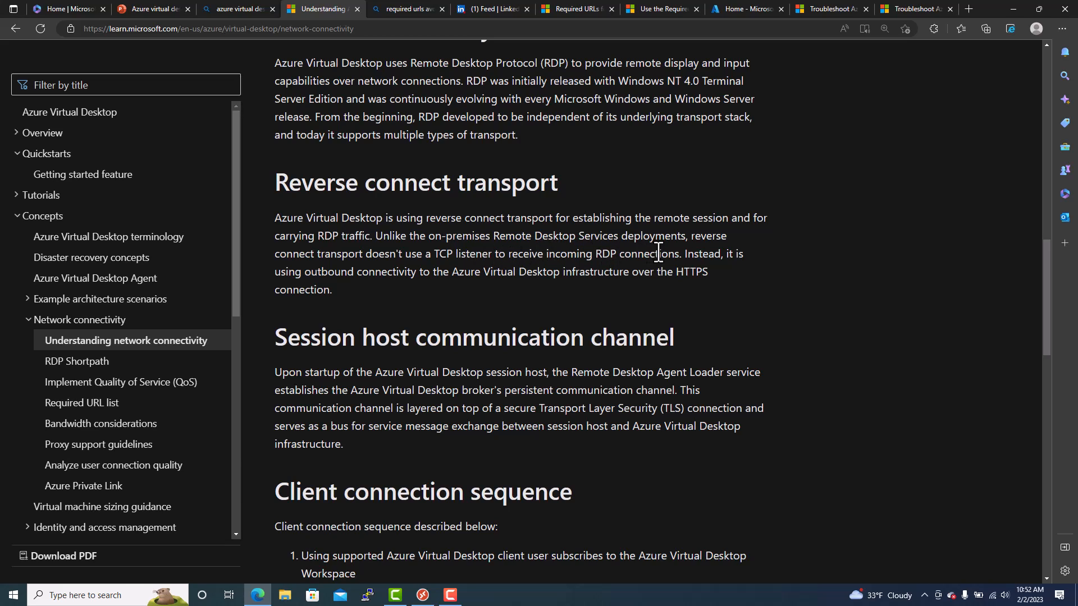
pyautogui.moveTo(378, 261)
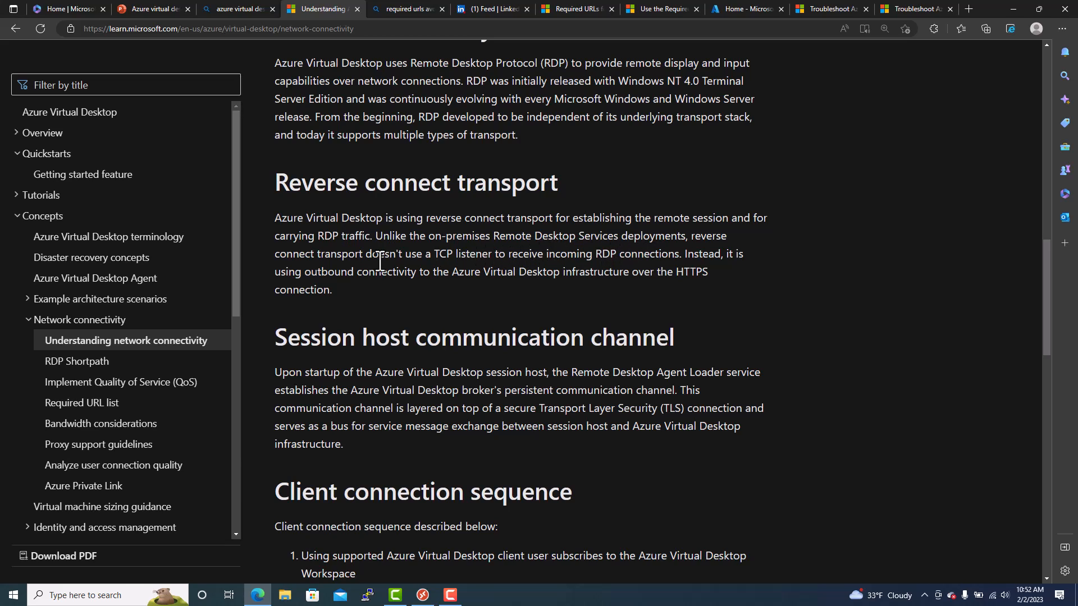
pyautogui.moveTo(502, 269)
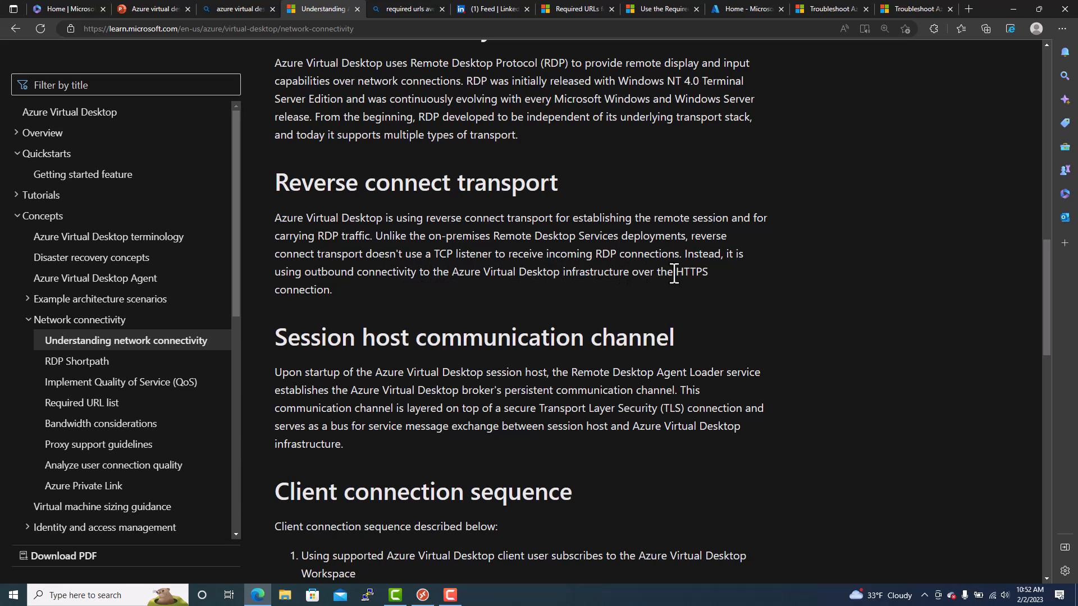
pyautogui.moveTo(560, 327)
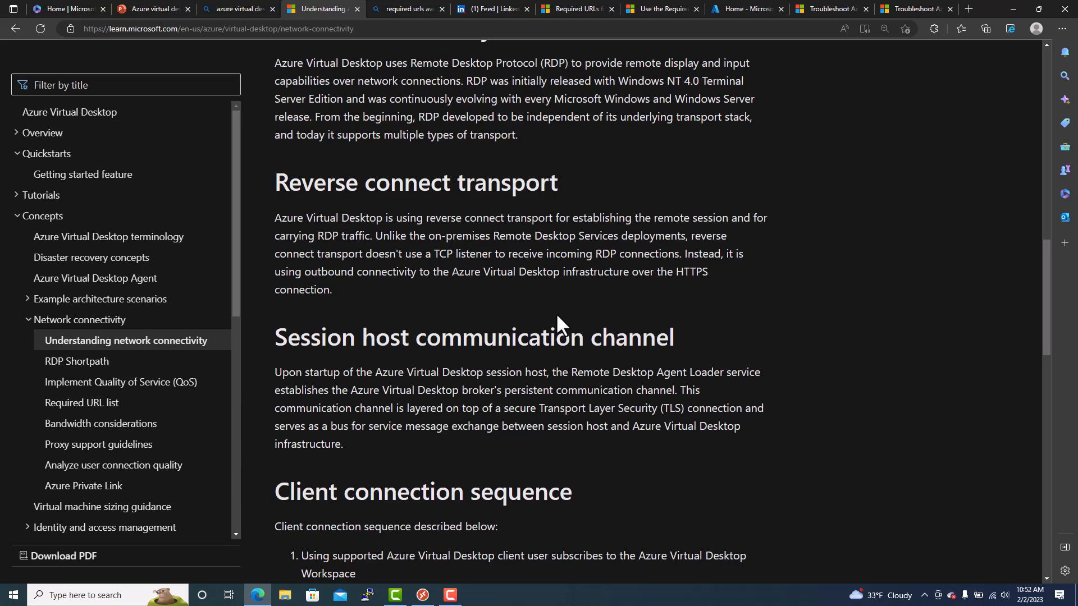
pyautogui.moveTo(517, 323)
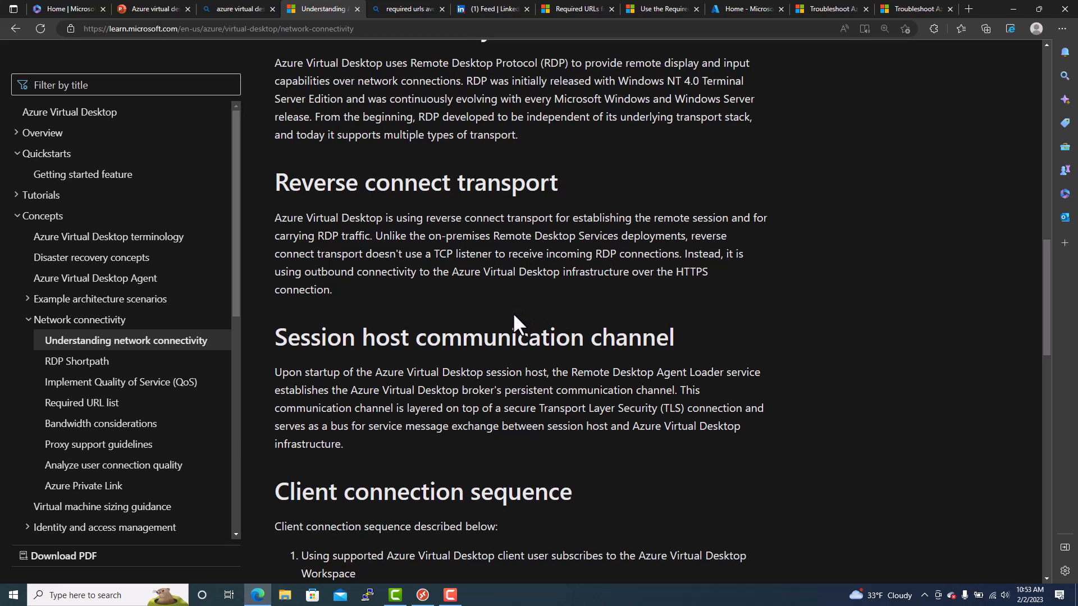
pyautogui.moveTo(628, 481)
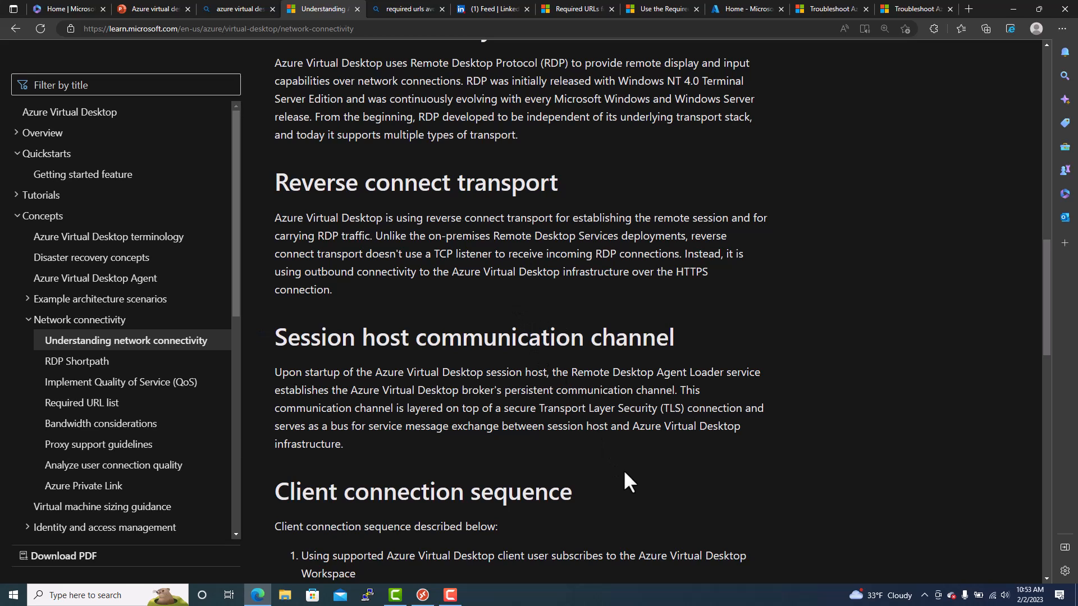
# Scroll through the twelve-step connection sequence to the Connection security (TLS 1.2) section.
pyautogui.scroll(-3)
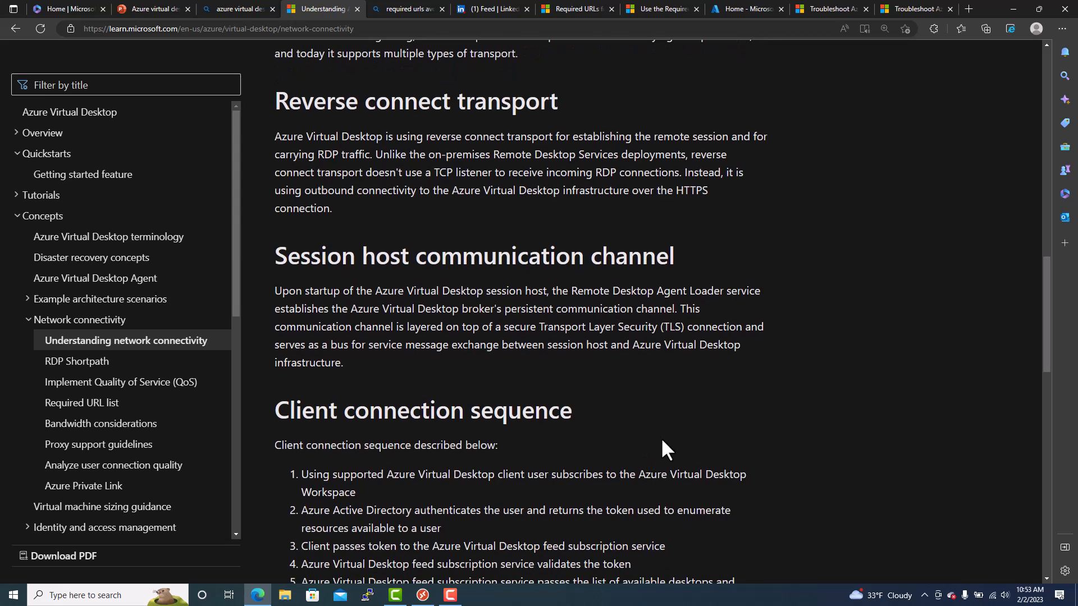
pyautogui.scroll(-3)
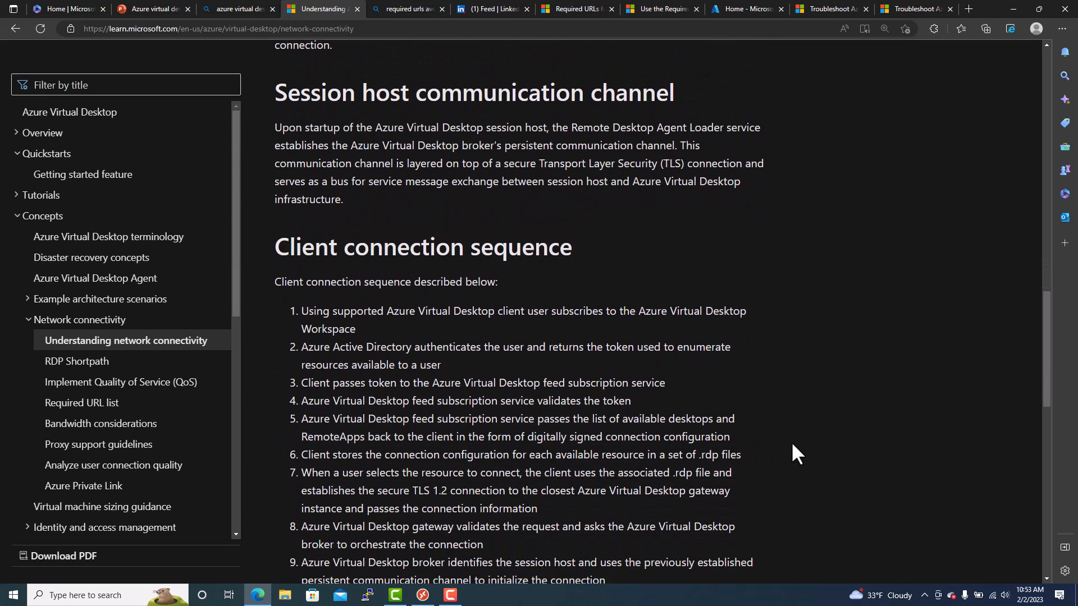
pyautogui.scroll(-3)
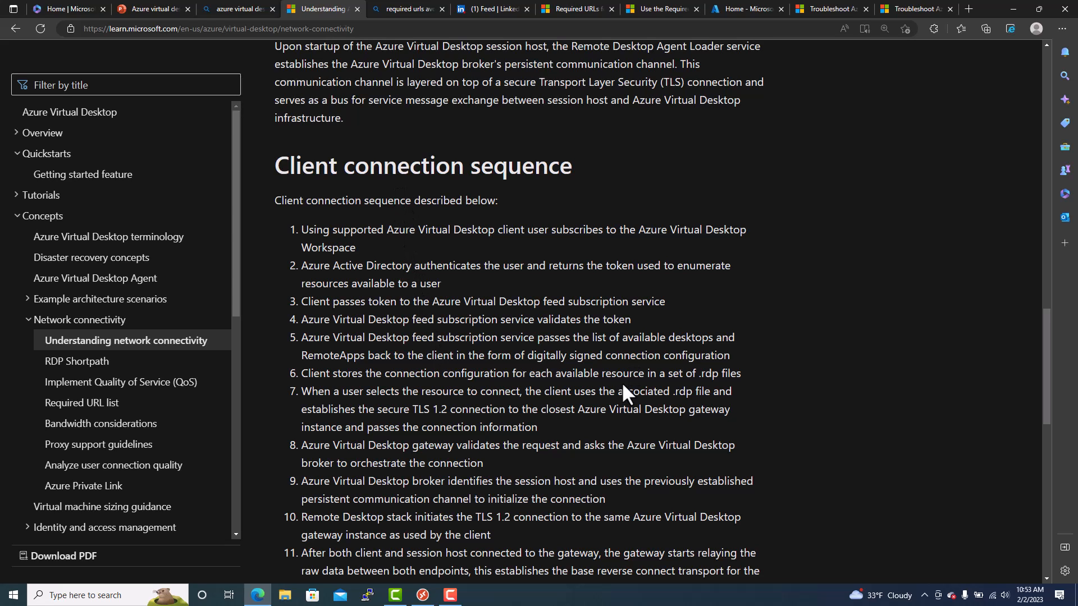
pyautogui.scroll(-3)
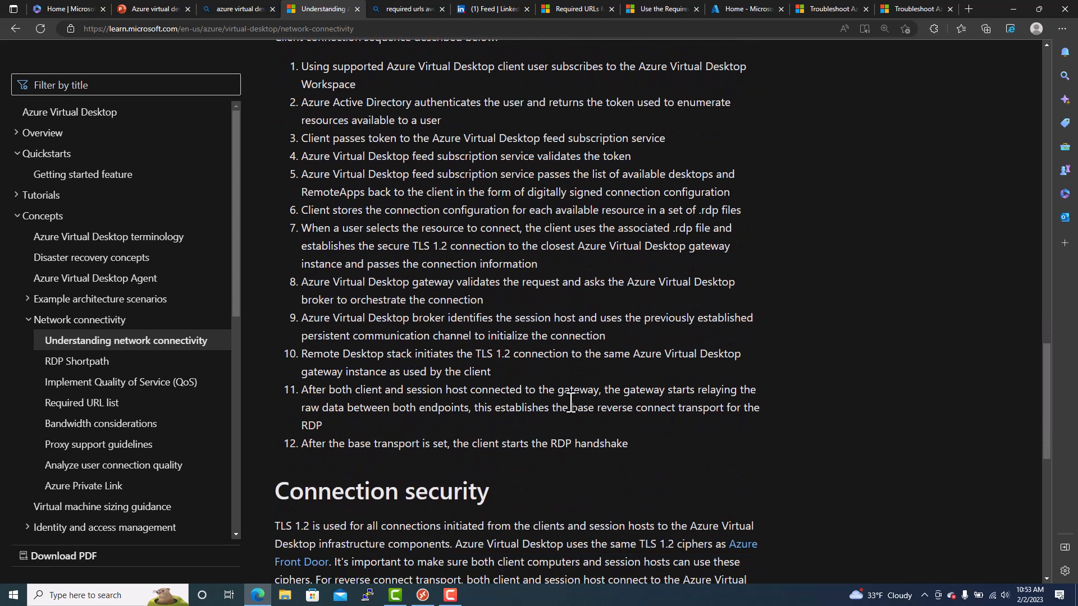
pyautogui.moveTo(533, 371)
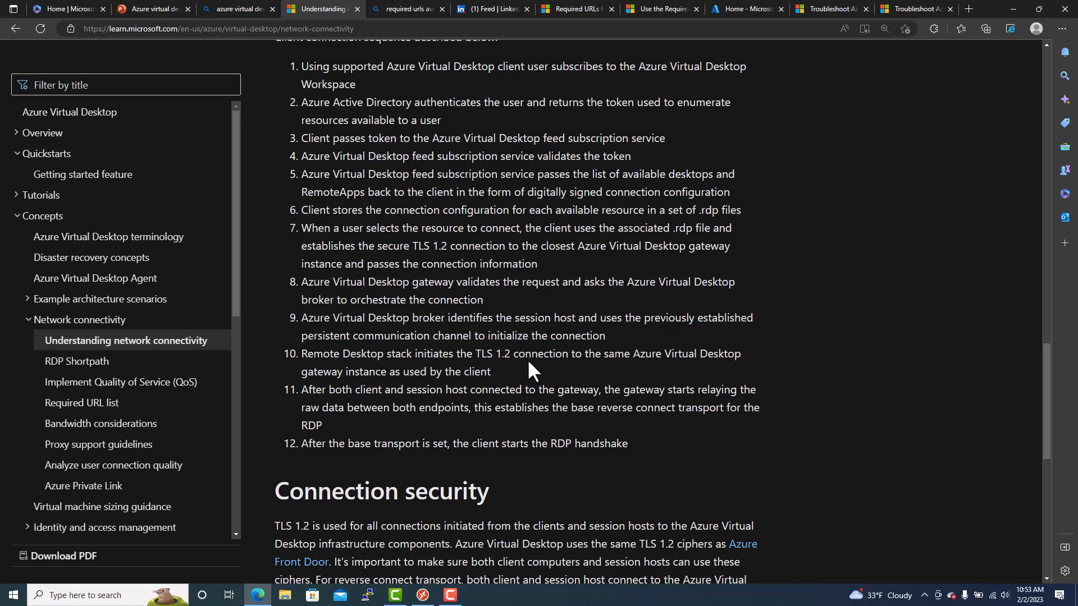
pyautogui.scroll(-3)
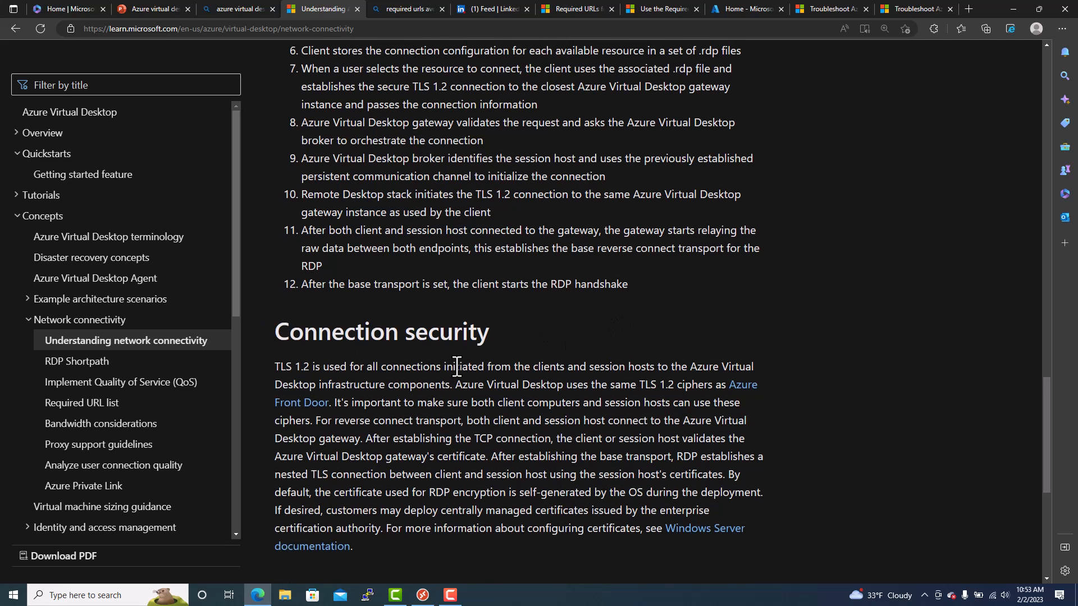
pyautogui.scroll(3)
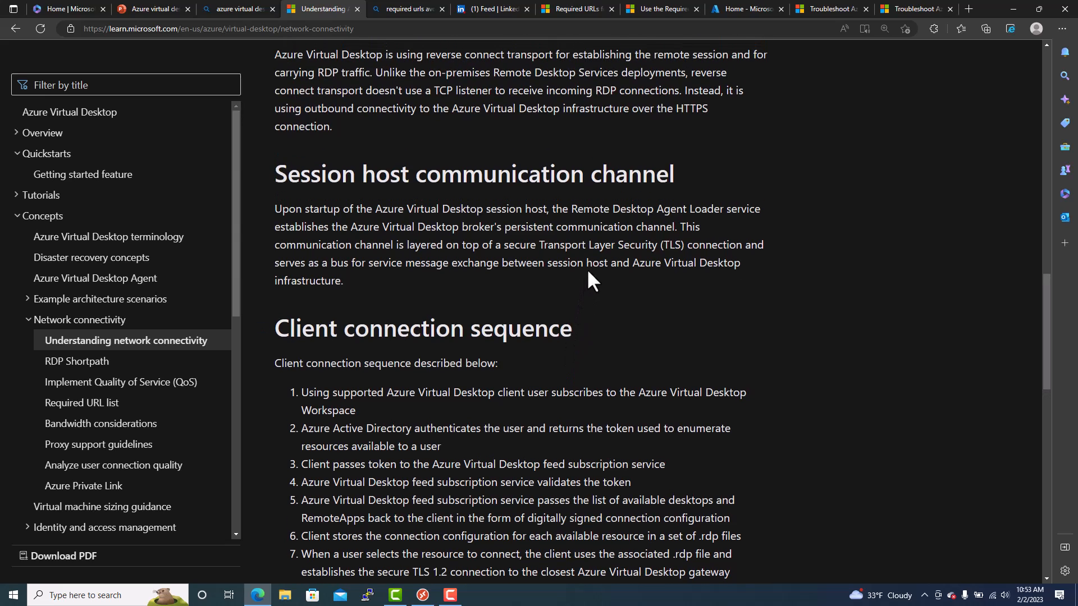
pyautogui.scroll(-3)
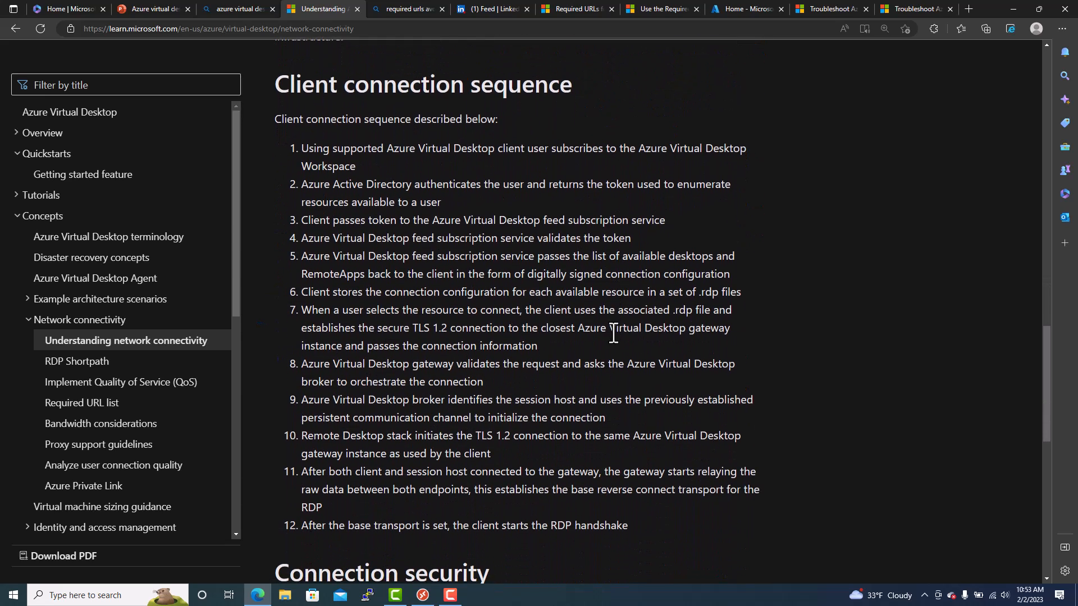
pyautogui.scroll(-3)
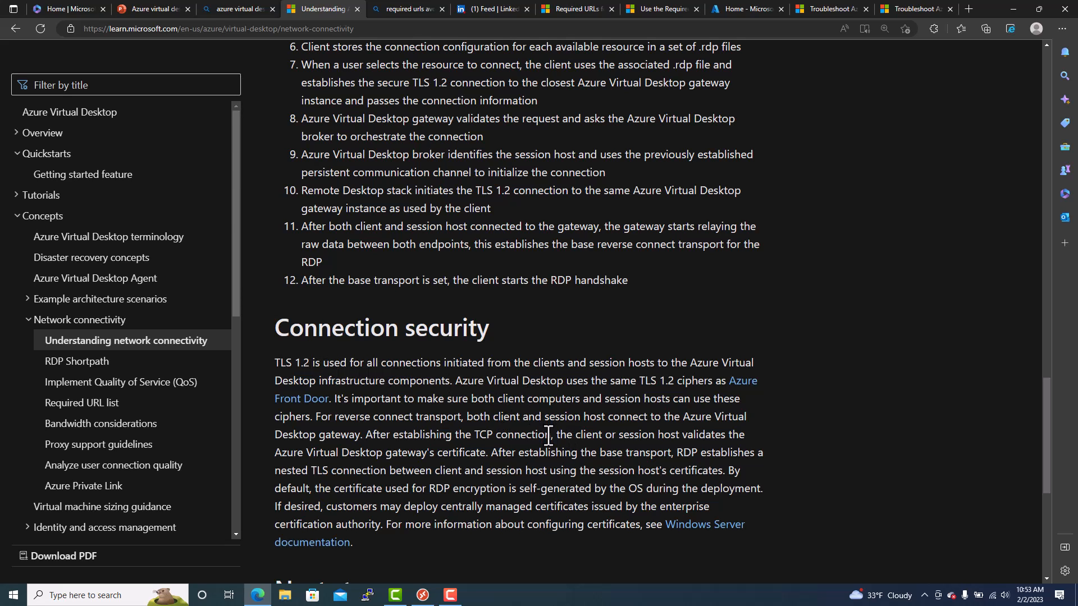
pyautogui.click(576, 9)
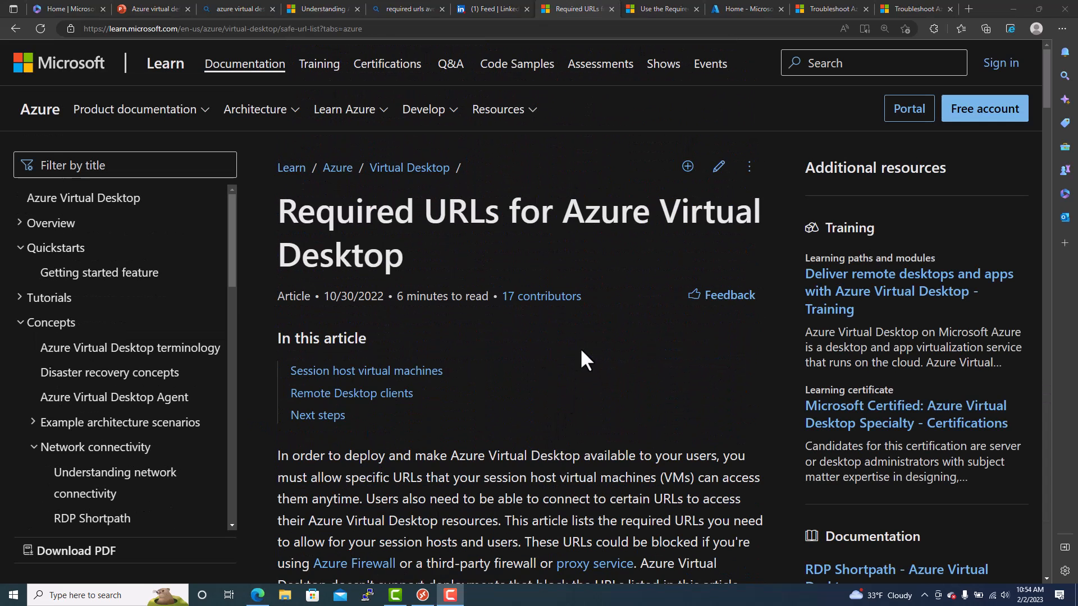
pyautogui.moveTo(499, 279)
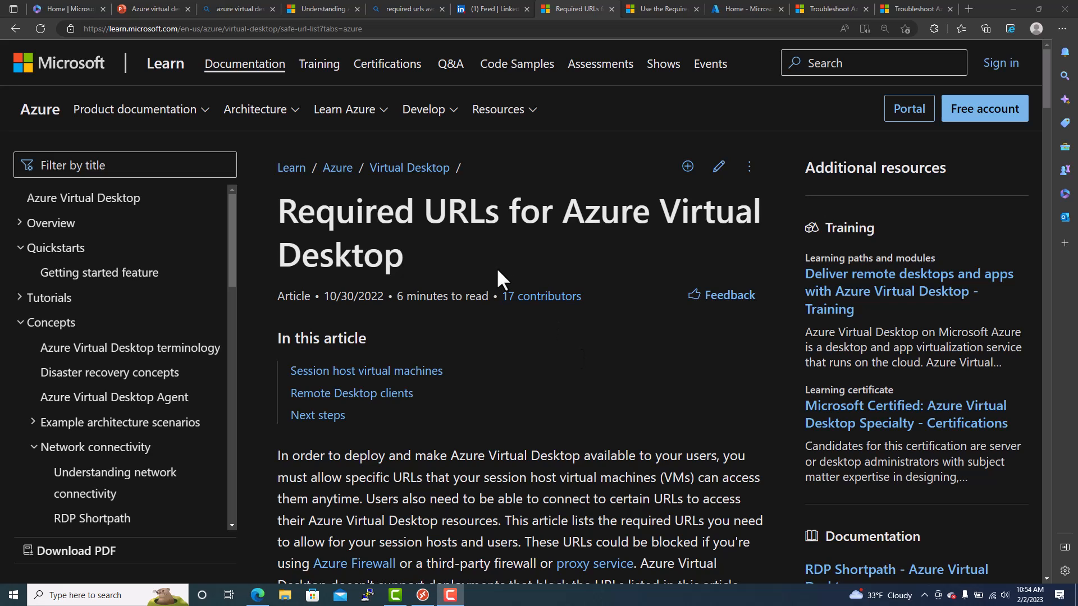
pyautogui.moveTo(566, 352)
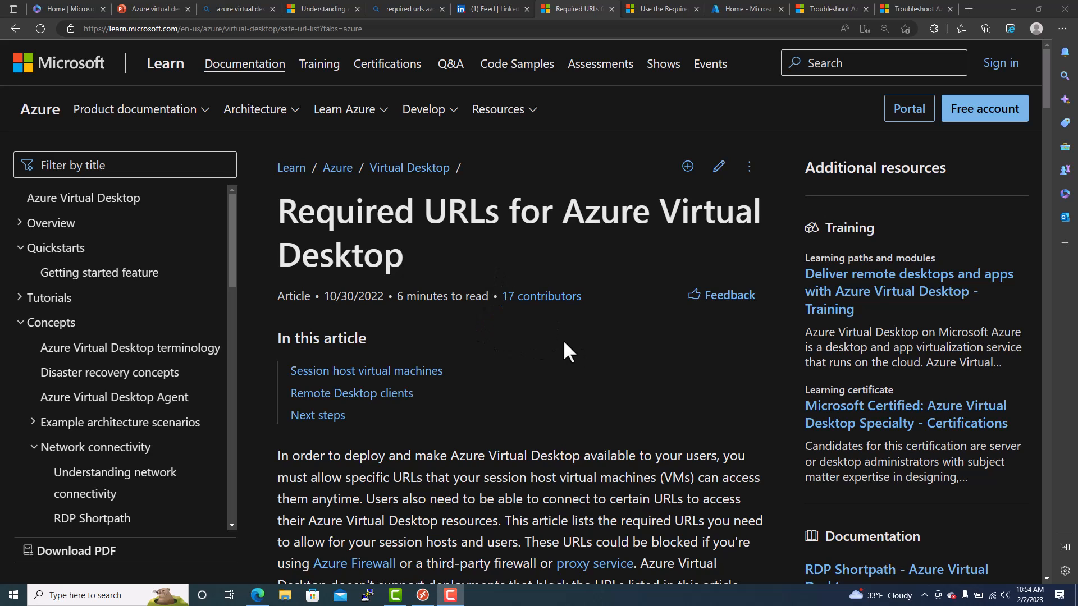
pyautogui.scroll(-3)
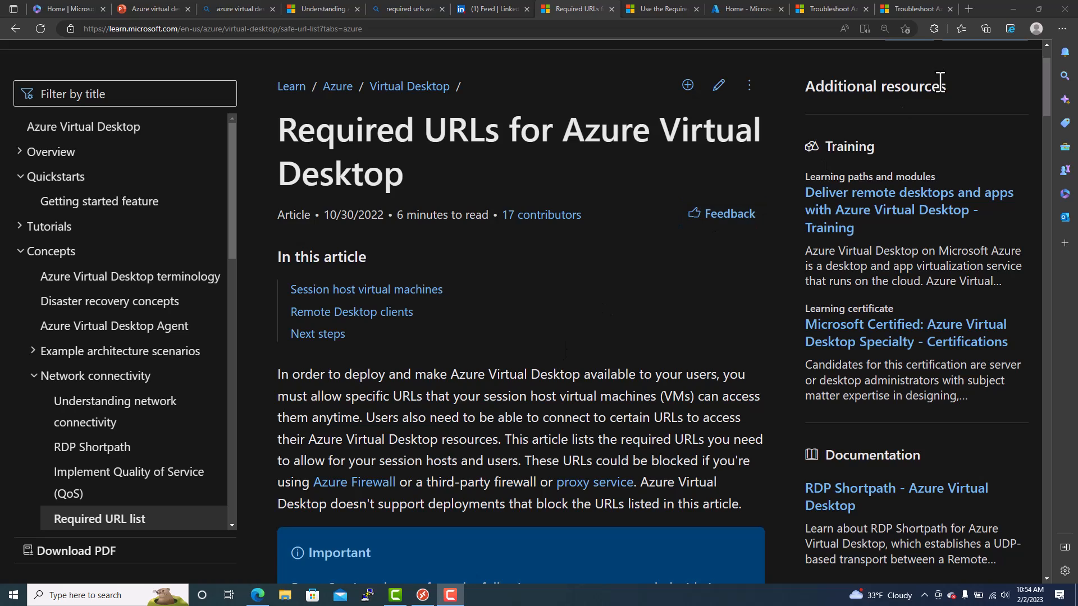
pyautogui.moveTo(536, 281)
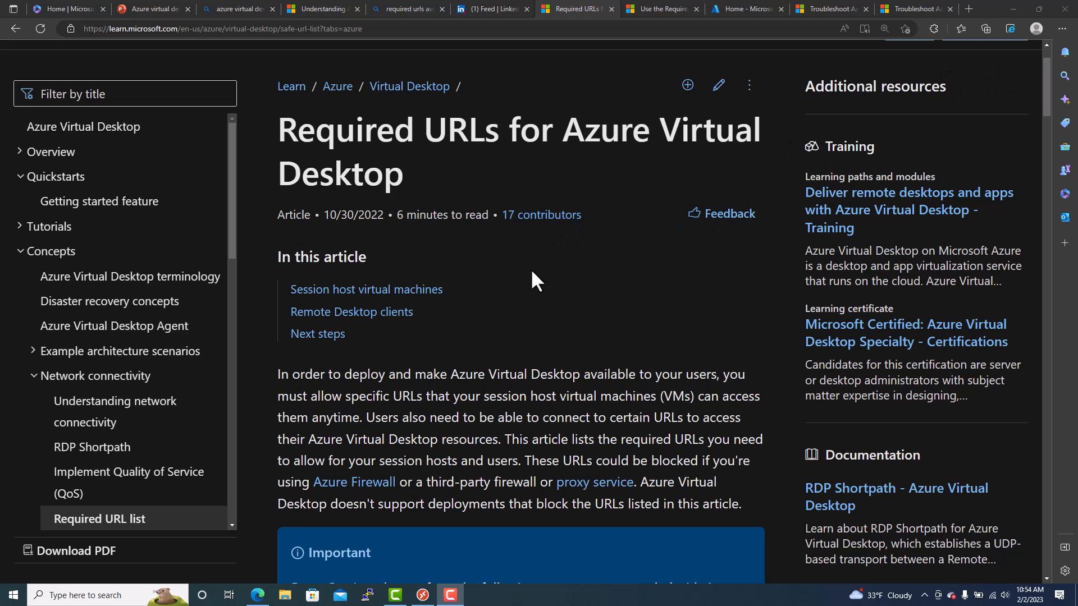
pyautogui.moveTo(999, 41)
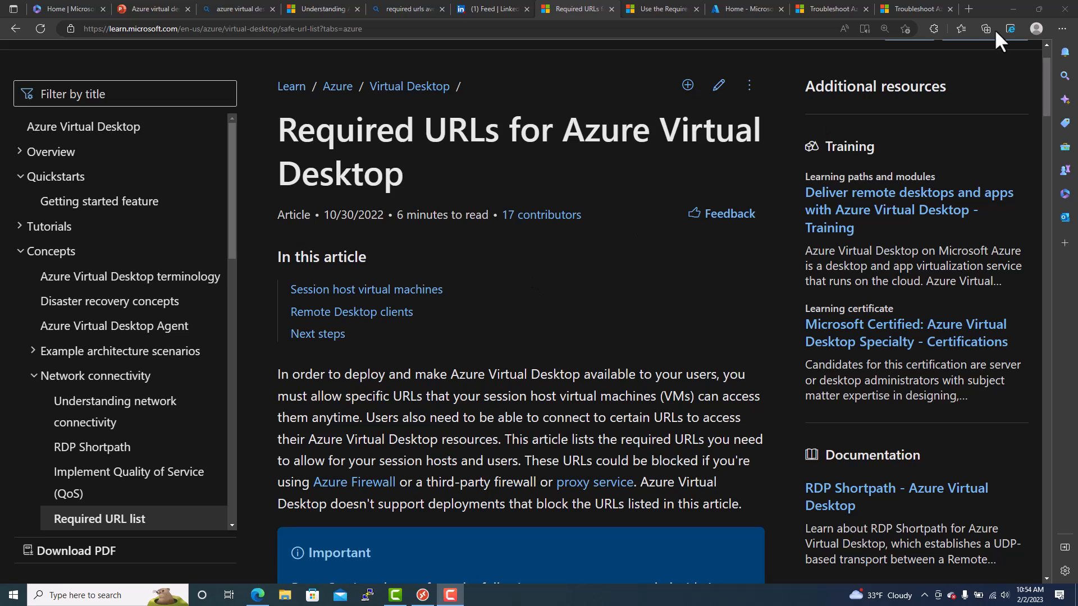
pyautogui.moveTo(478, 194)
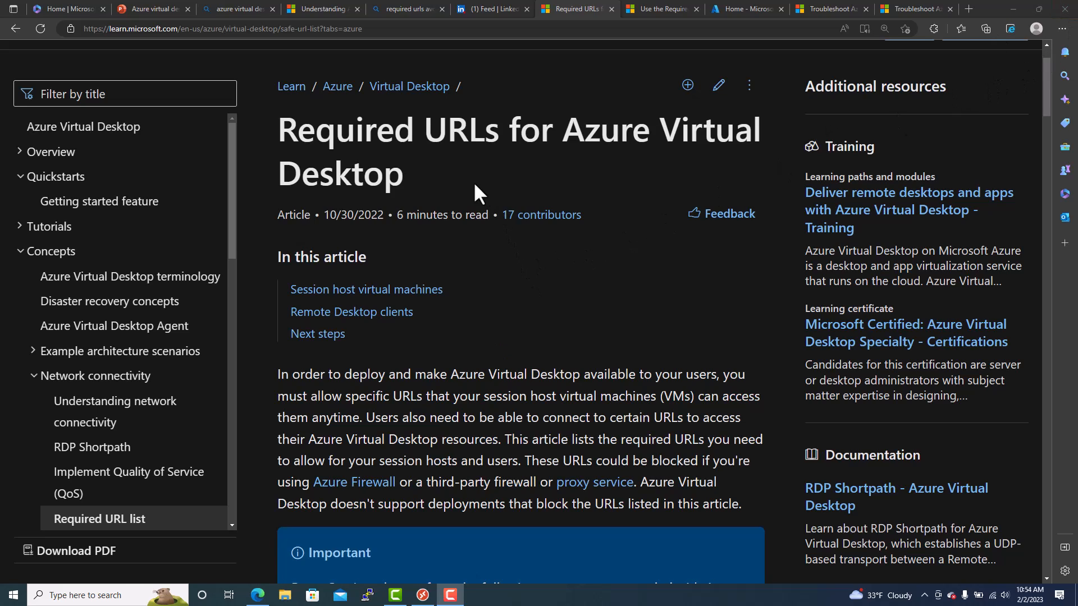
pyautogui.moveTo(491, 282)
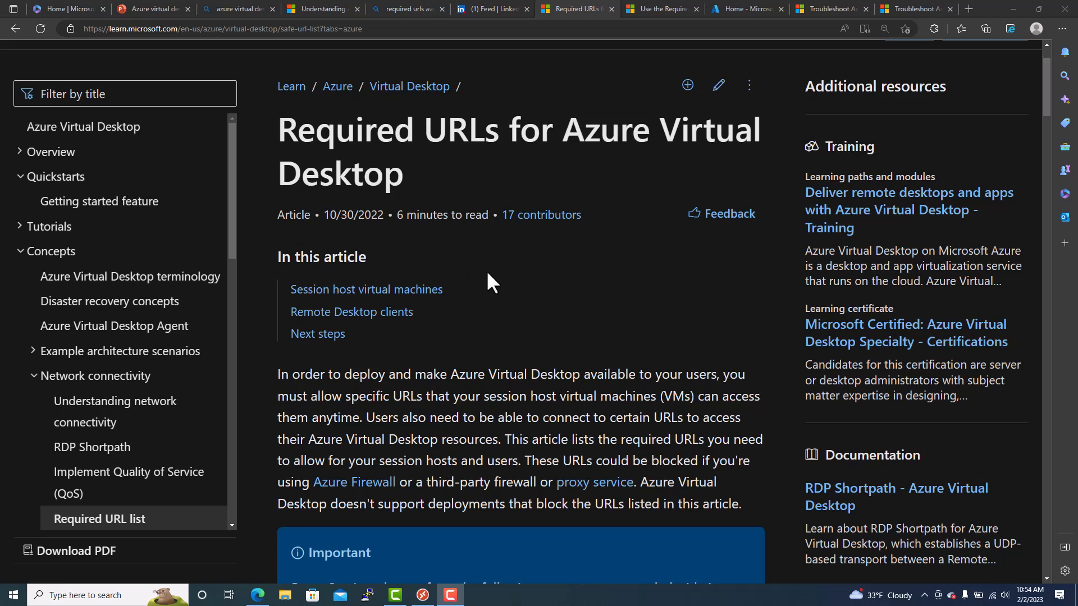
pyautogui.scroll(-3)
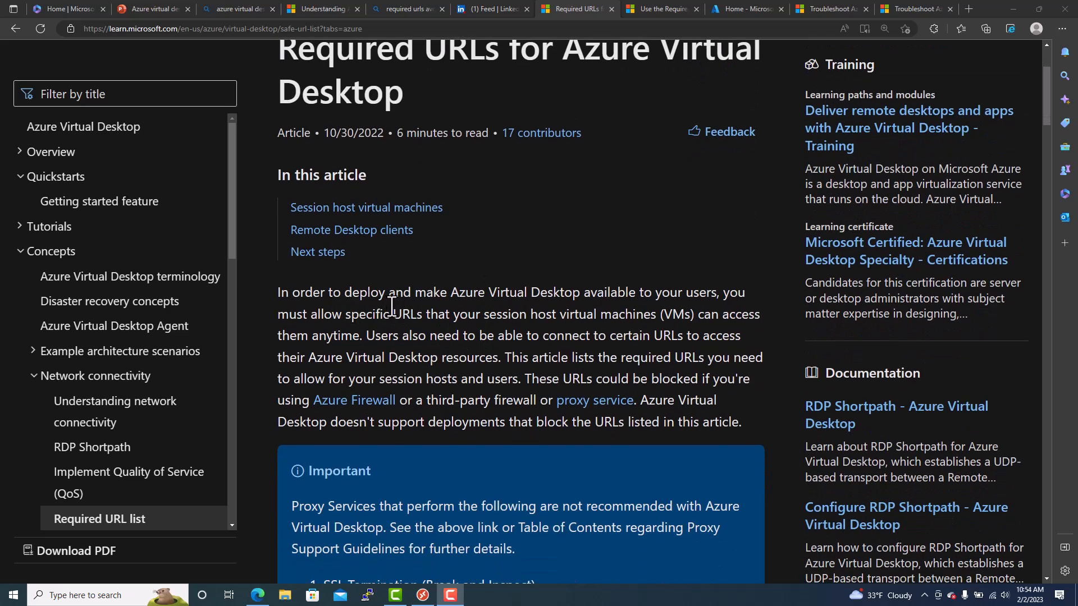
pyautogui.moveTo(726, 303)
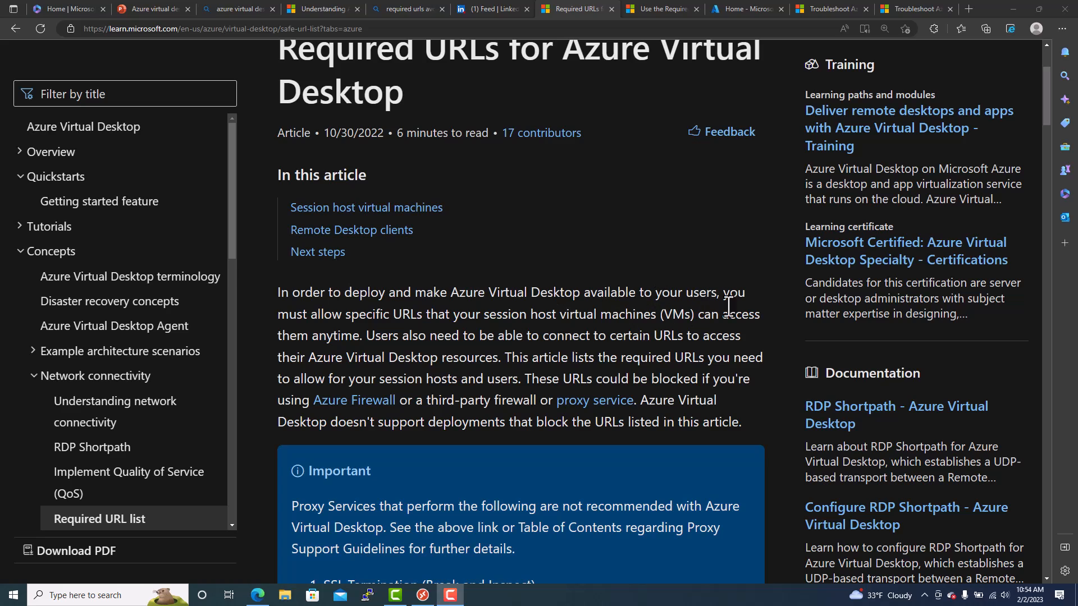
pyautogui.moveTo(383, 335)
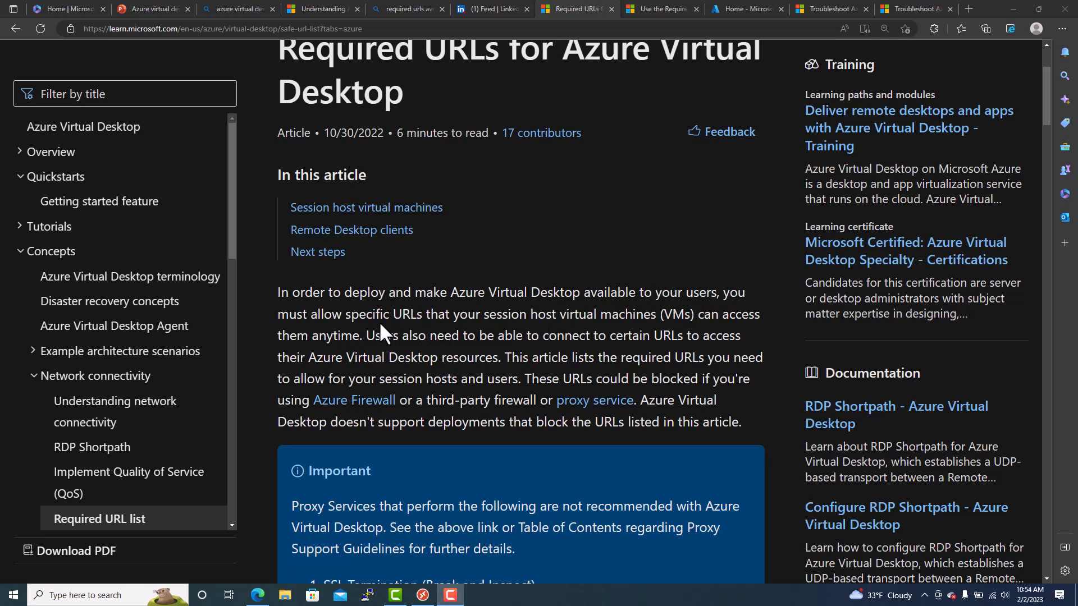
pyautogui.moveTo(598, 322)
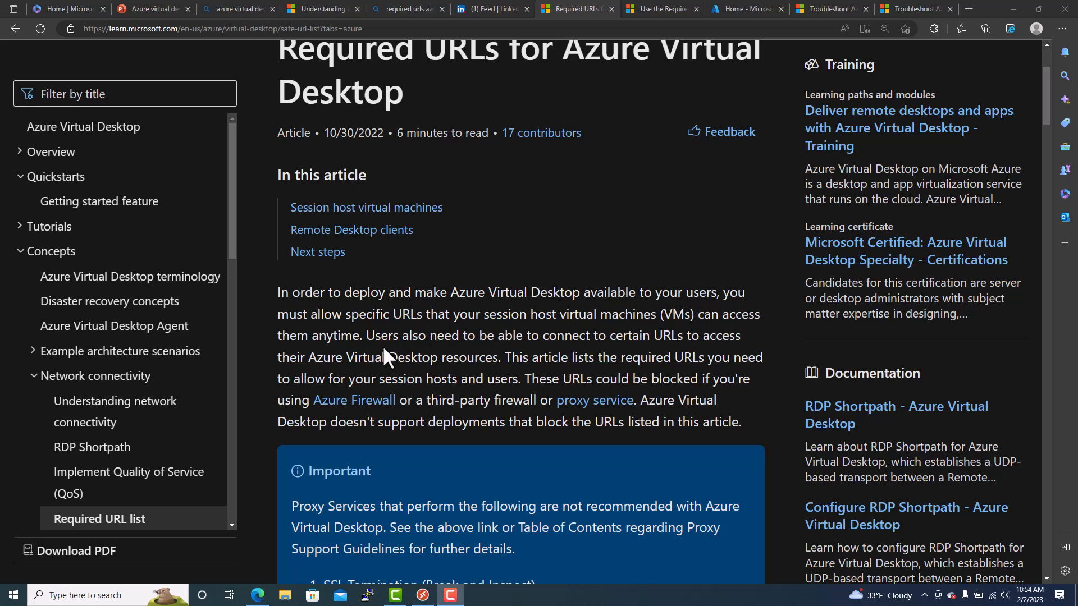
pyautogui.moveTo(407, 347)
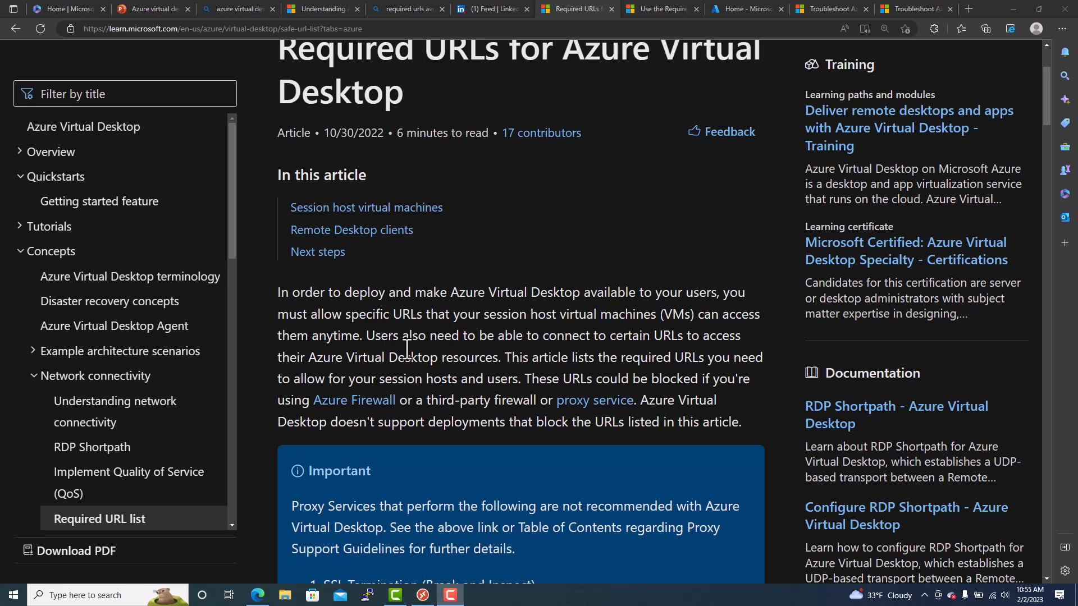
pyautogui.moveTo(667, 355)
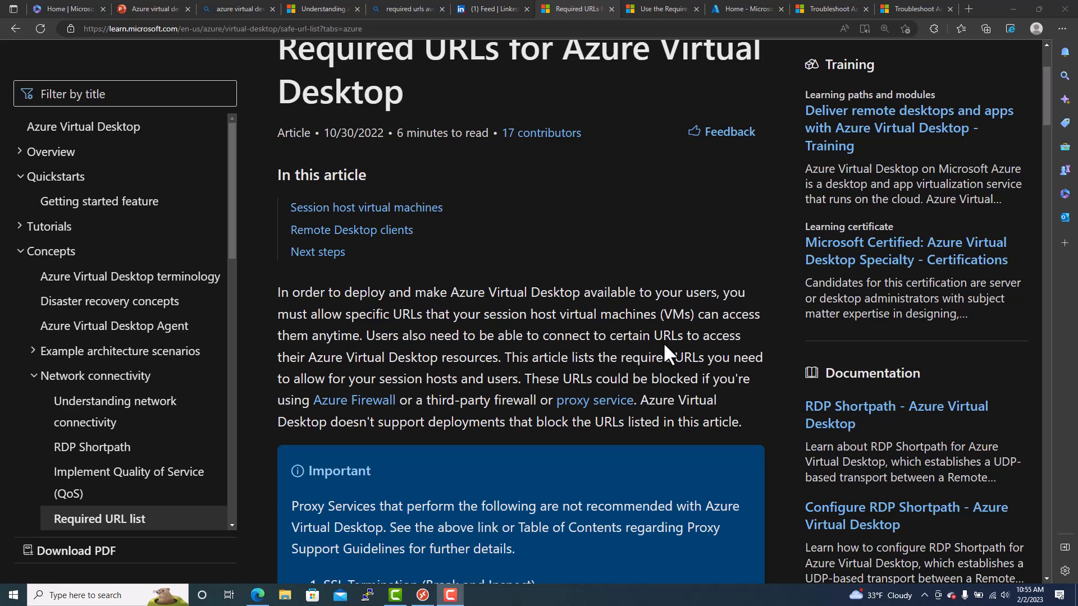
pyautogui.moveTo(502, 378)
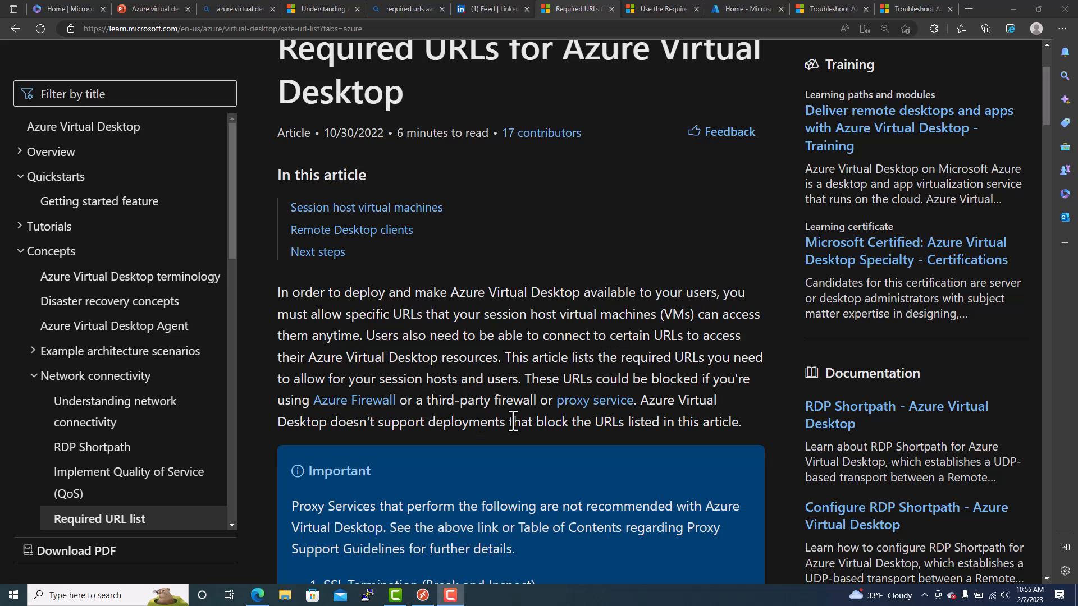
pyautogui.moveTo(437, 431)
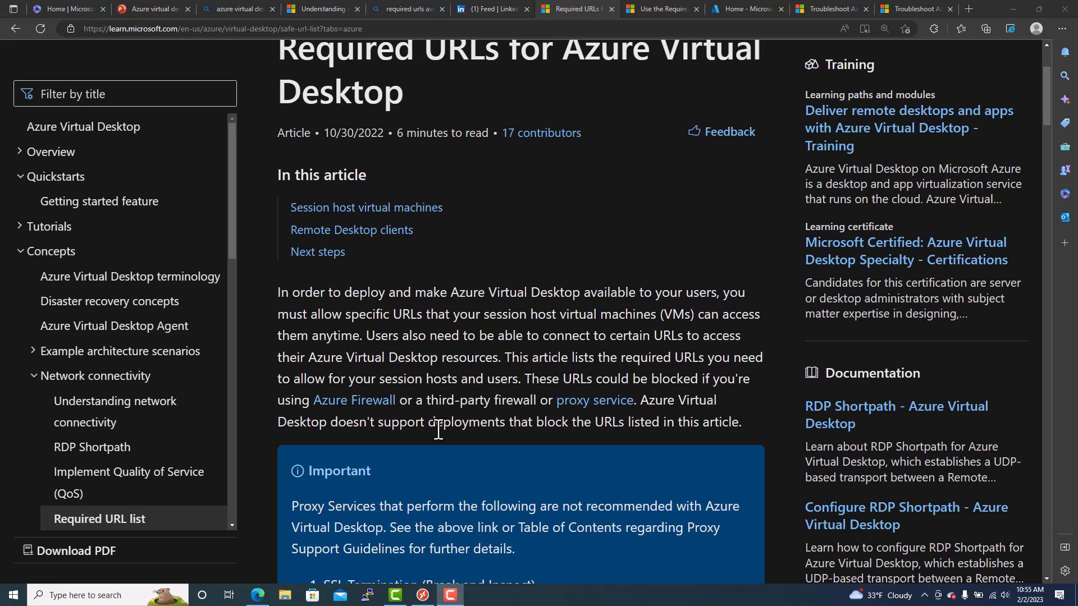
pyautogui.moveTo(536, 443)
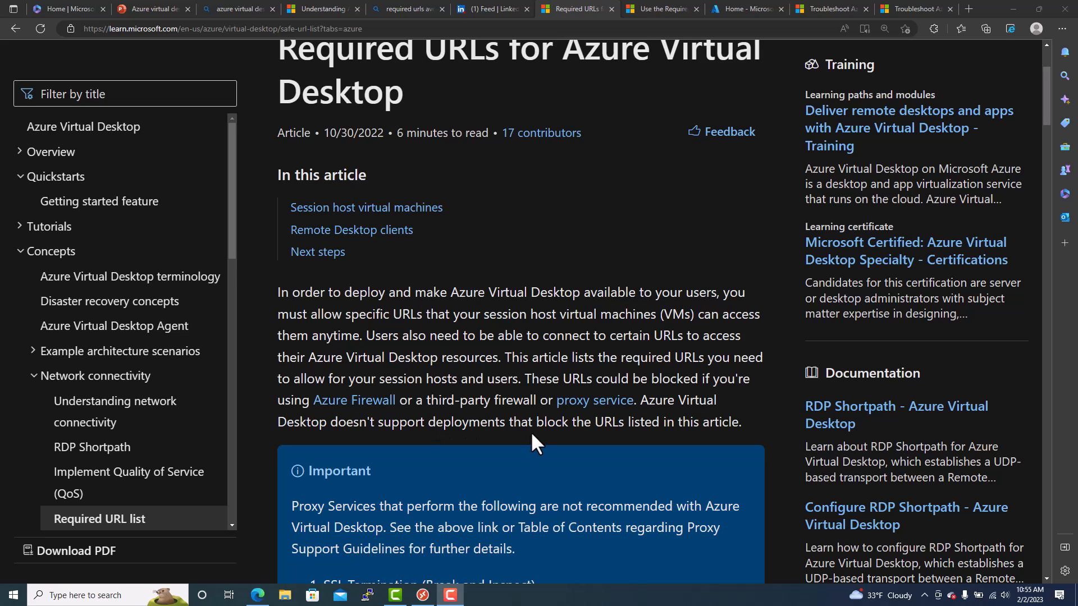
# Scroll the Azure cloud session host URL table down to its certificate addresses.
pyautogui.scroll(-3)
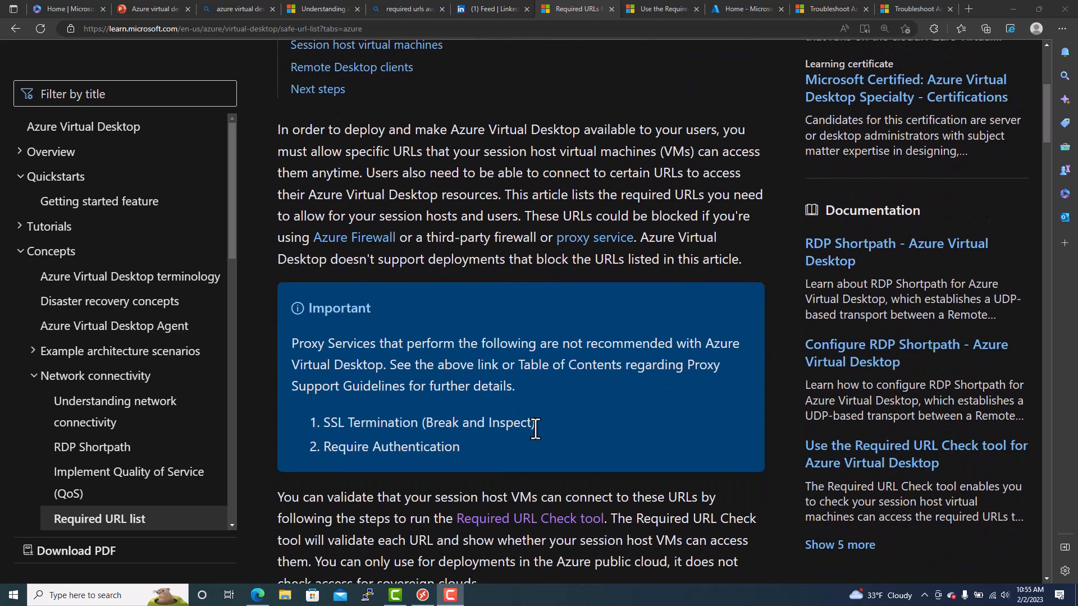
pyautogui.scroll(-3)
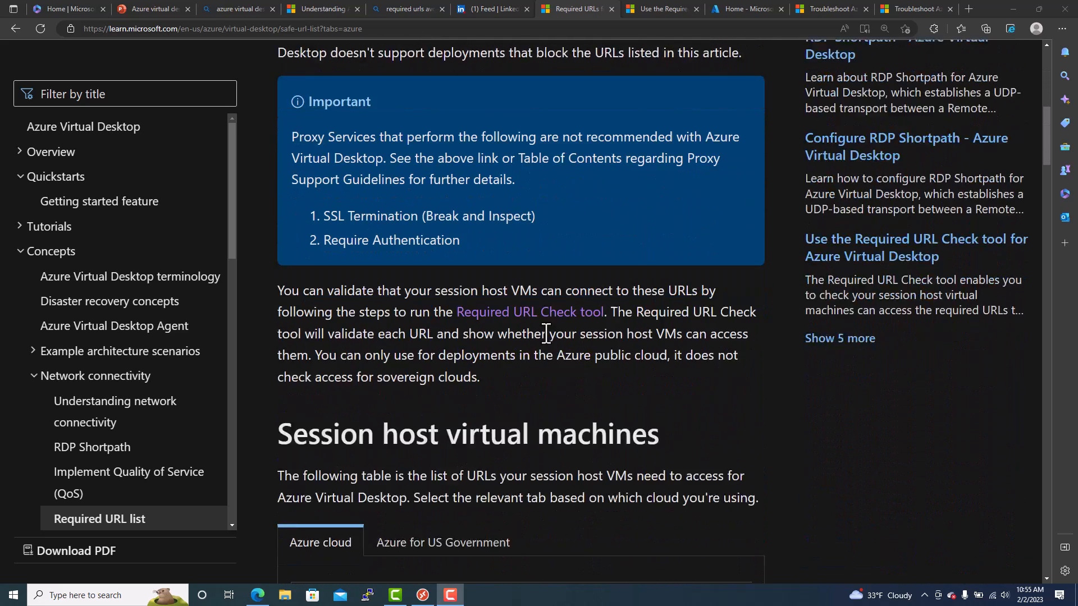
pyautogui.scroll(-3)
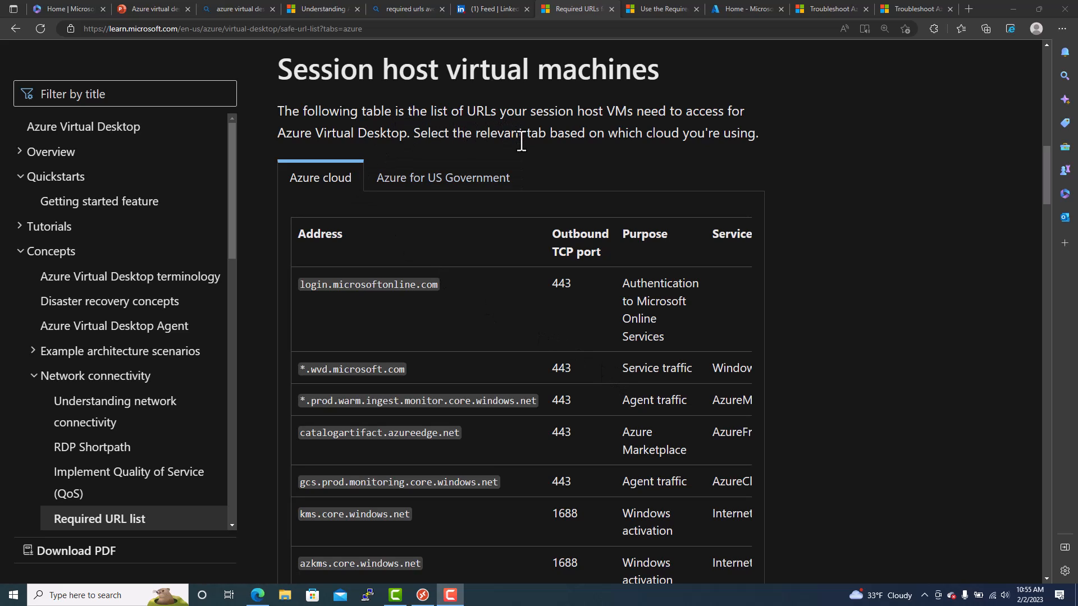
pyautogui.moveTo(705, 123)
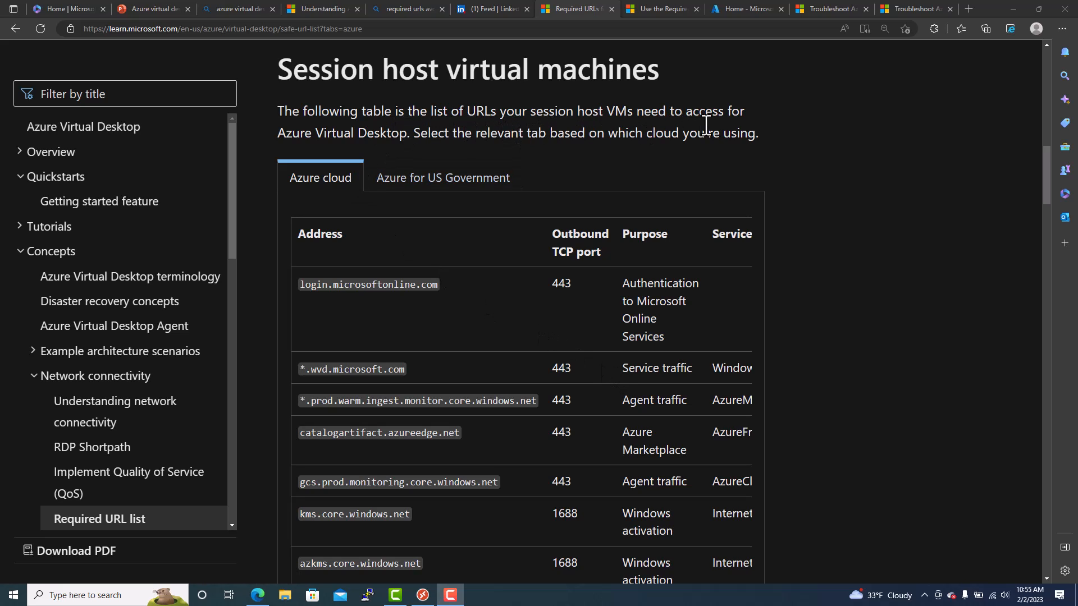
pyautogui.moveTo(380, 150)
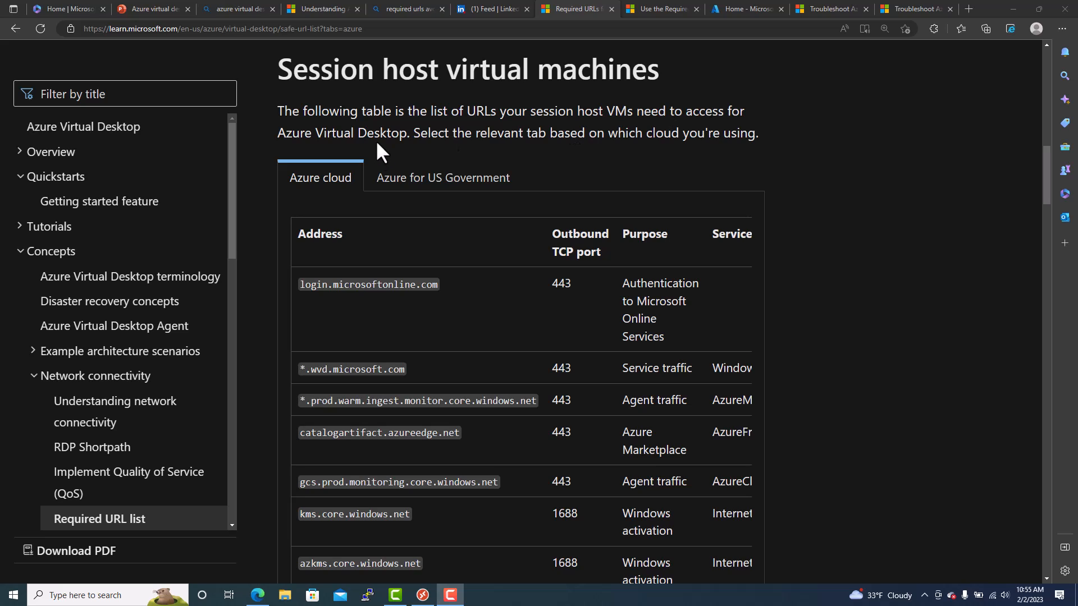
pyautogui.moveTo(609, 131)
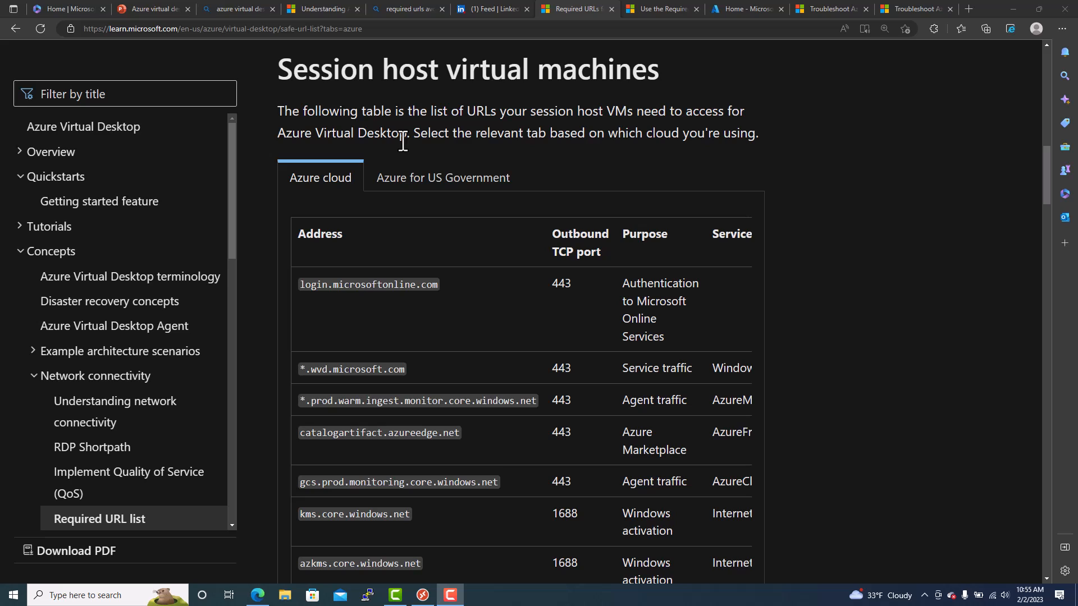
pyautogui.moveTo(586, 301)
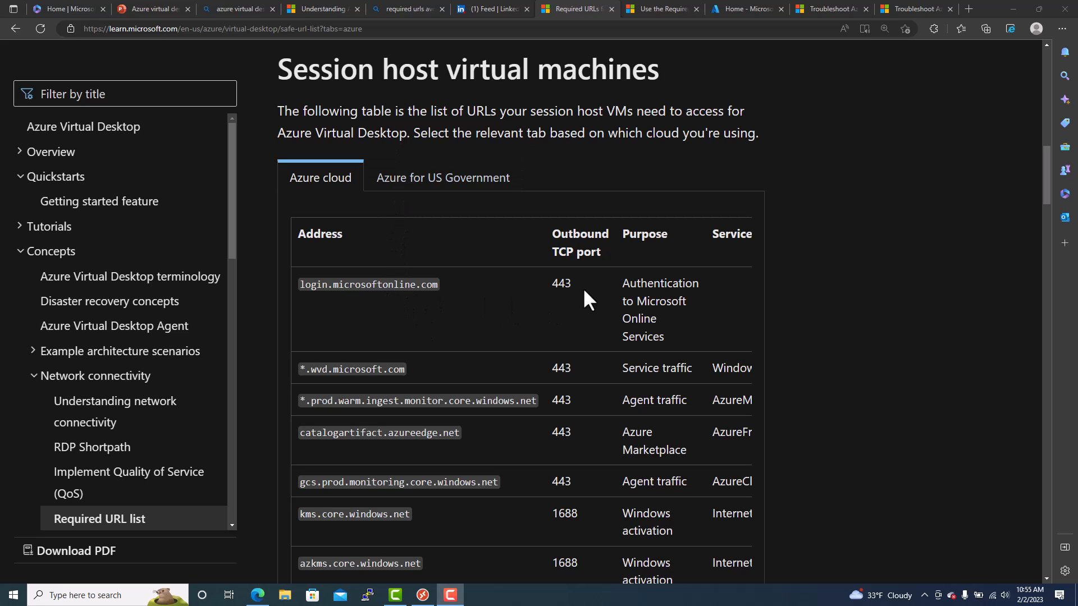
pyautogui.scroll(-3)
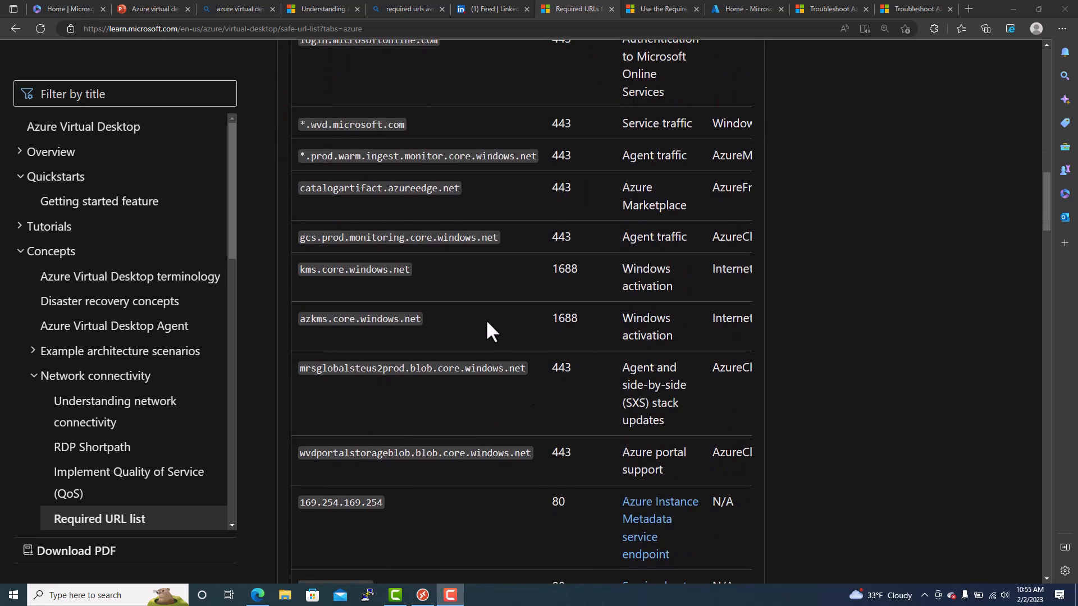
pyautogui.scroll(-3)
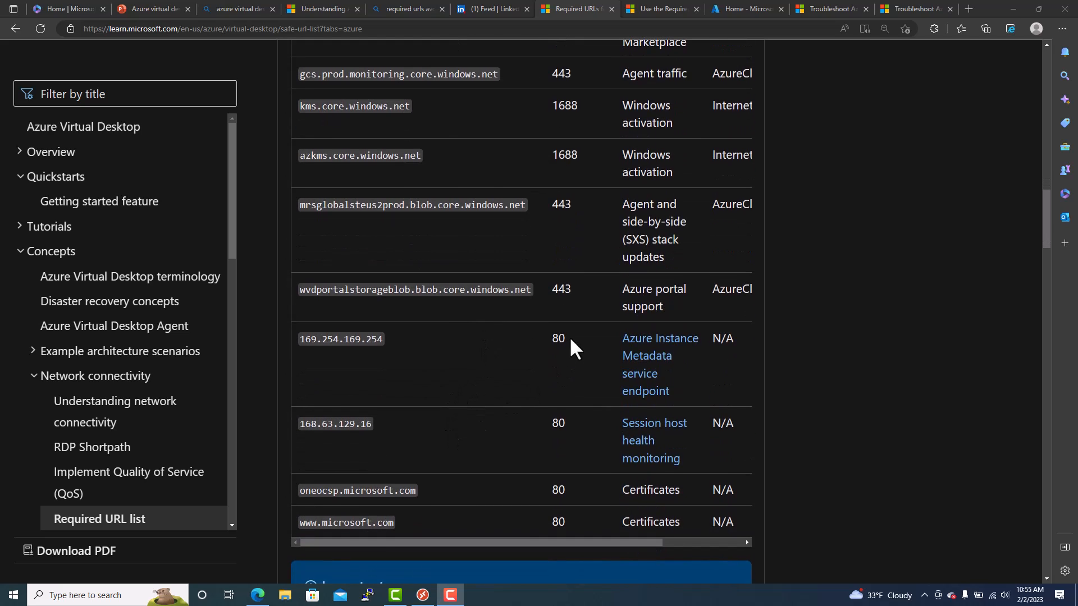
pyautogui.scroll(-3)
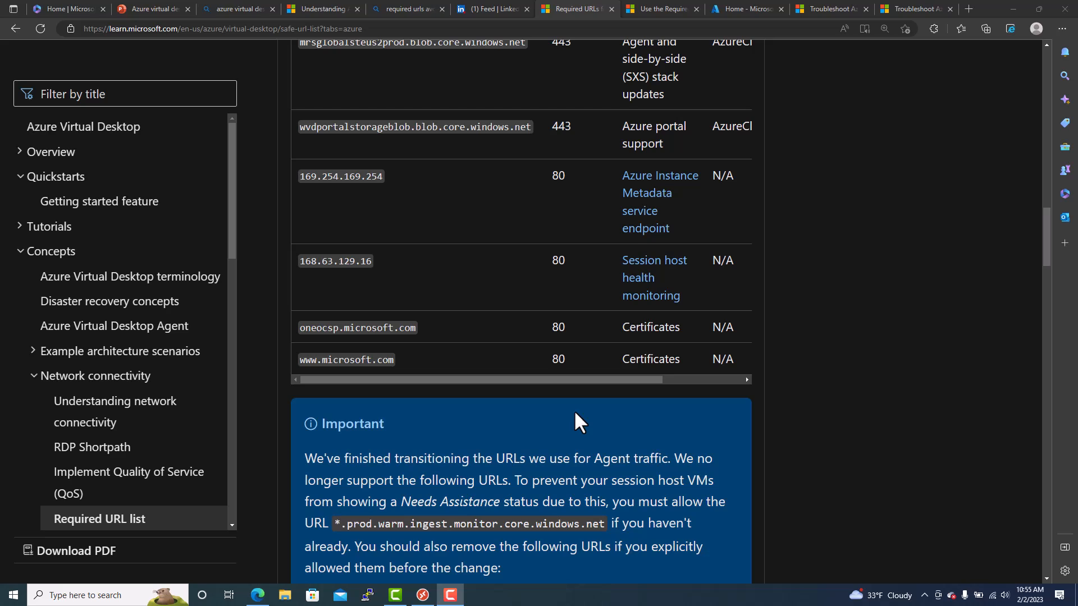
pyautogui.moveTo(508, 480)
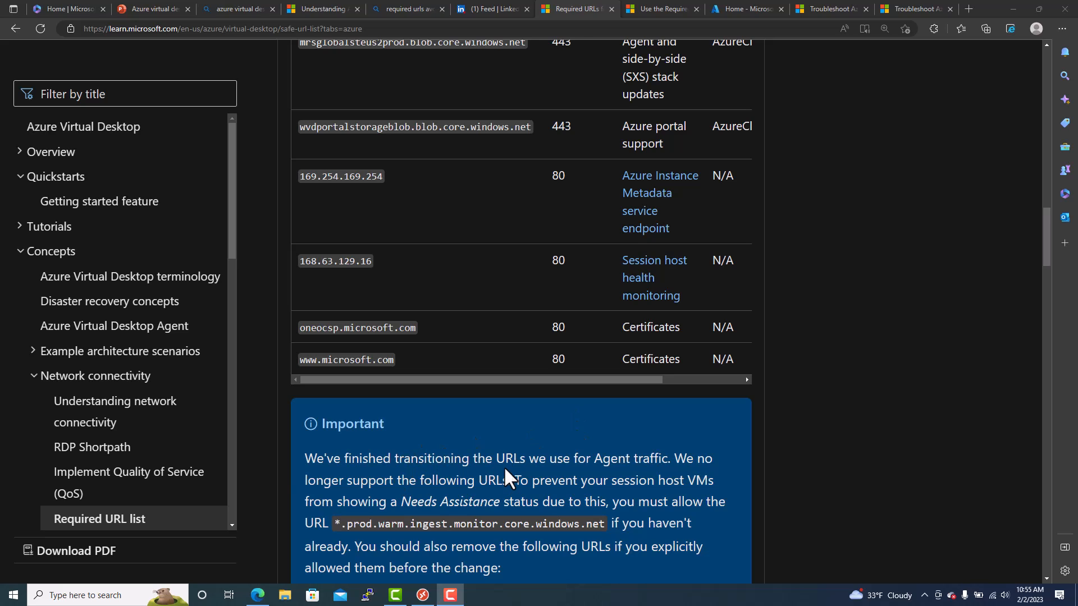
pyautogui.moveTo(640, 477)
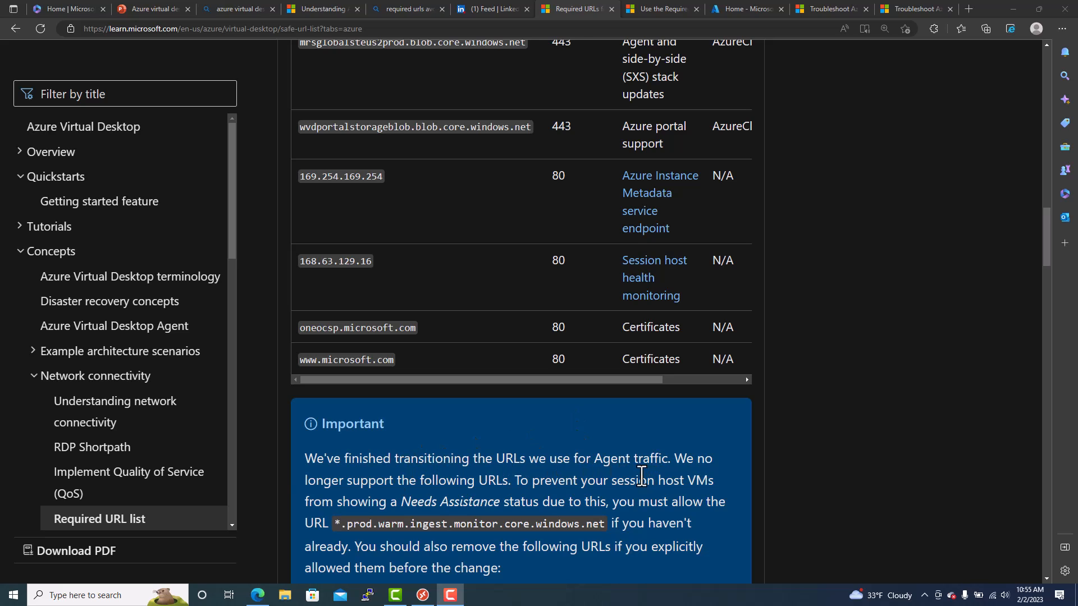
pyautogui.moveTo(517, 369)
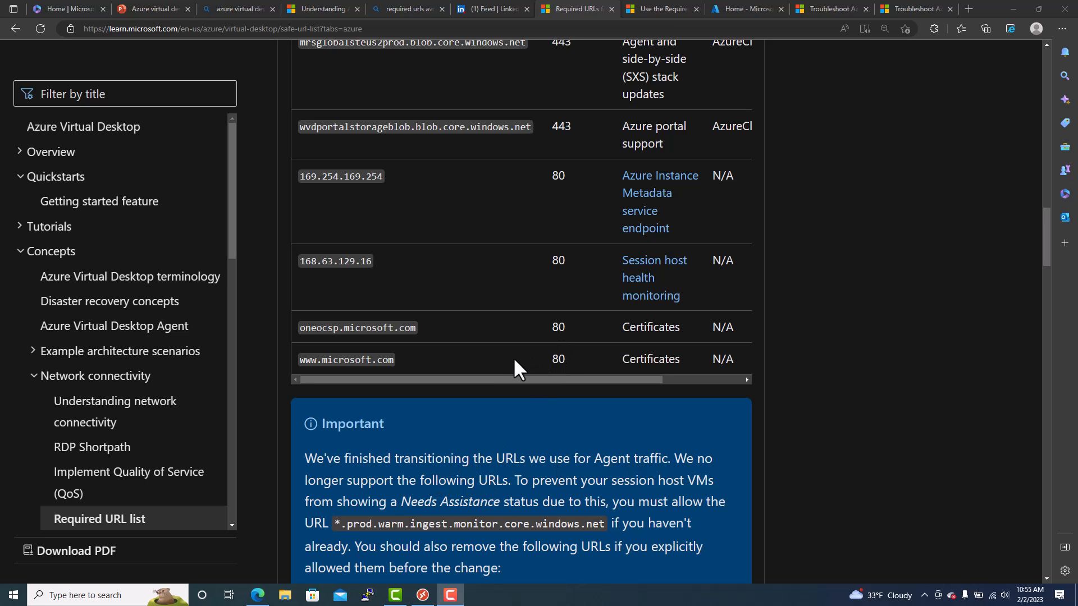
pyautogui.scroll(3)
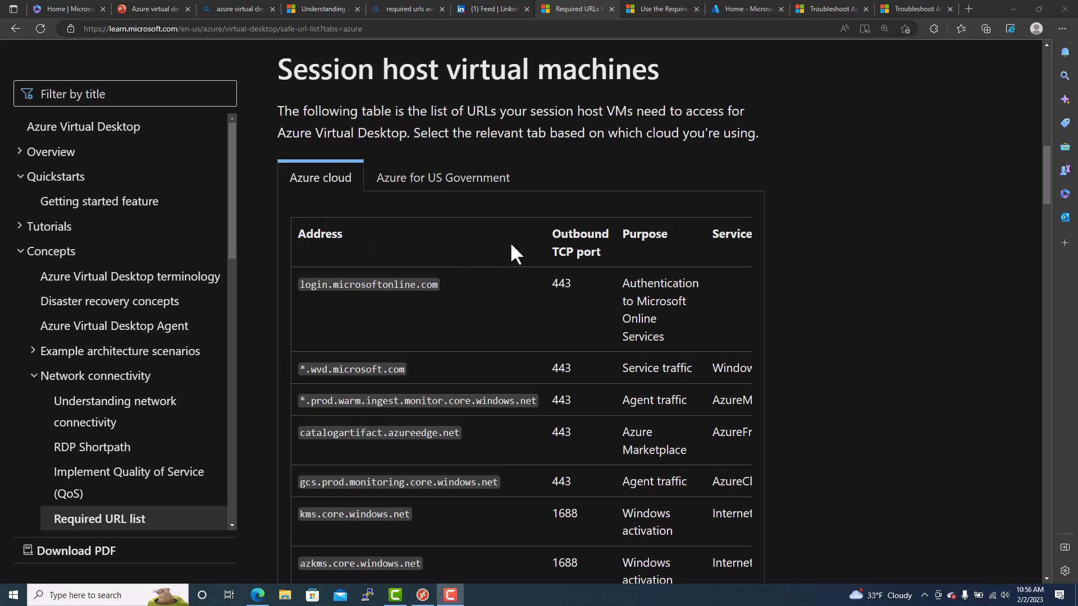
pyautogui.moveTo(527, 399)
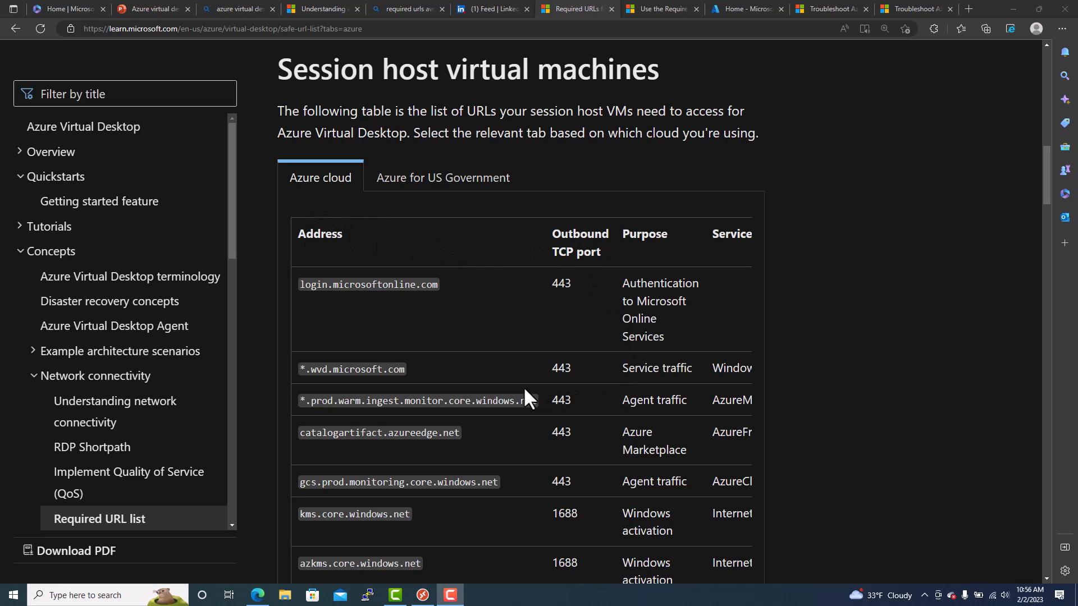
pyautogui.moveTo(495, 395)
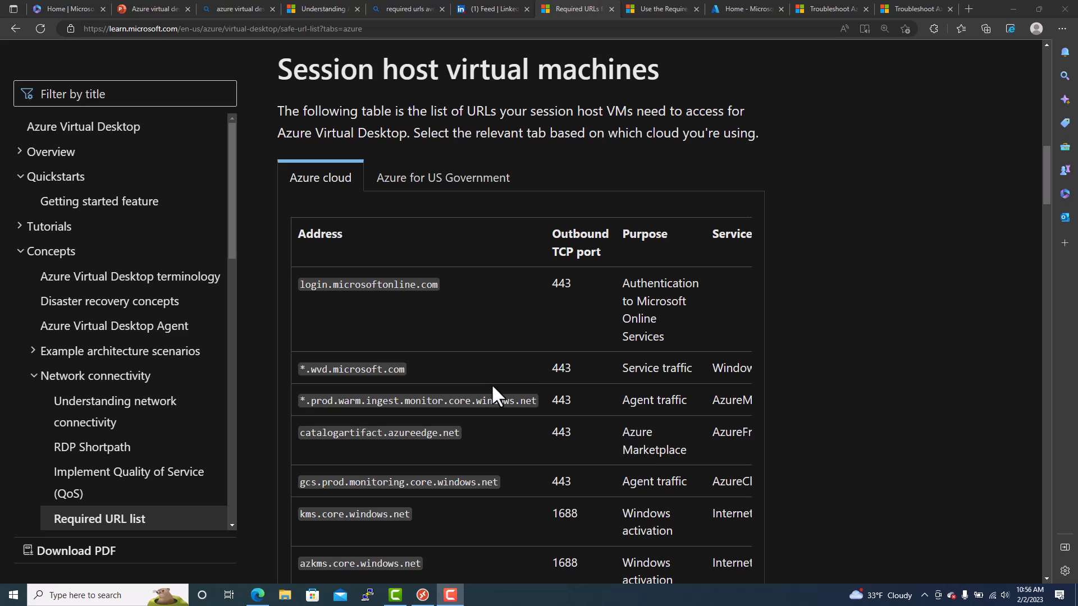
pyautogui.moveTo(404, 328)
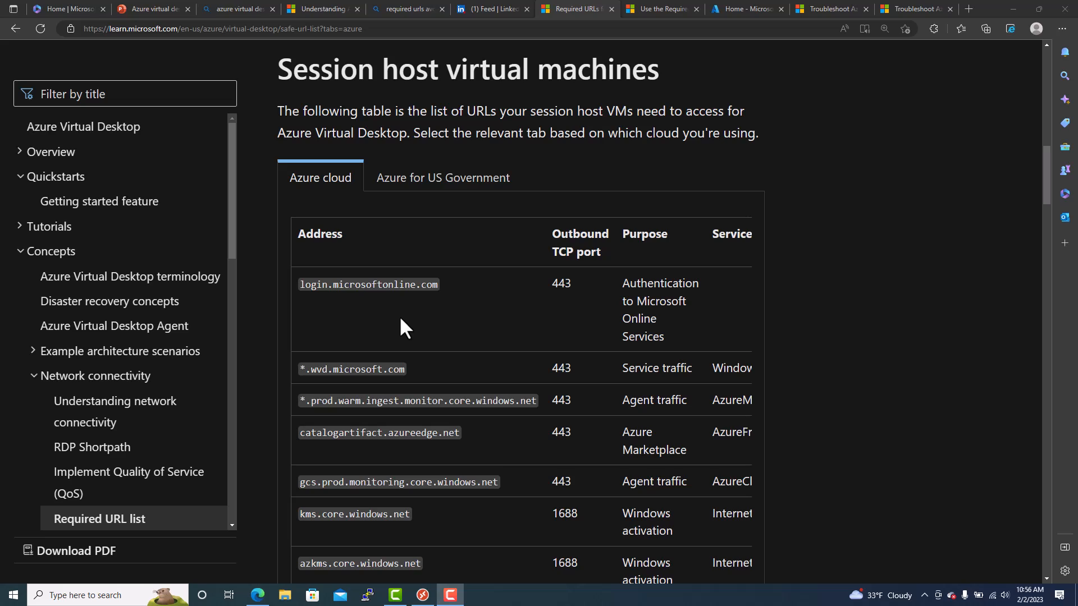
pyautogui.moveTo(327, 391)
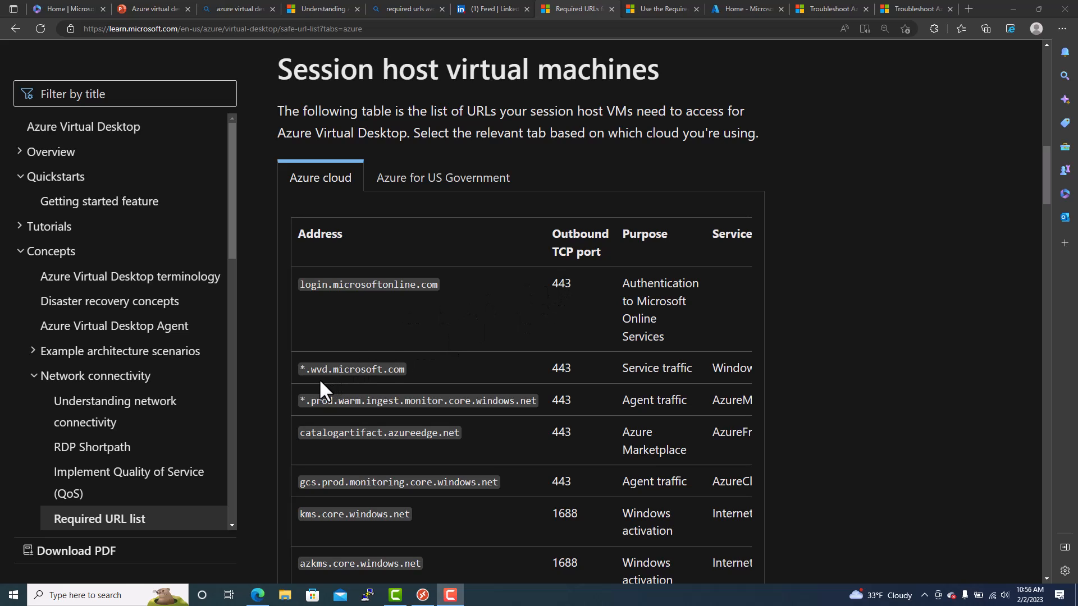
pyautogui.moveTo(332, 386)
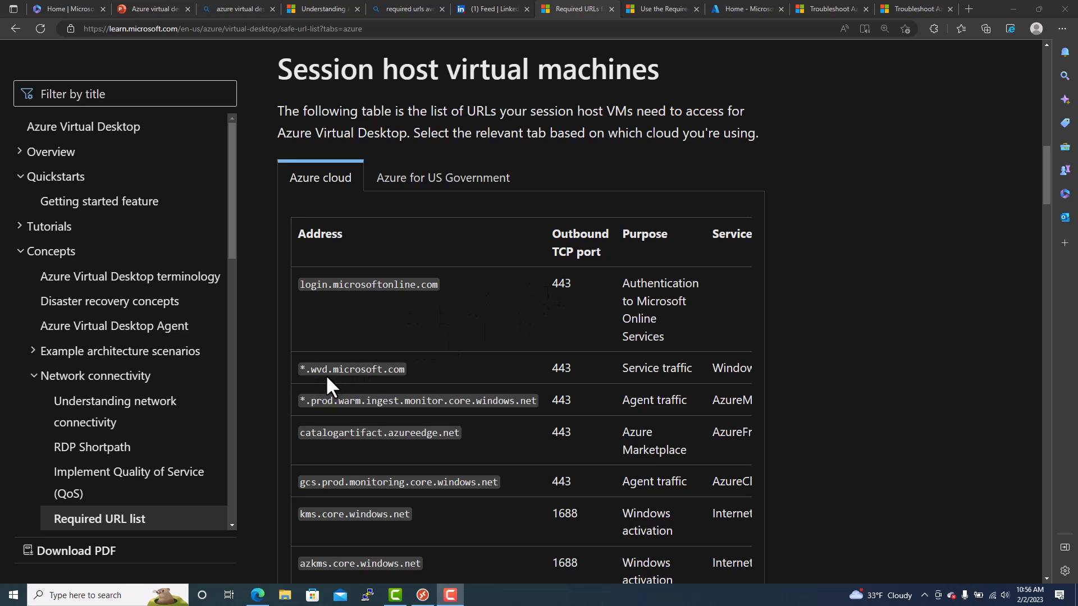
pyautogui.moveTo(466, 428)
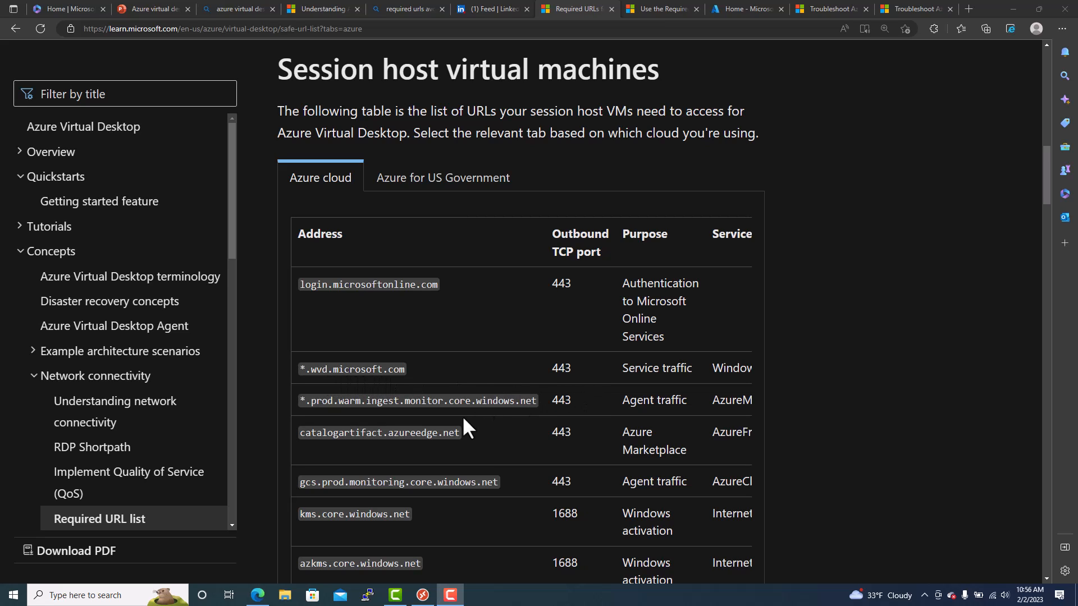
pyautogui.scroll(-3)
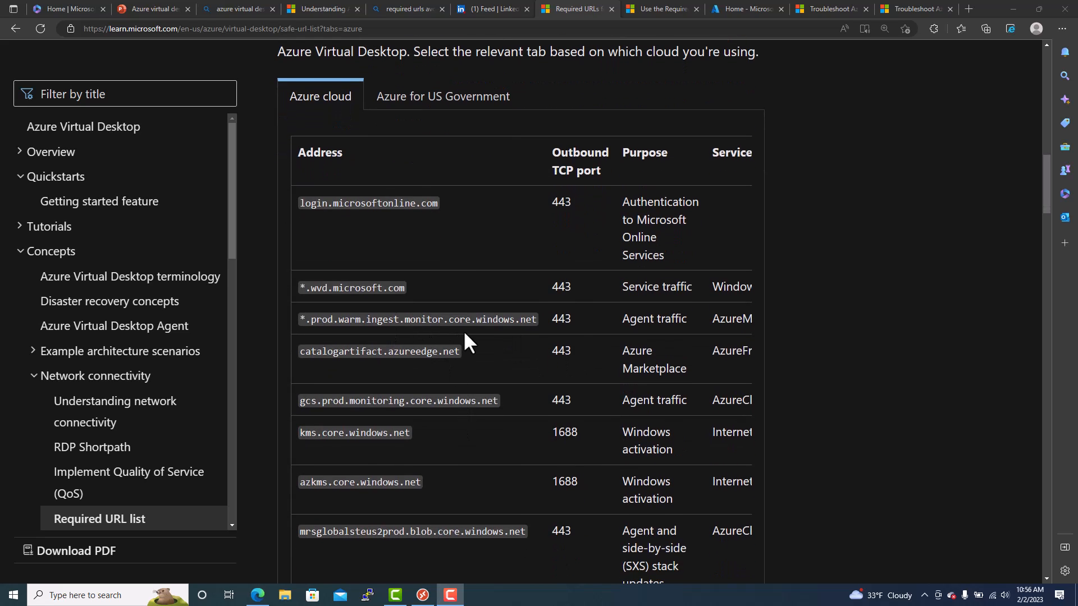
pyautogui.scroll(-3)
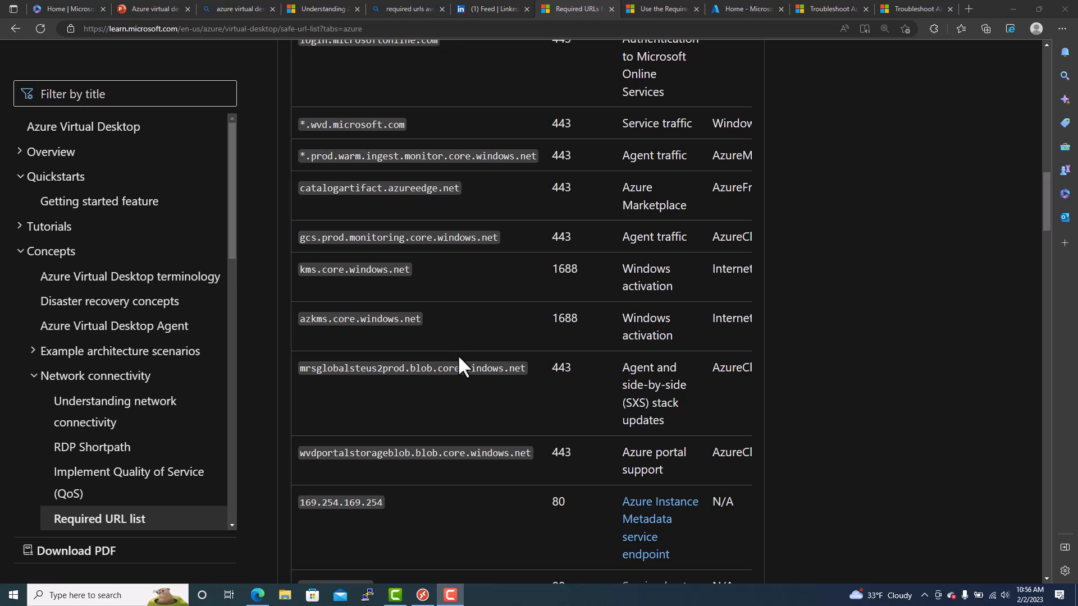
pyautogui.scroll(-3)
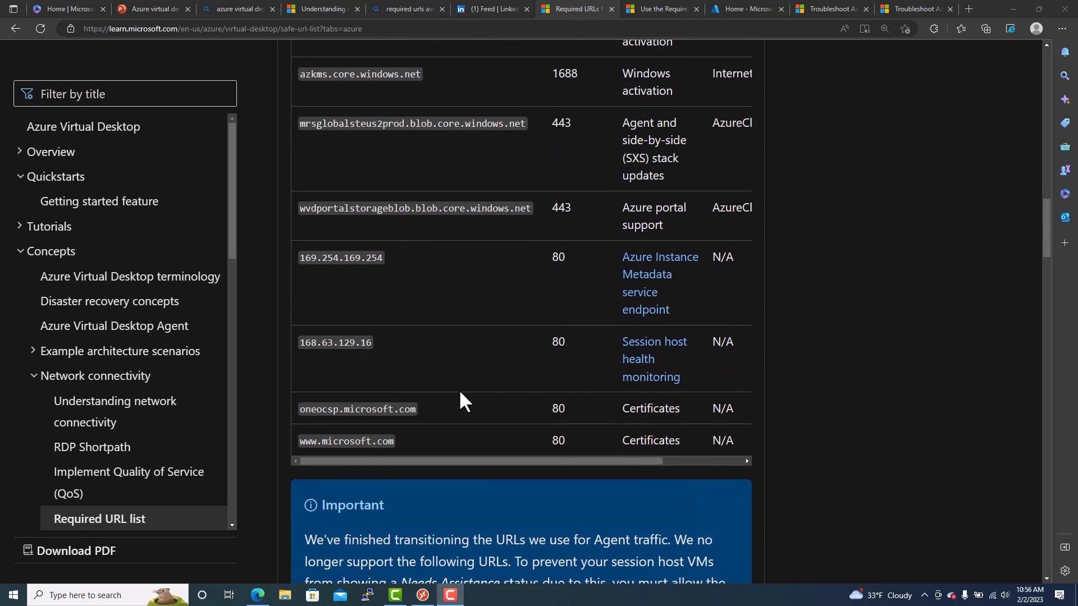
# Scroll to the Important note listing deprecated agent traffic URLs.
pyautogui.scroll(-3)
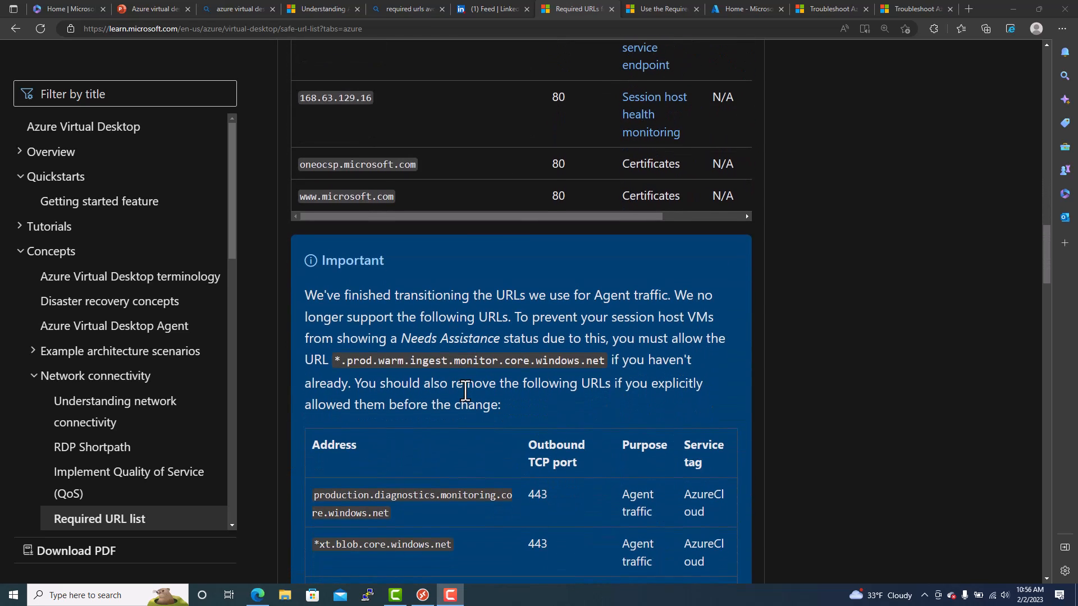
pyautogui.scroll(-3)
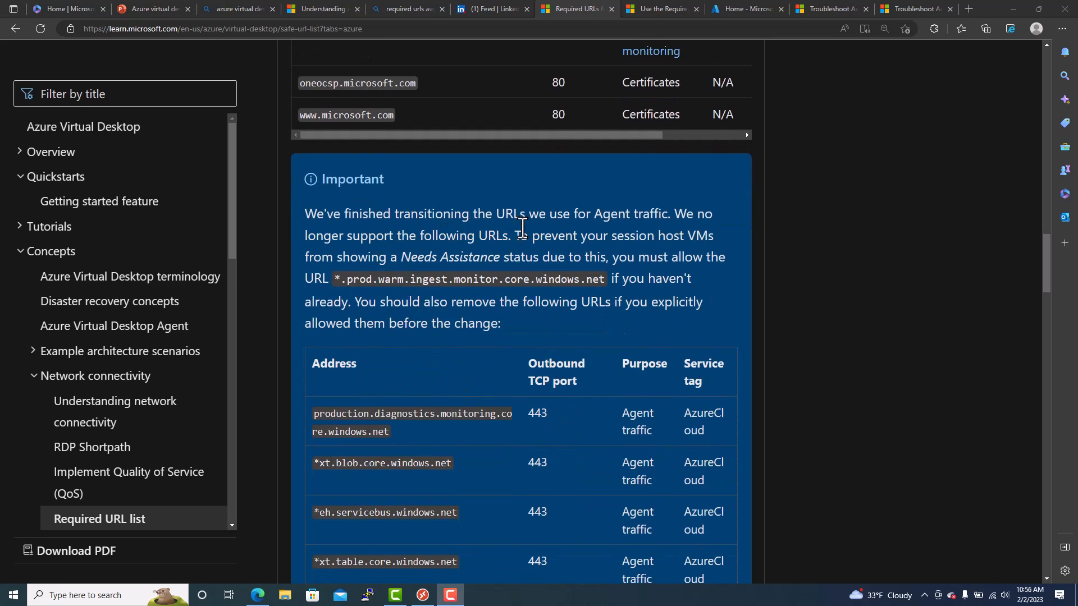
pyautogui.moveTo(651, 229)
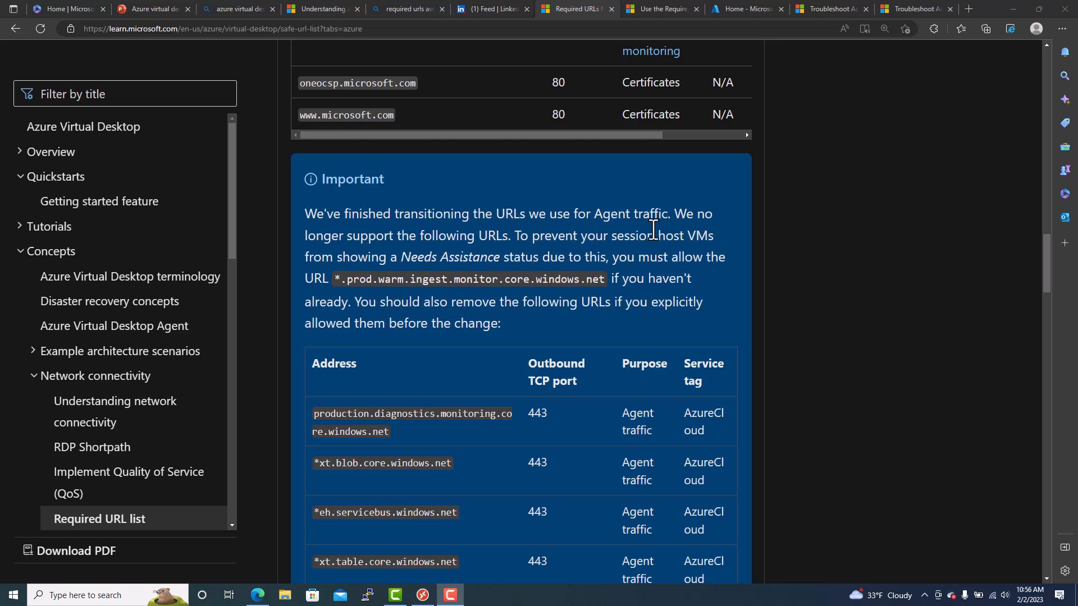
pyautogui.moveTo(696, 253)
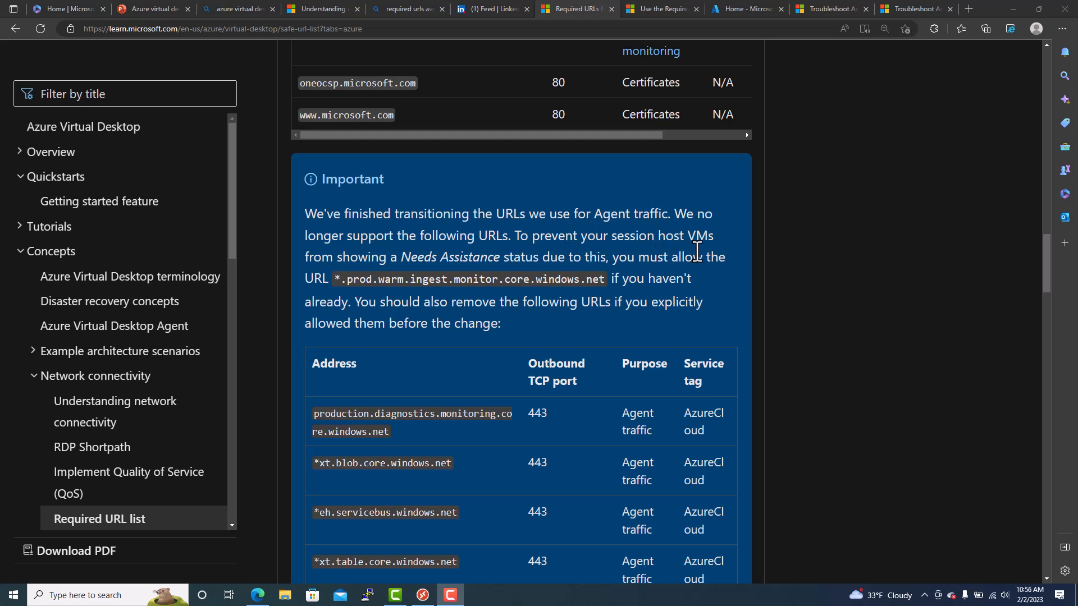
pyautogui.moveTo(573, 285)
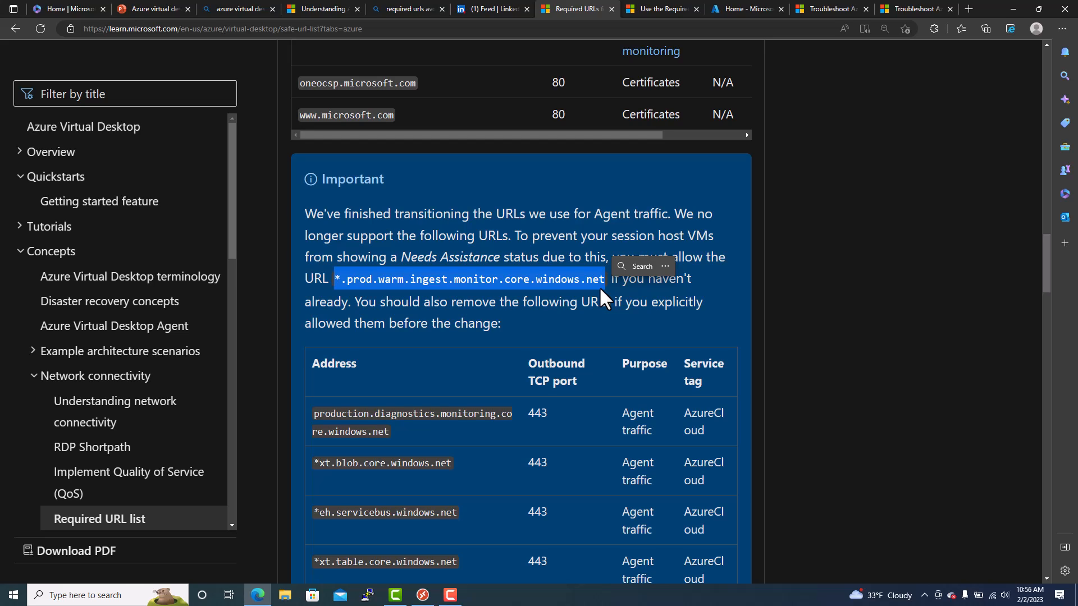
pyautogui.moveTo(472, 319)
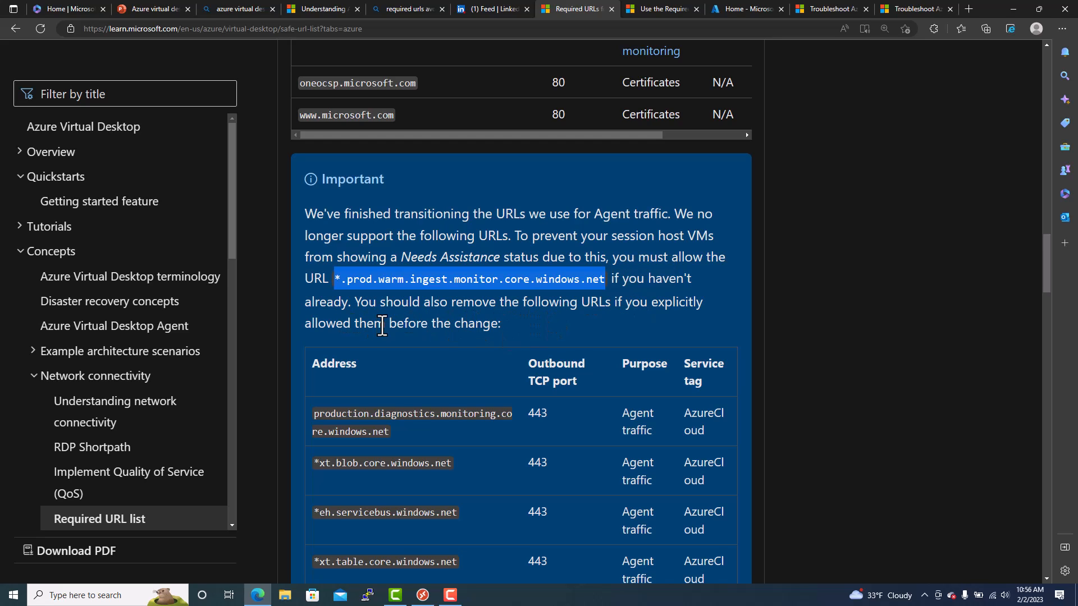
# Highlight the retired agent URL rows in the table, then clear the highlight.
pyautogui.scroll(-3)
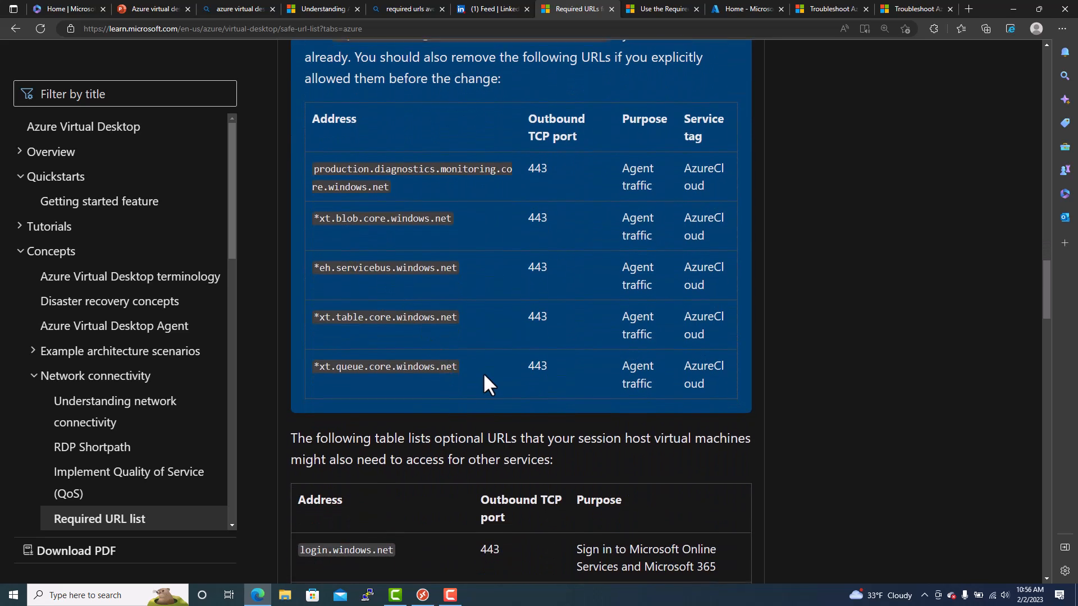
pyautogui.moveTo(313, 169); pyautogui.dragTo(456, 367)
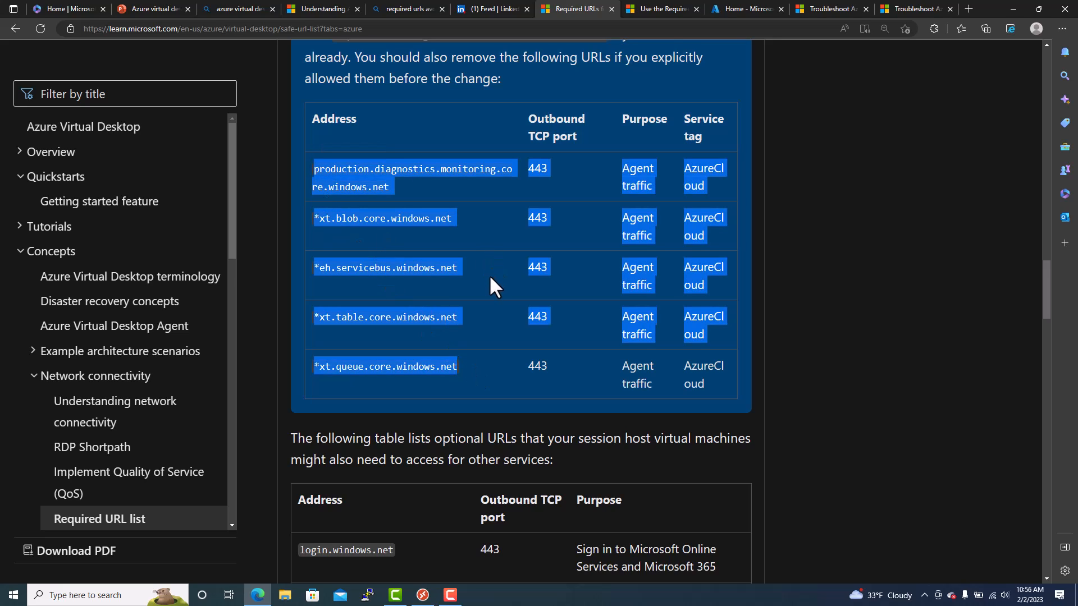
pyautogui.click(874, 392)
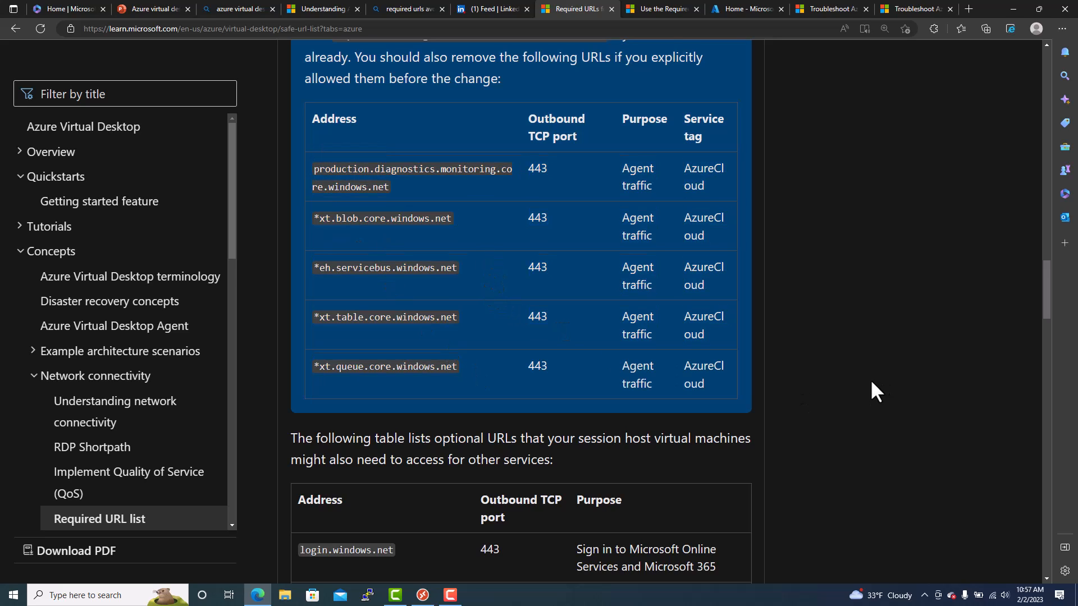
# Scroll past optional URLs and the wildcard tip to Service tags and Remote Desktop clients.
pyautogui.scroll(-3)
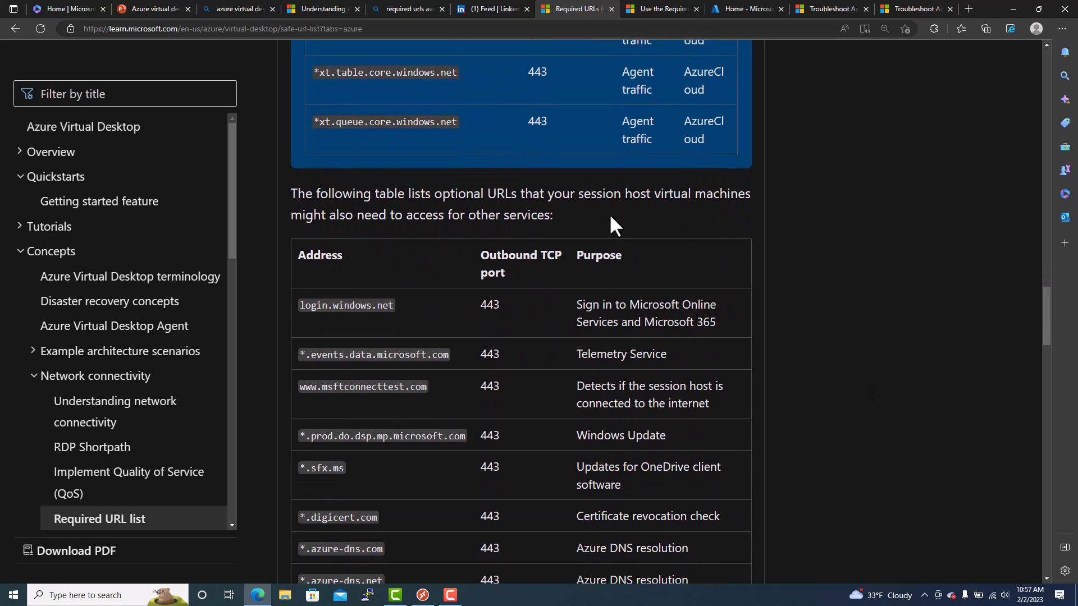
pyautogui.moveTo(477, 237)
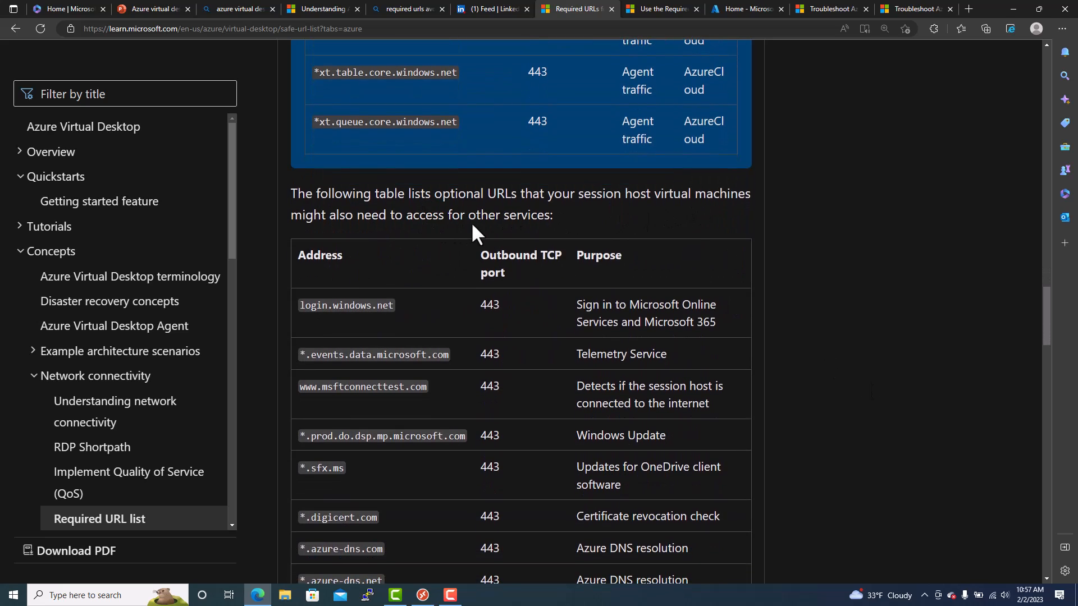
pyautogui.scroll(-3)
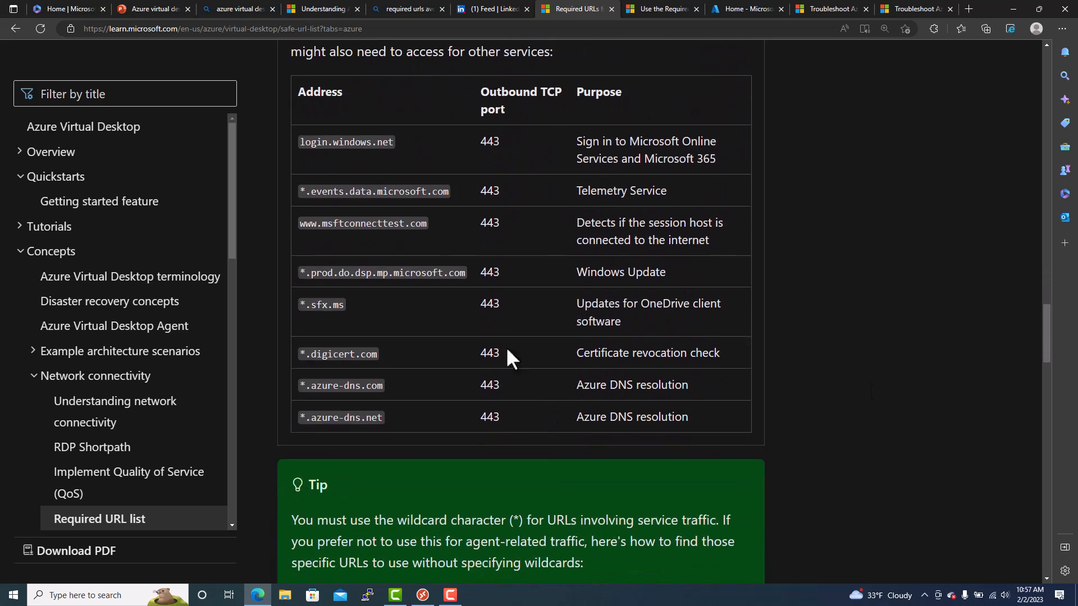
pyautogui.scroll(-3)
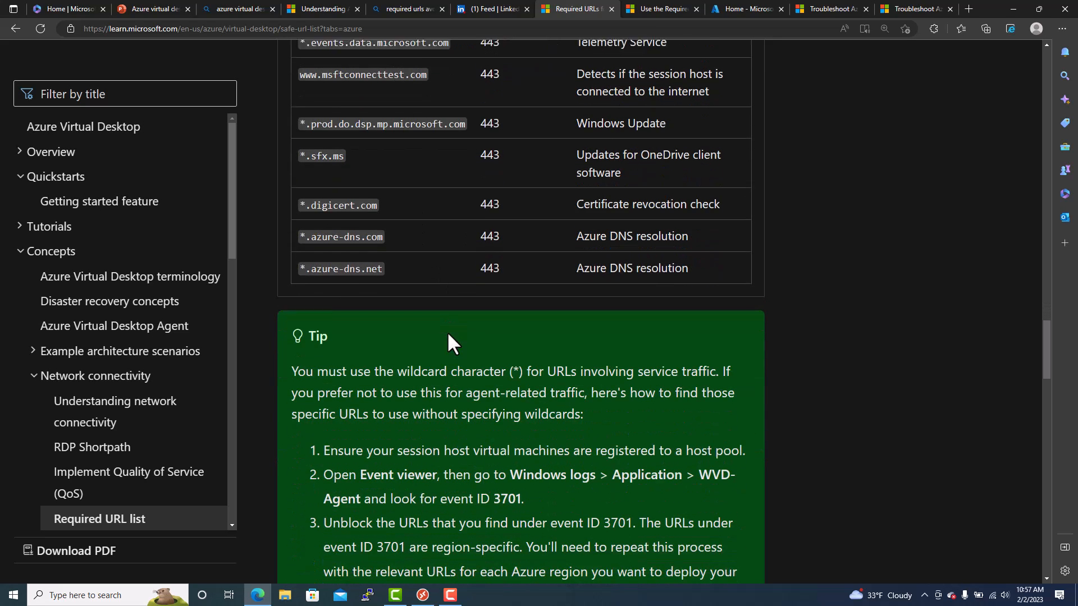
pyautogui.scroll(-3)
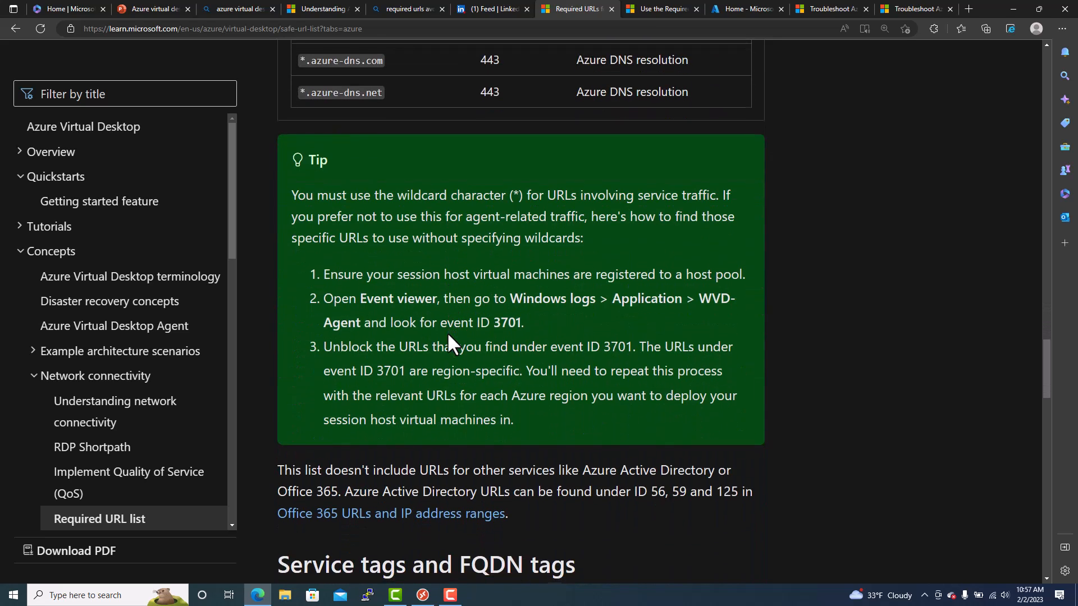
pyautogui.scroll(-3)
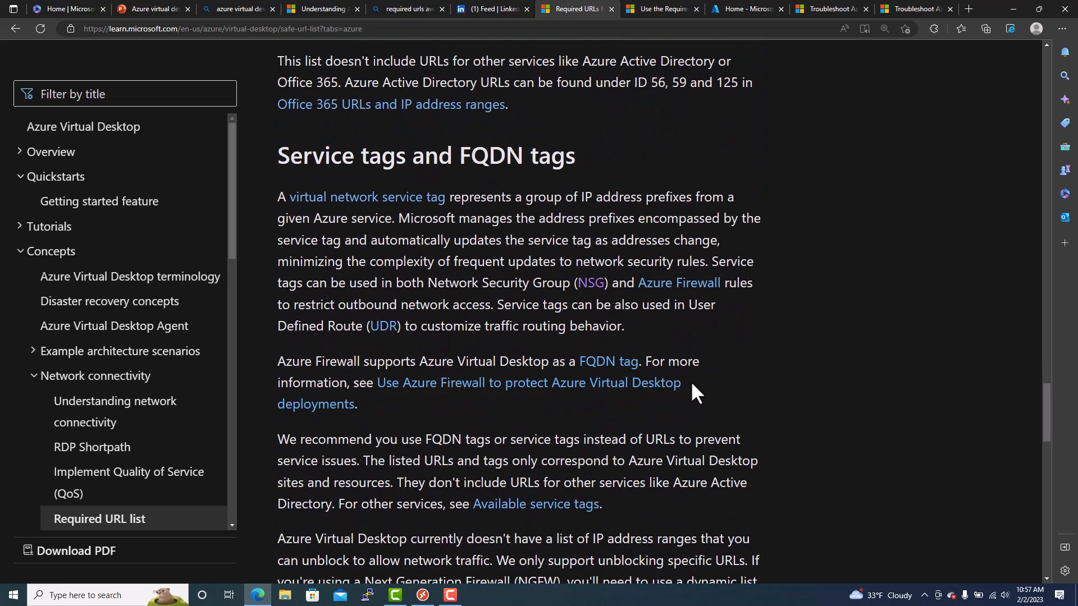
pyautogui.scroll(3)
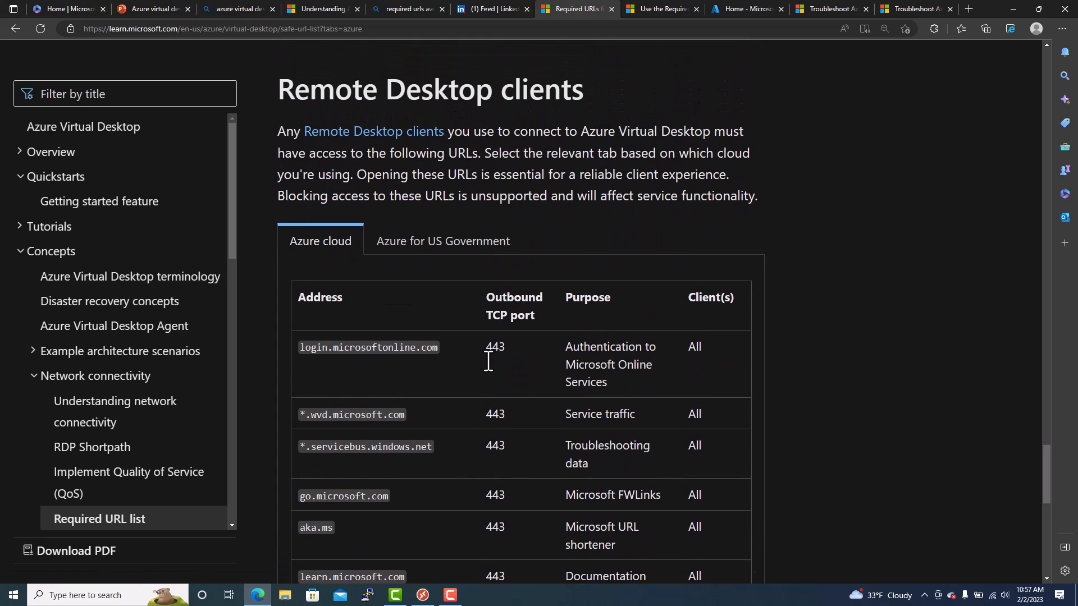
pyautogui.moveTo(441, 154)
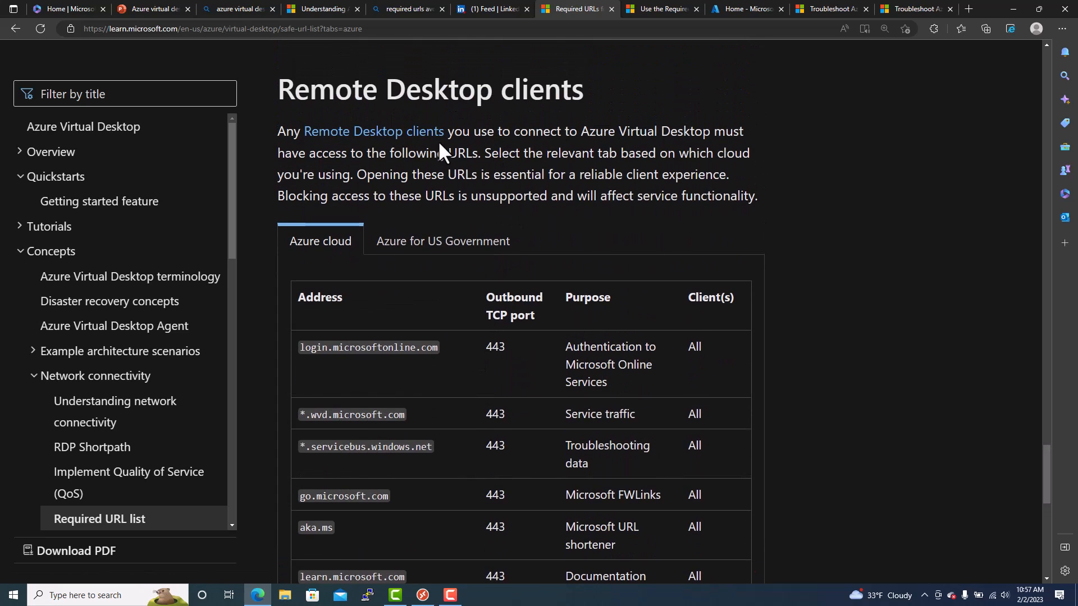
pyautogui.moveTo(649, 138)
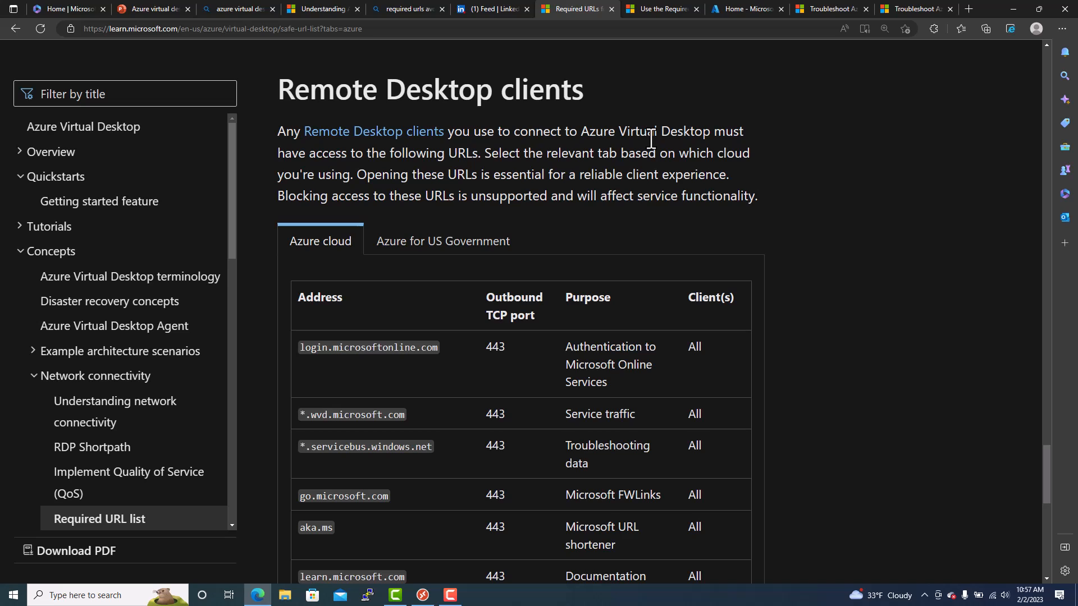
# Scroll through the Remote Desktop clients table and switch to the Required URL Check tool article.
pyautogui.scroll(-3)
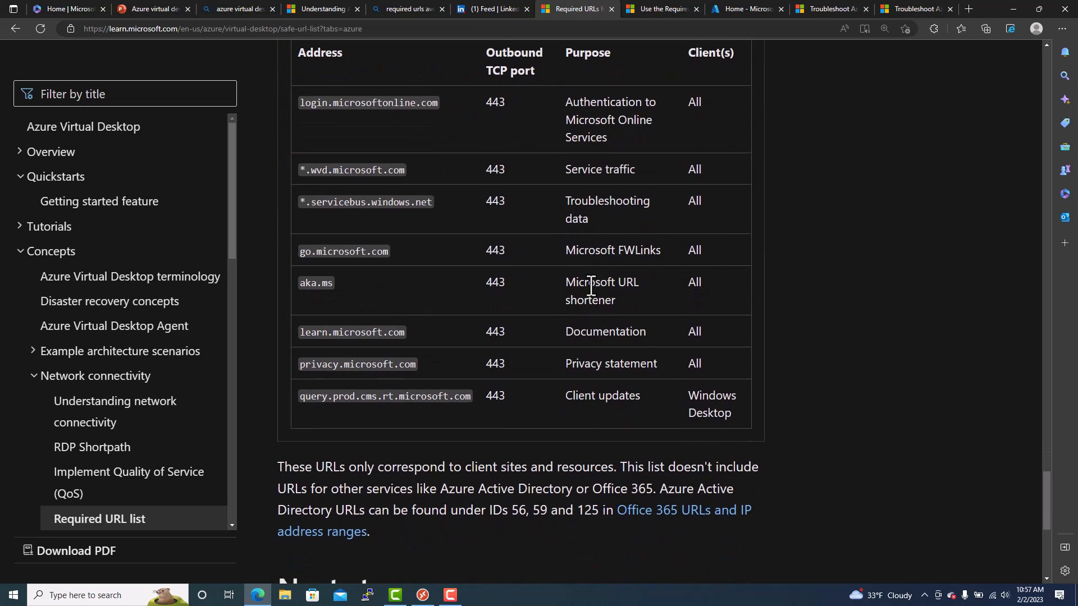
pyautogui.click(660, 9)
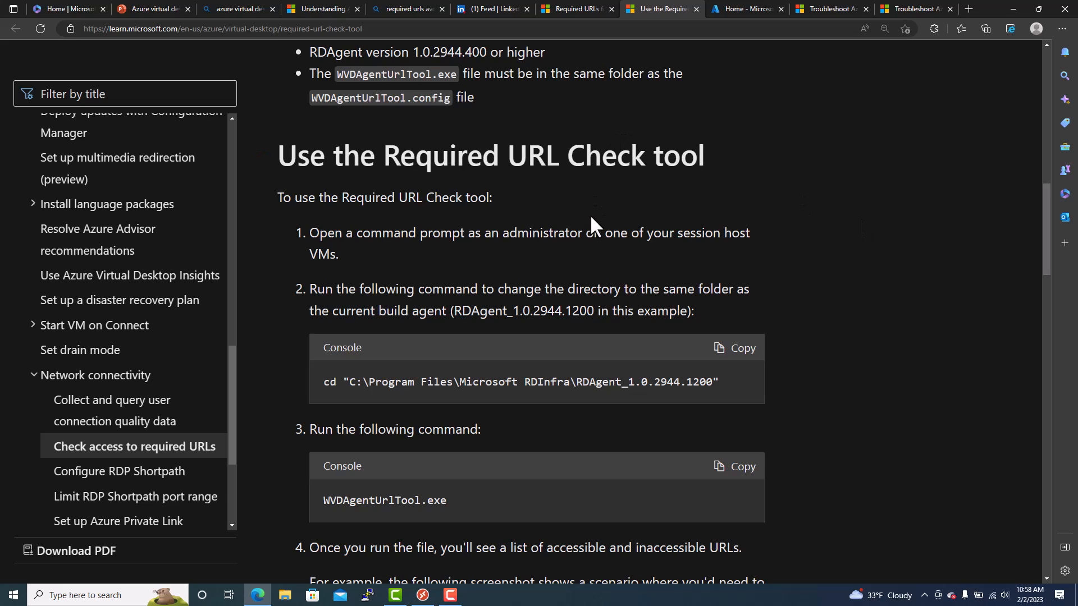
pyautogui.moveTo(566, 431)
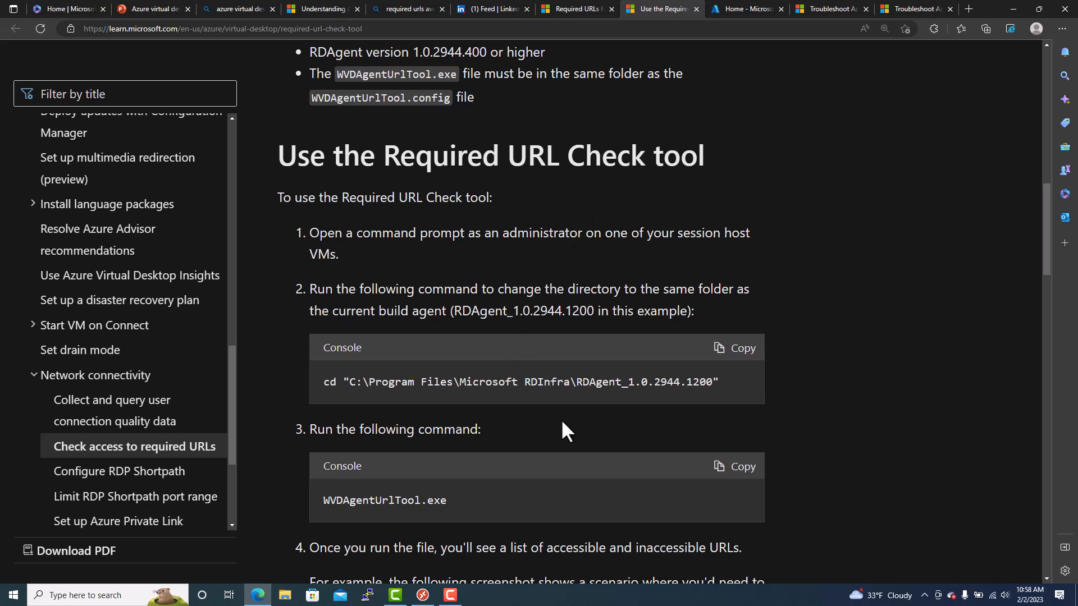
pyautogui.moveTo(531, 404)
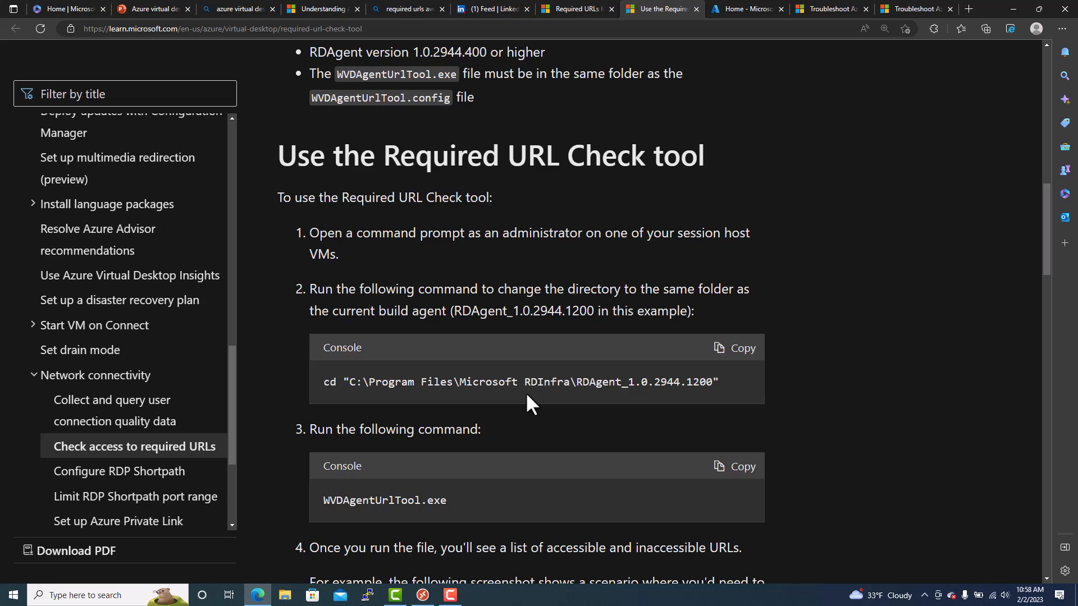
pyautogui.moveTo(381, 401)
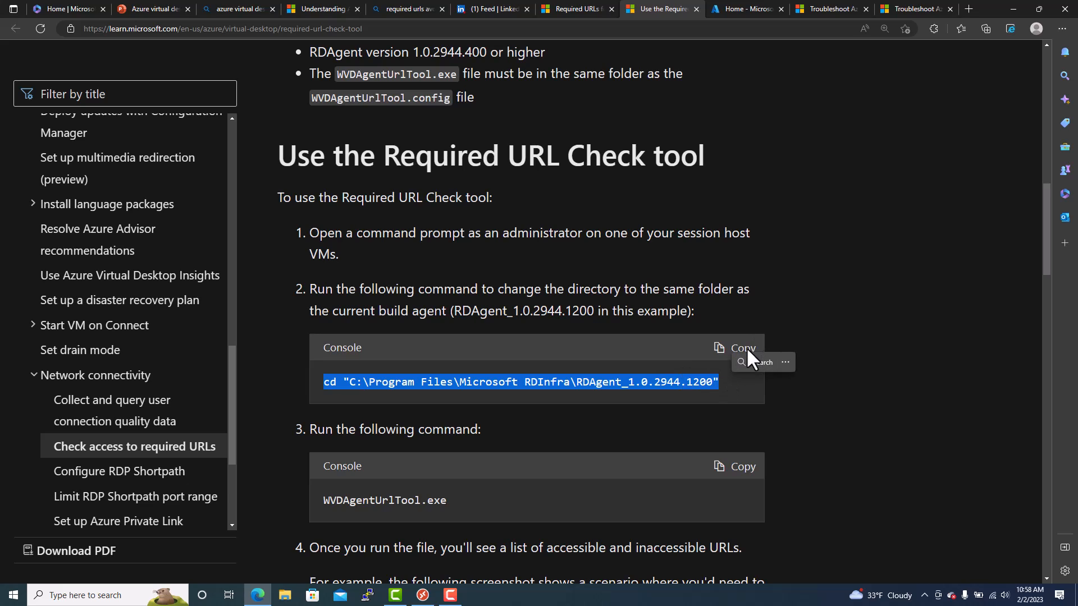
# Copy the cd command to the RDAgent folder and scroll toward the not-accessible URLs example.
pyautogui.click(734, 347)
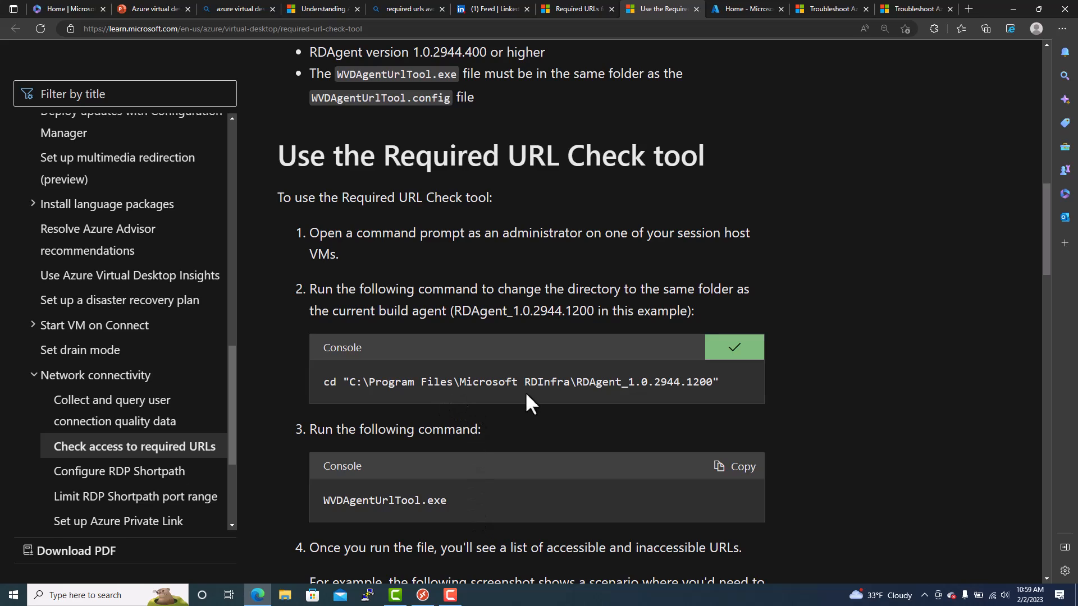
pyautogui.moveTo(693, 401)
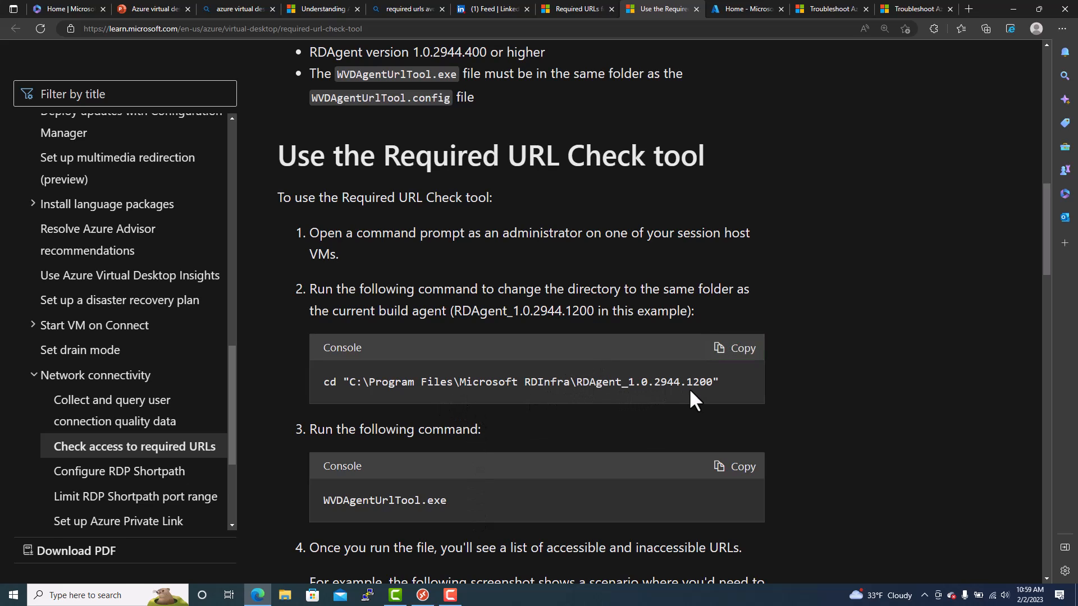
pyautogui.moveTo(622, 382)
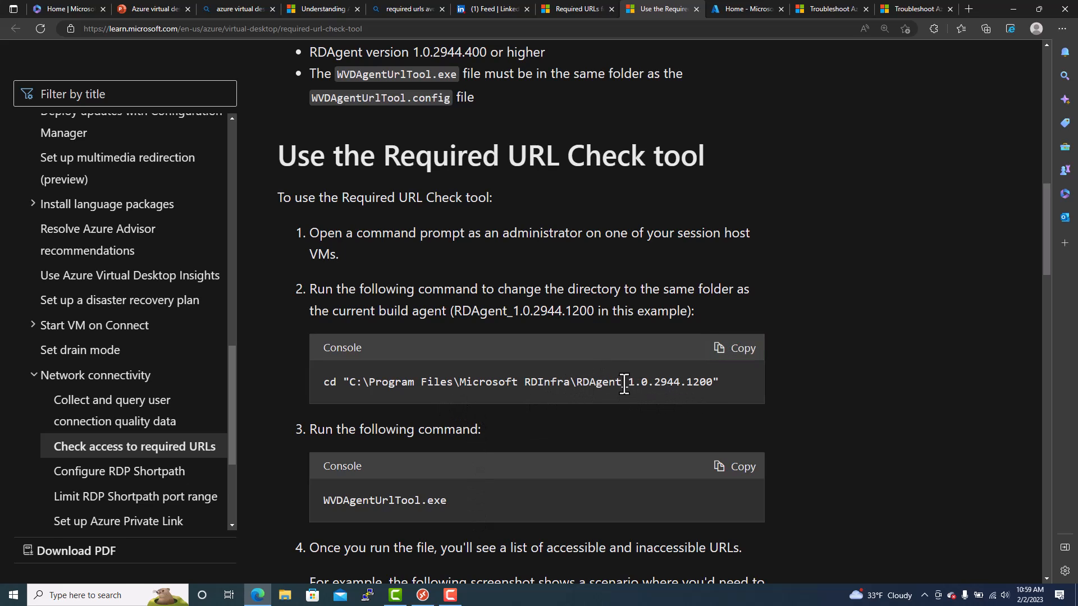
pyautogui.moveTo(578, 382)
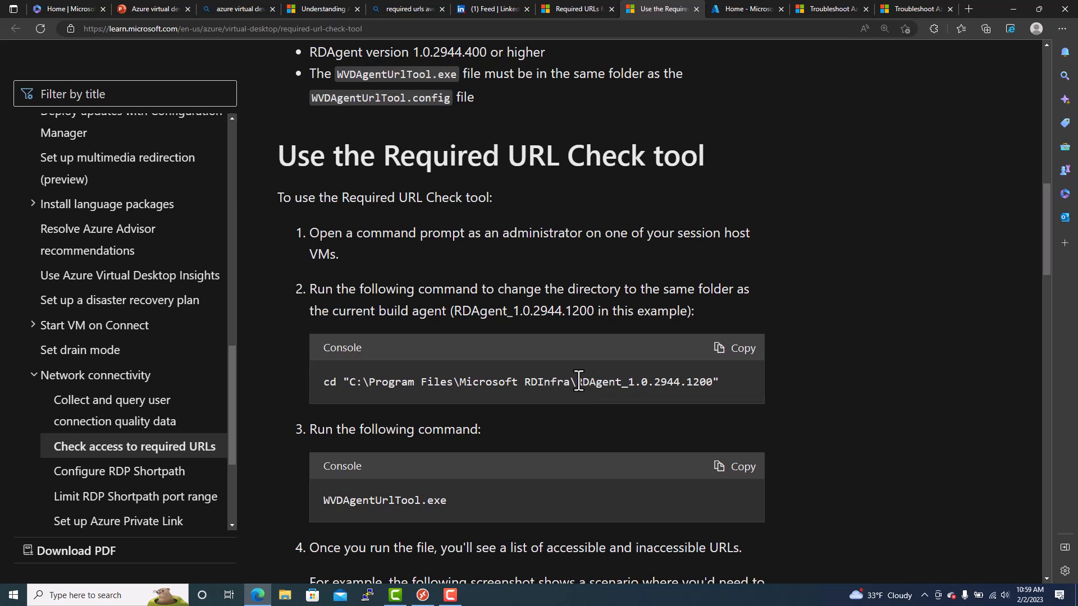
pyautogui.moveTo(559, 390)
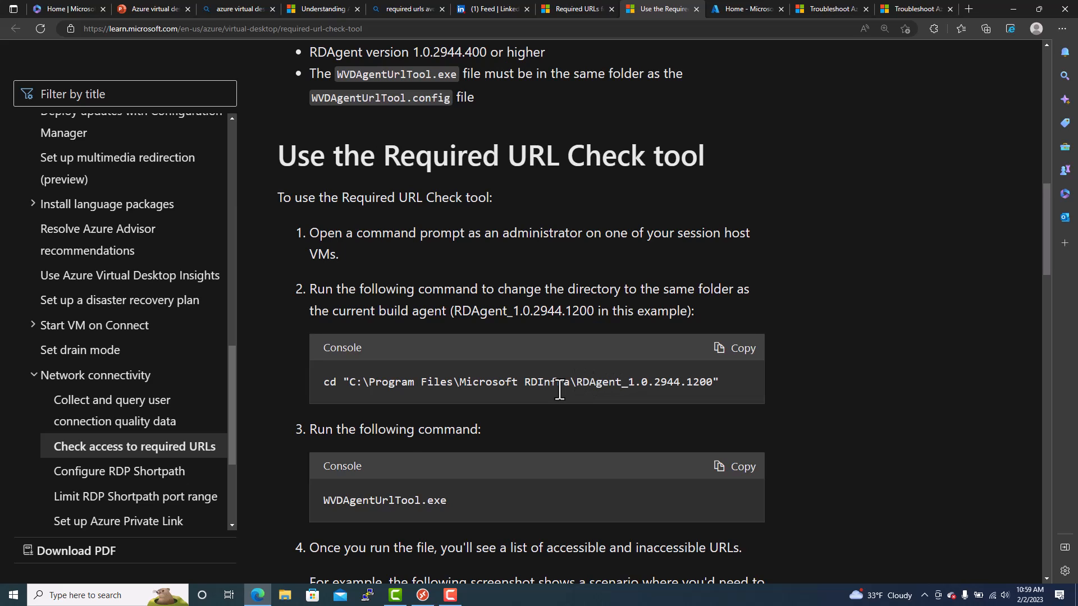
pyautogui.scroll(-3)
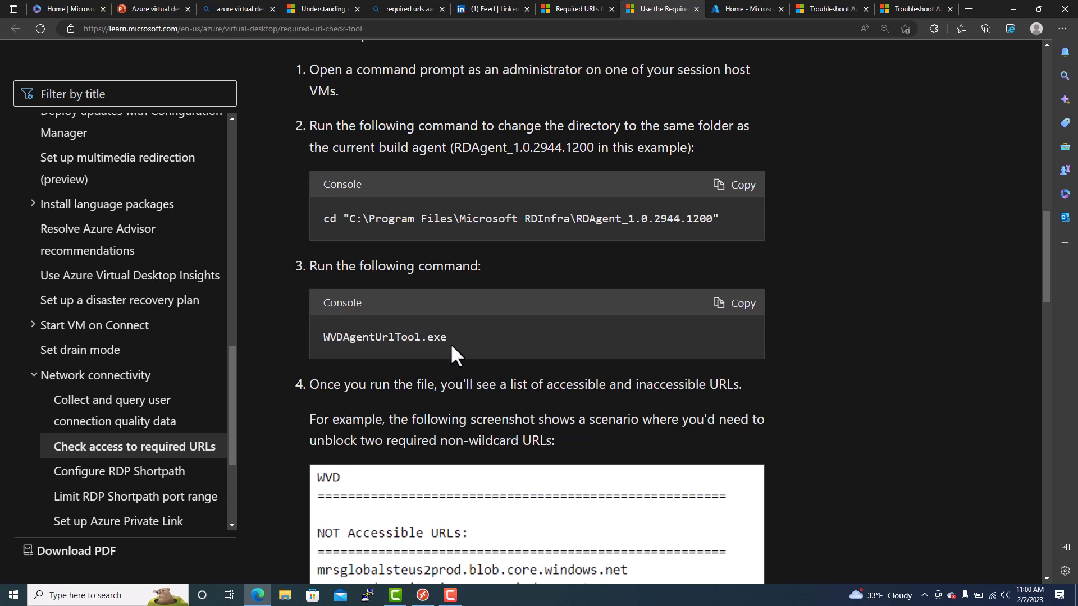
# Scroll past the WVDAgentUrlTool.exe command and two-URL failure example to the clean output section.
pyautogui.scroll(-3)
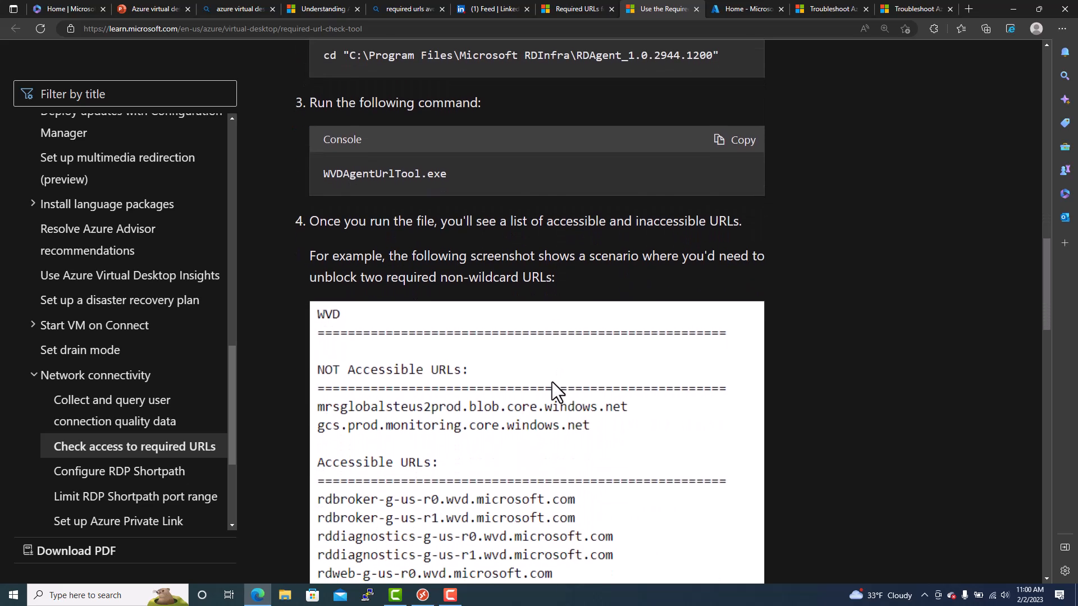
pyautogui.moveTo(491, 323)
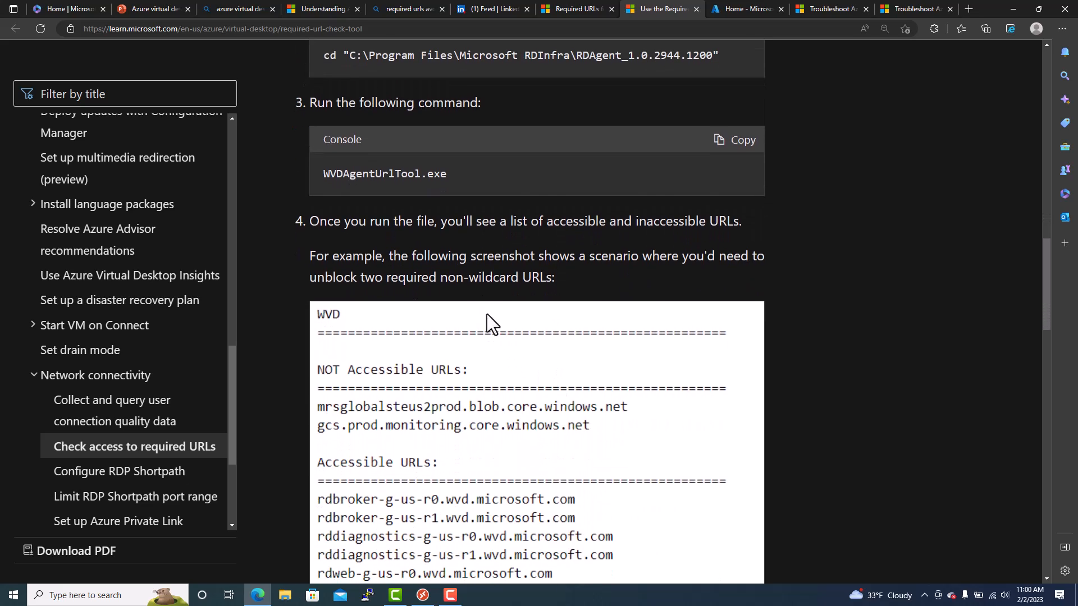
pyautogui.moveTo(396, 297)
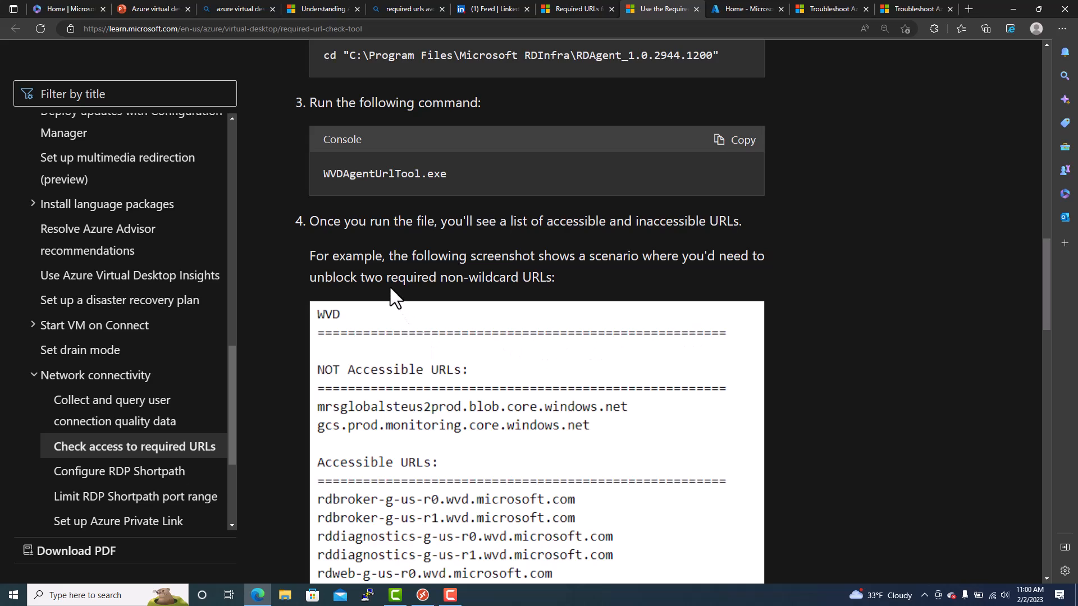
pyautogui.scroll(-3)
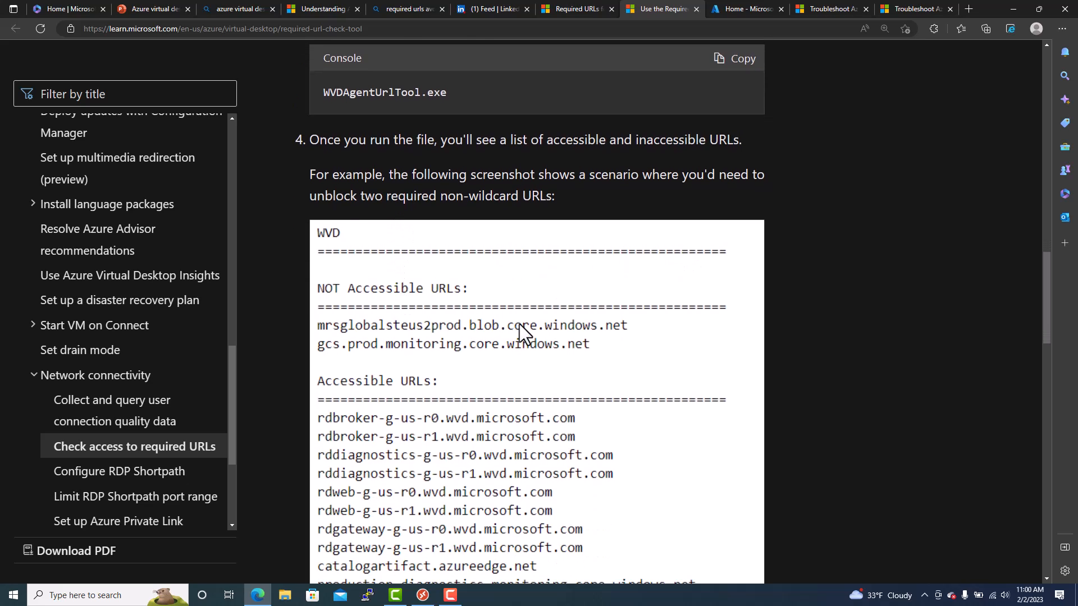
pyautogui.moveTo(371, 292)
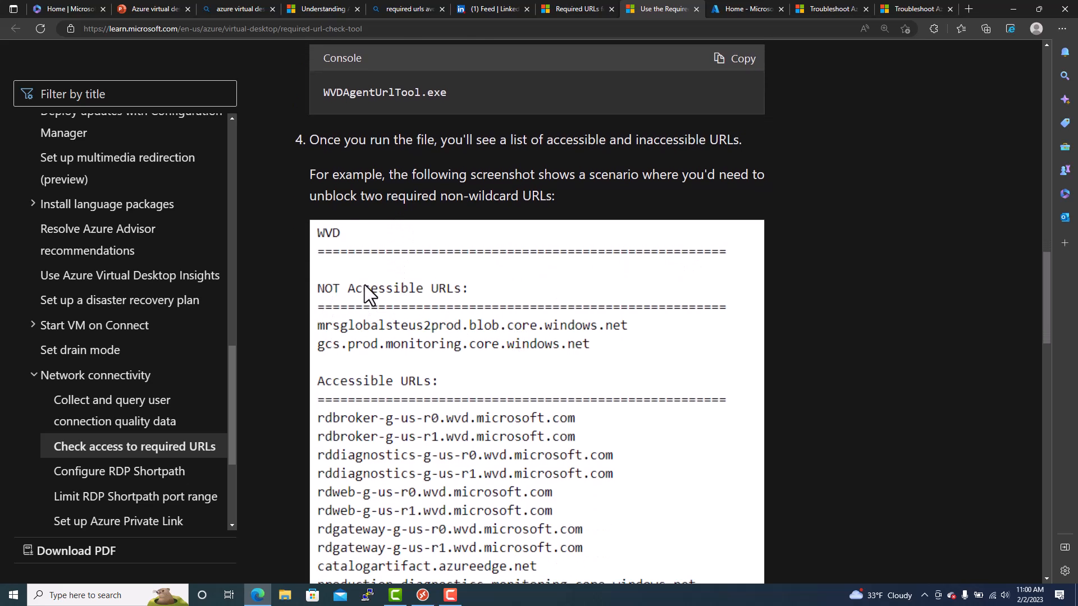
pyautogui.moveTo(591, 361)
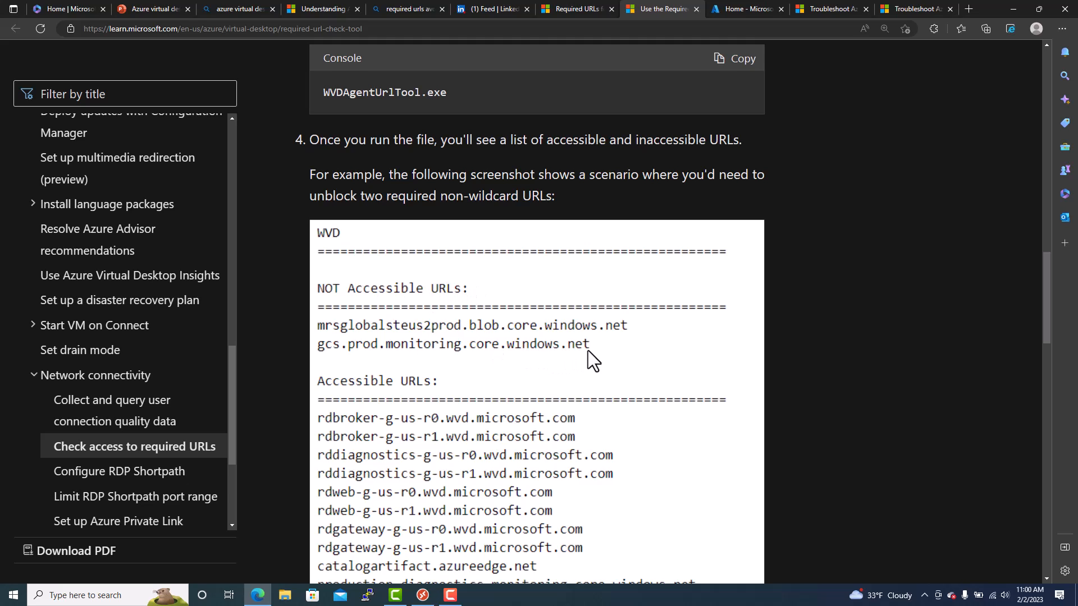
pyautogui.scroll(-3)
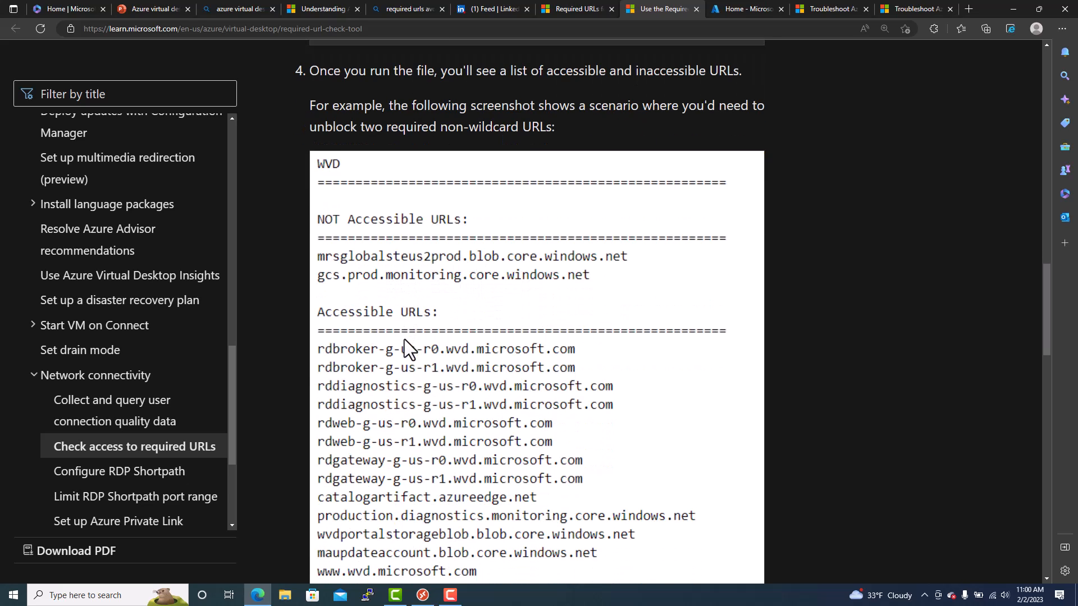
pyautogui.scroll(-3)
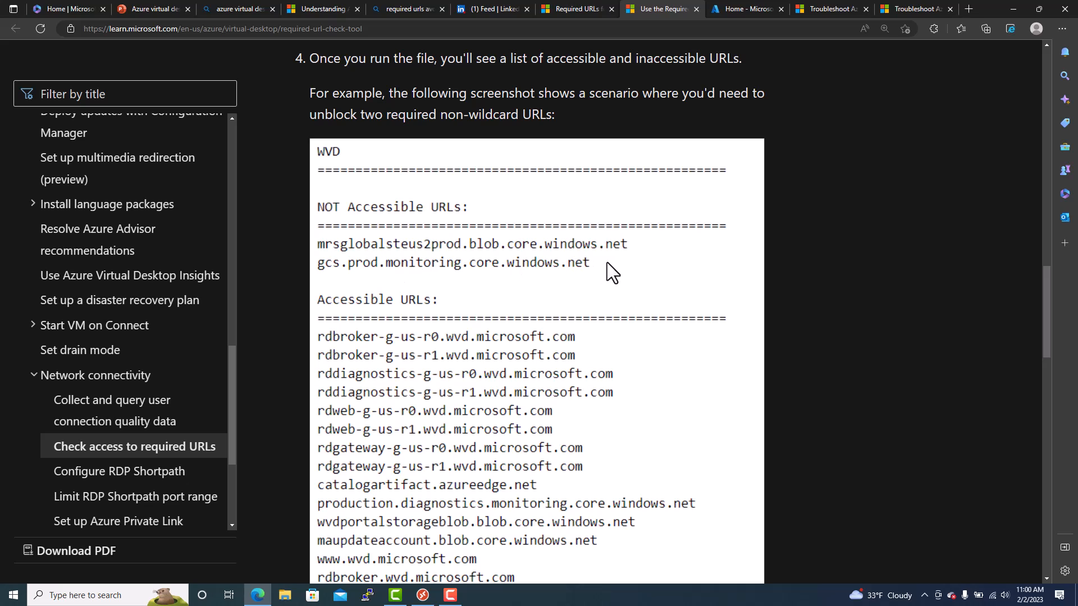
pyautogui.scroll(-3)
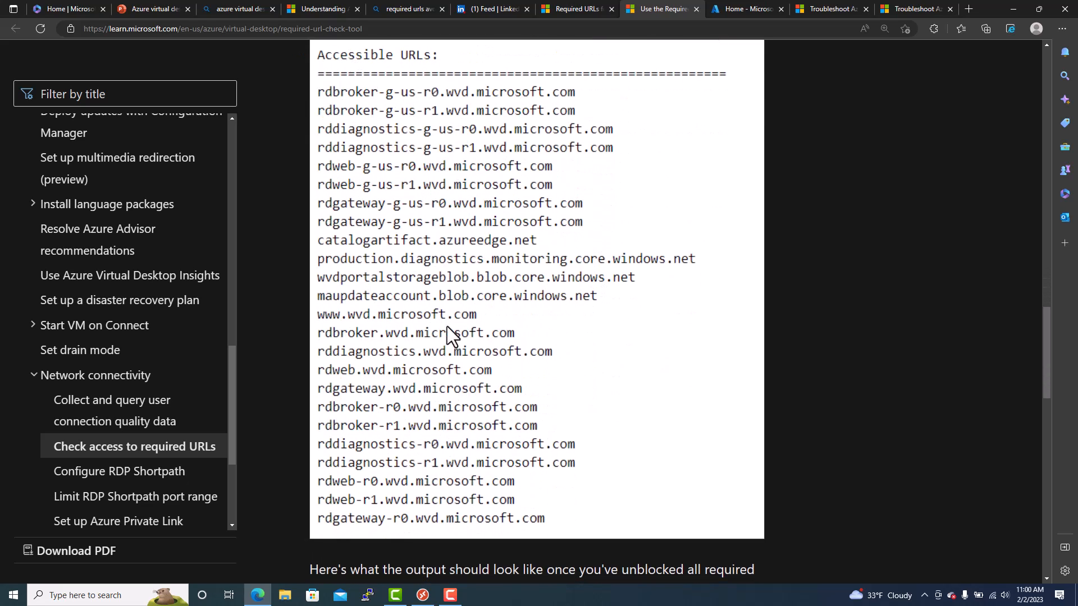
pyautogui.scroll(-3)
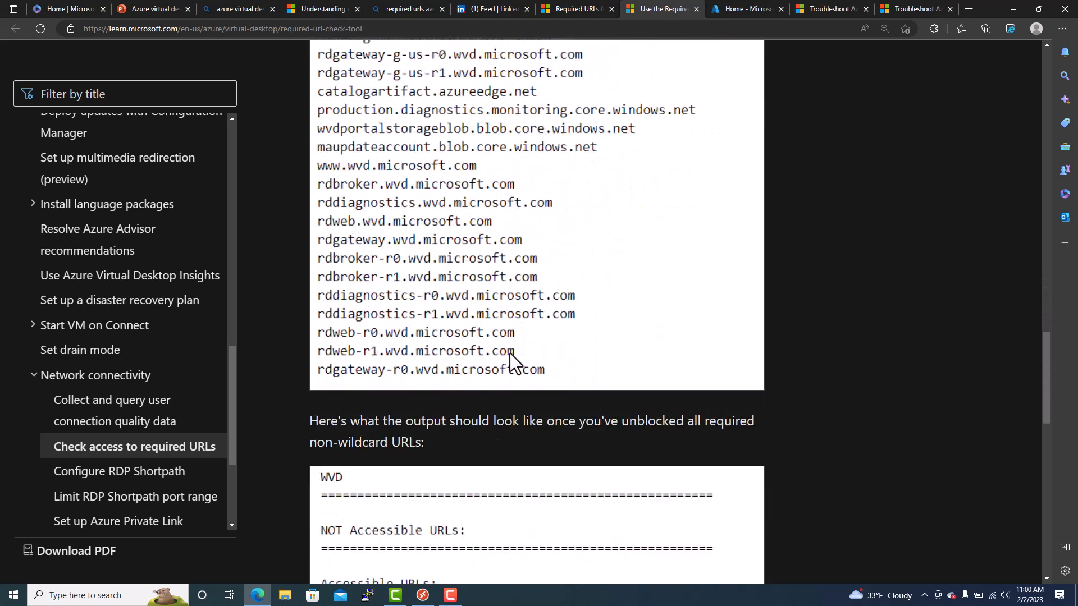
pyautogui.scroll(-3)
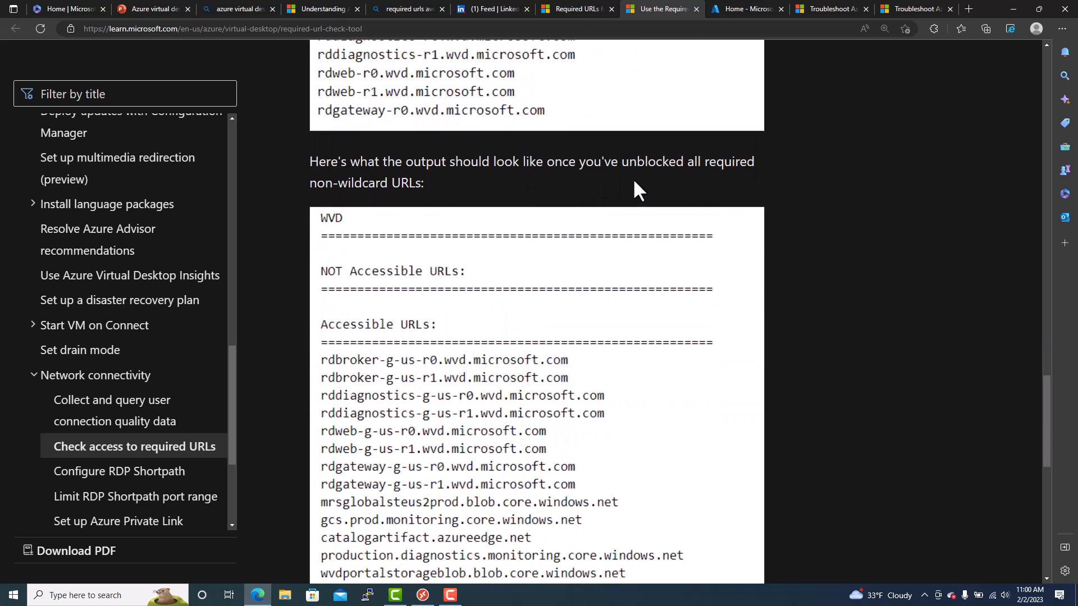
pyautogui.moveTo(371, 287)
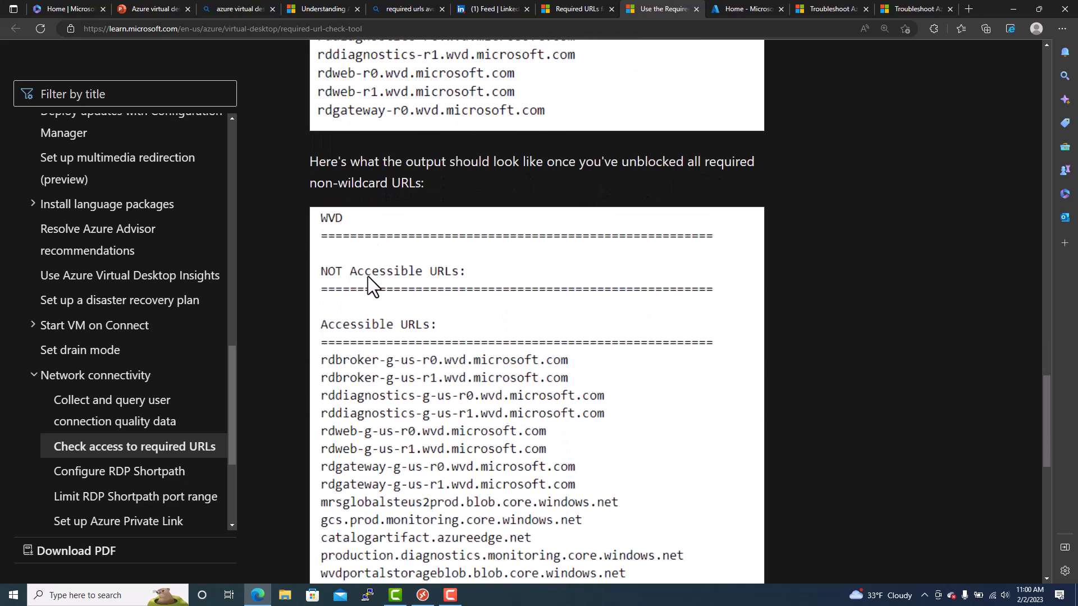
pyautogui.moveTo(495, 248)
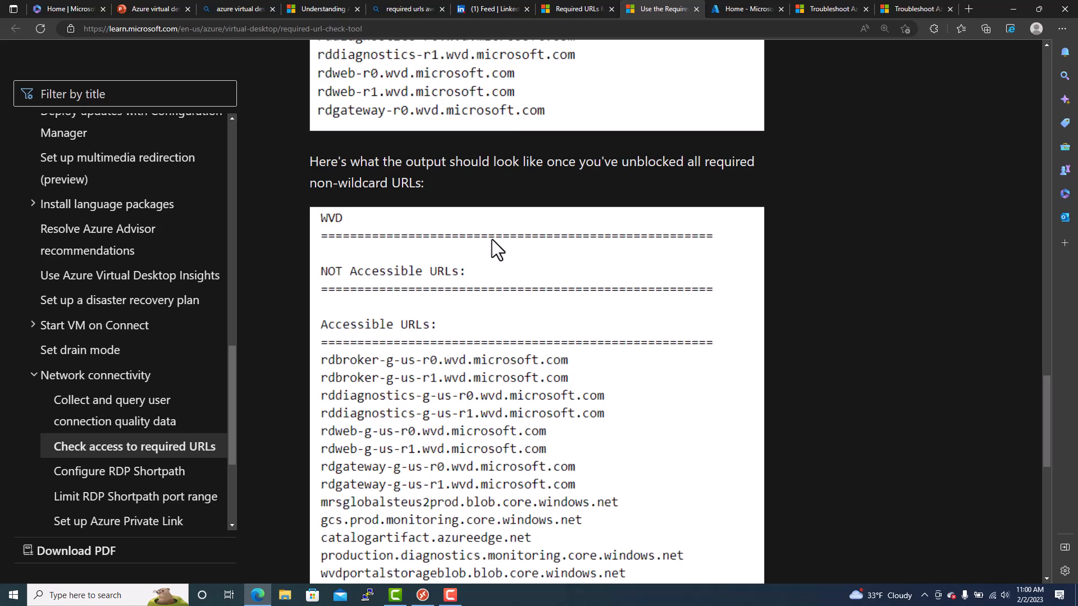
pyautogui.moveTo(468, 285)
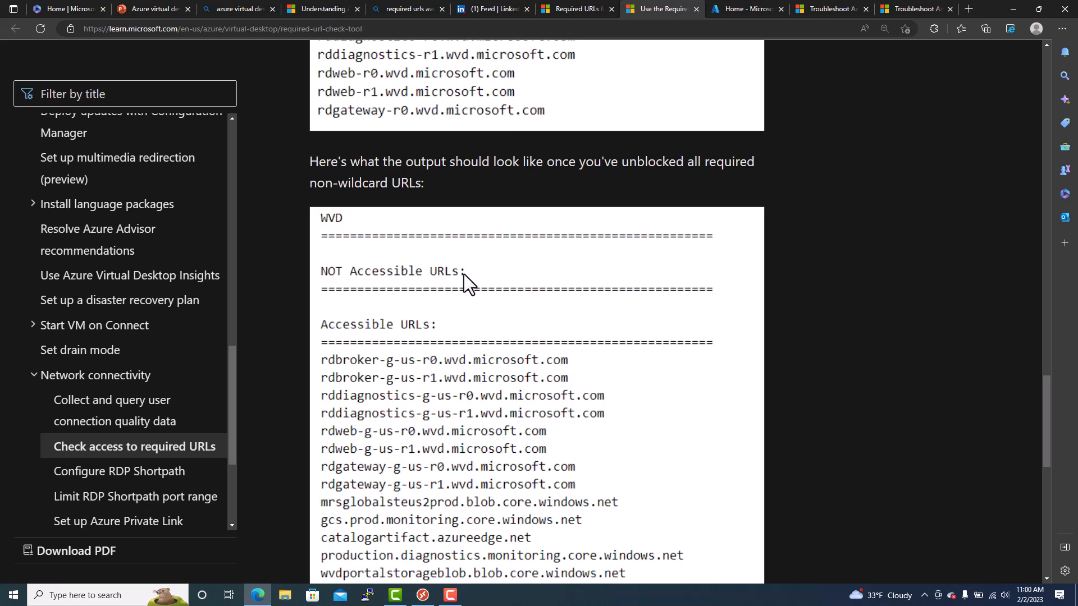
pyautogui.moveTo(429, 310)
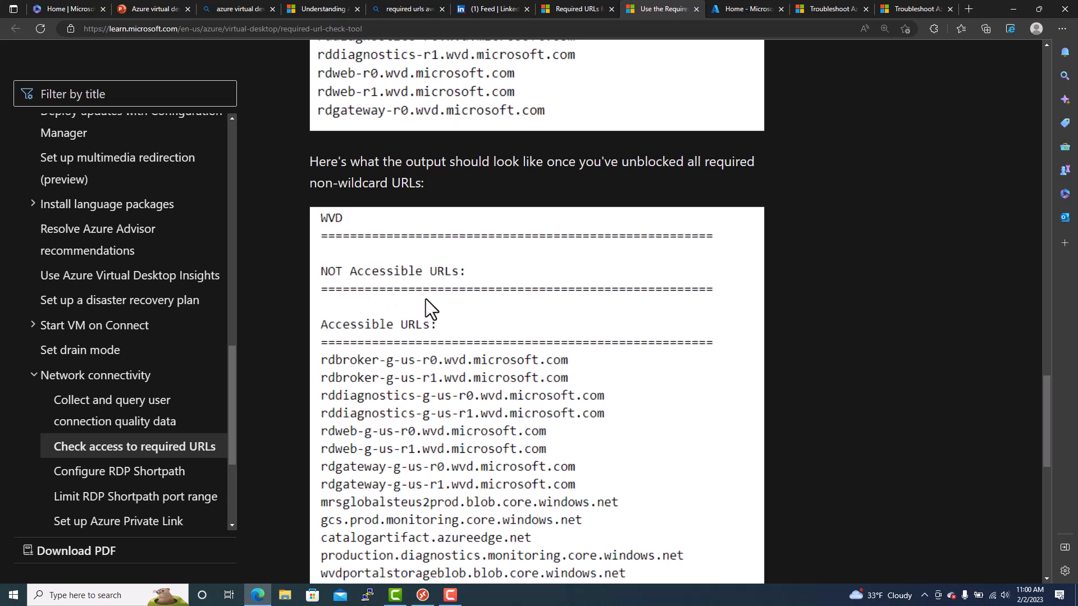
pyautogui.moveTo(475, 296)
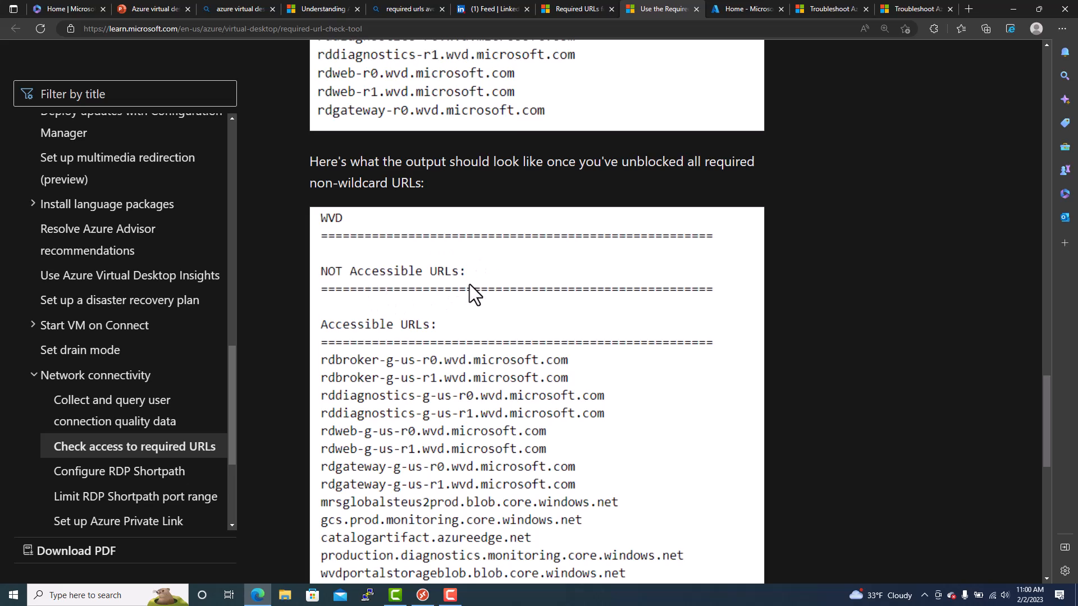
pyautogui.moveTo(511, 330)
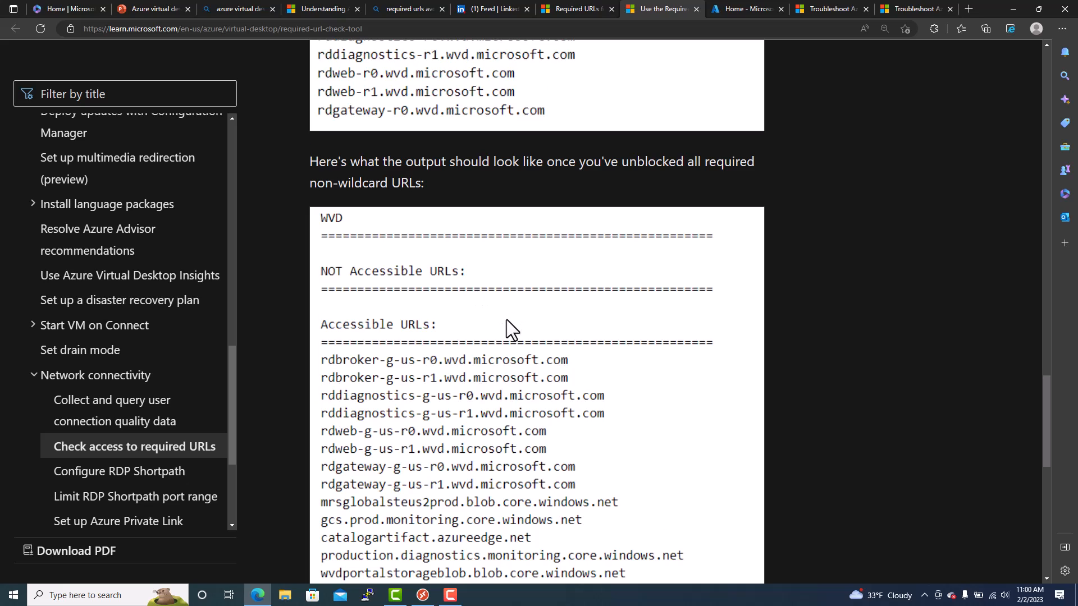
# Scroll past the clean output screenshot to step 5 and the Feedback section.
pyautogui.scroll(-3)
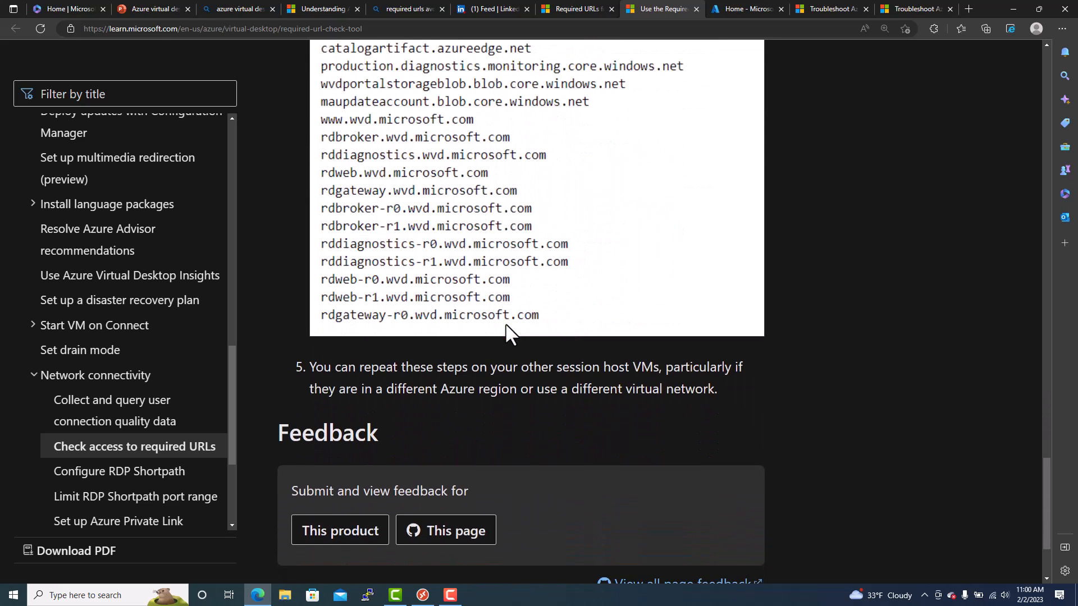
pyautogui.moveTo(487, 288)
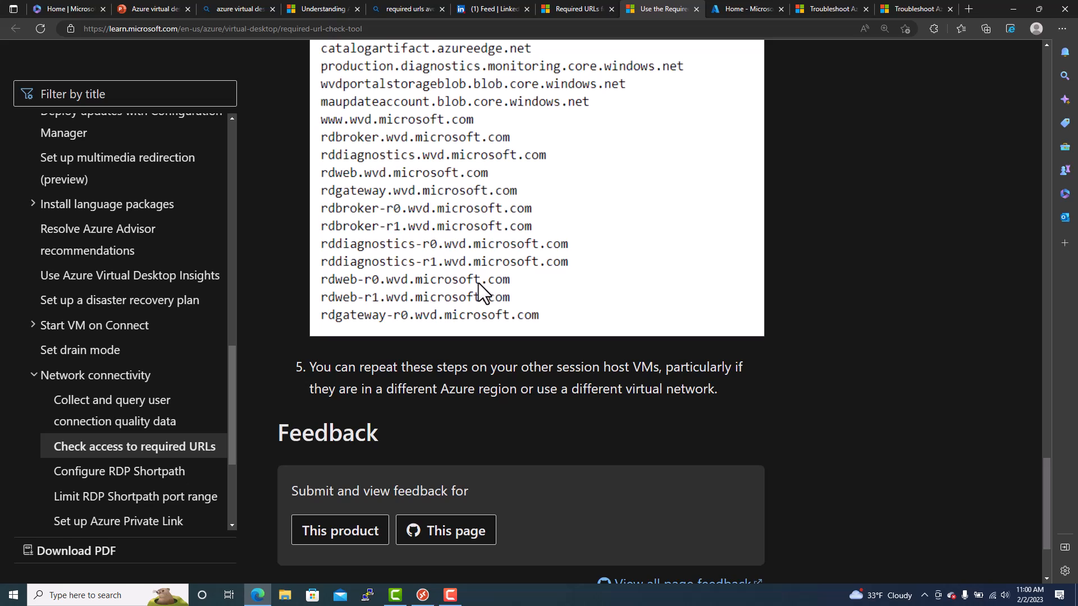
pyautogui.moveTo(535, 263)
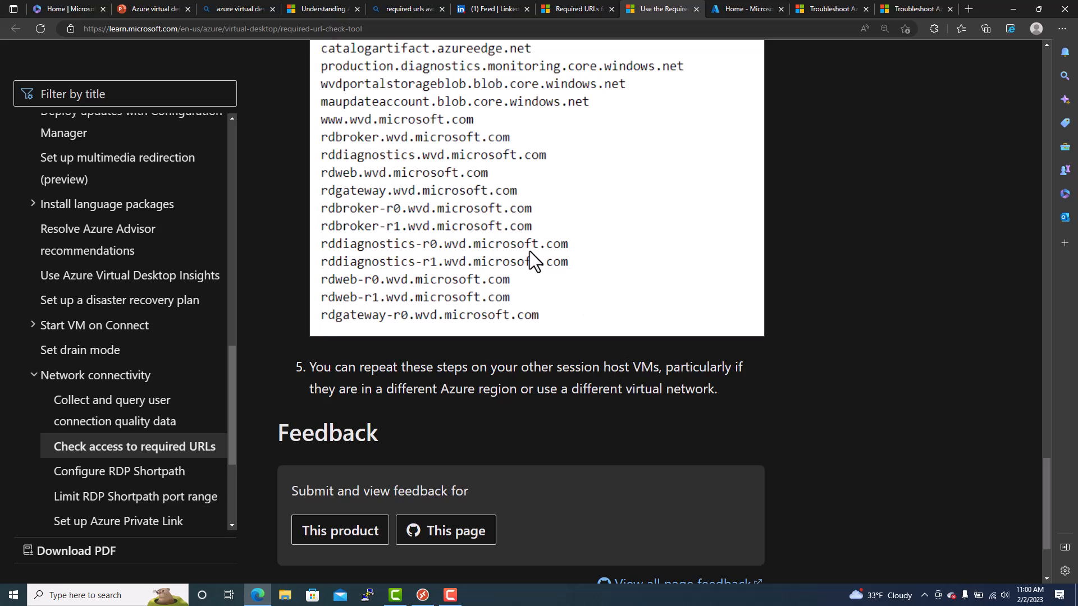
pyautogui.moveTo(535, 267)
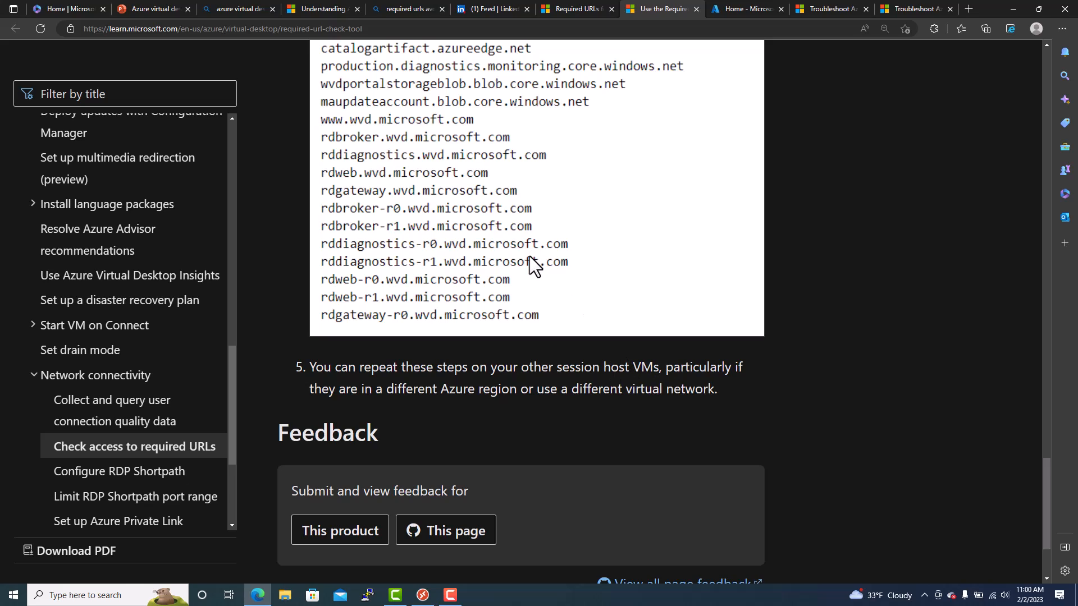
pyautogui.moveTo(543, 284)
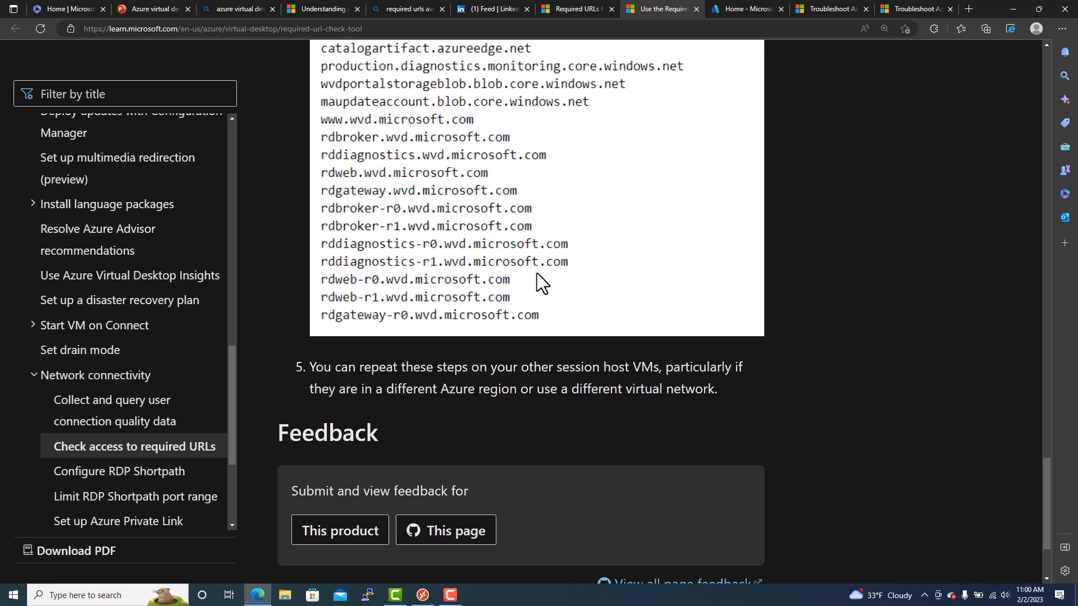